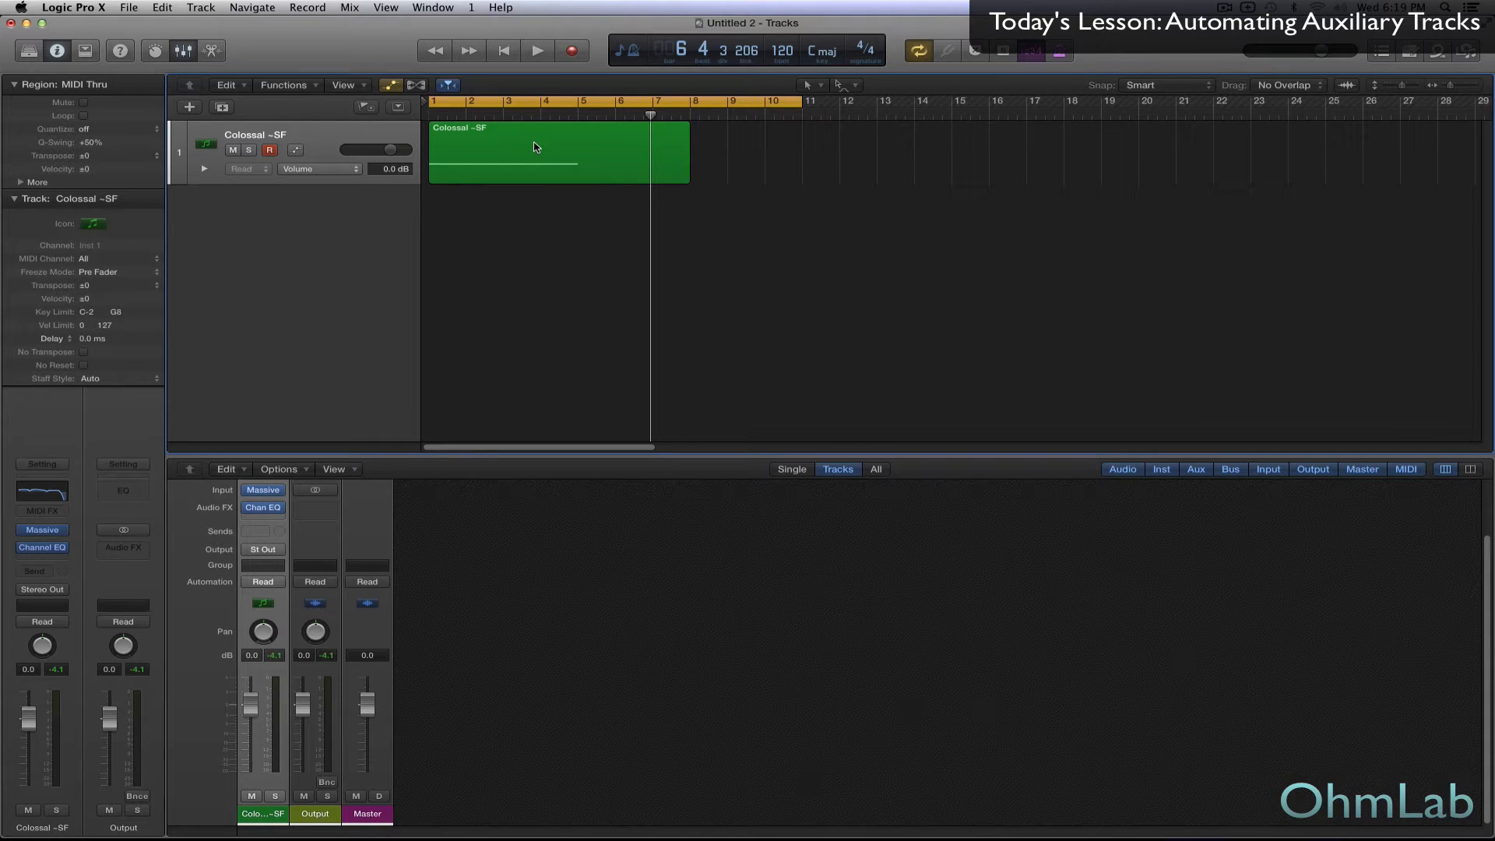
# Send the Colossal ~SF synth to Bus 1 and load a stereo Space Designer on the new Aux 1.
pyautogui.click(536, 50)
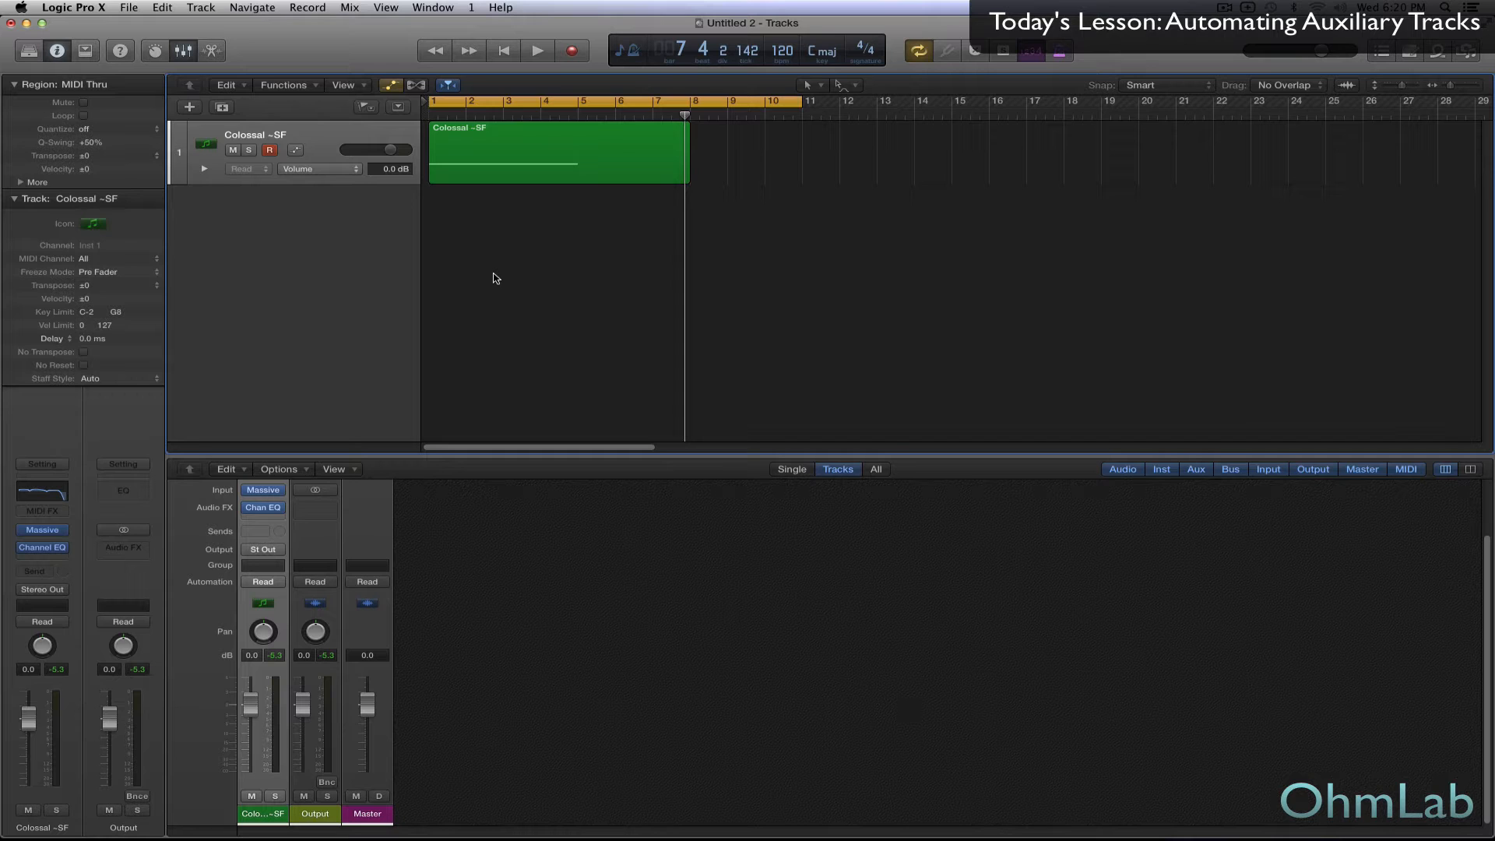
pyautogui.moveTo(511, 269)
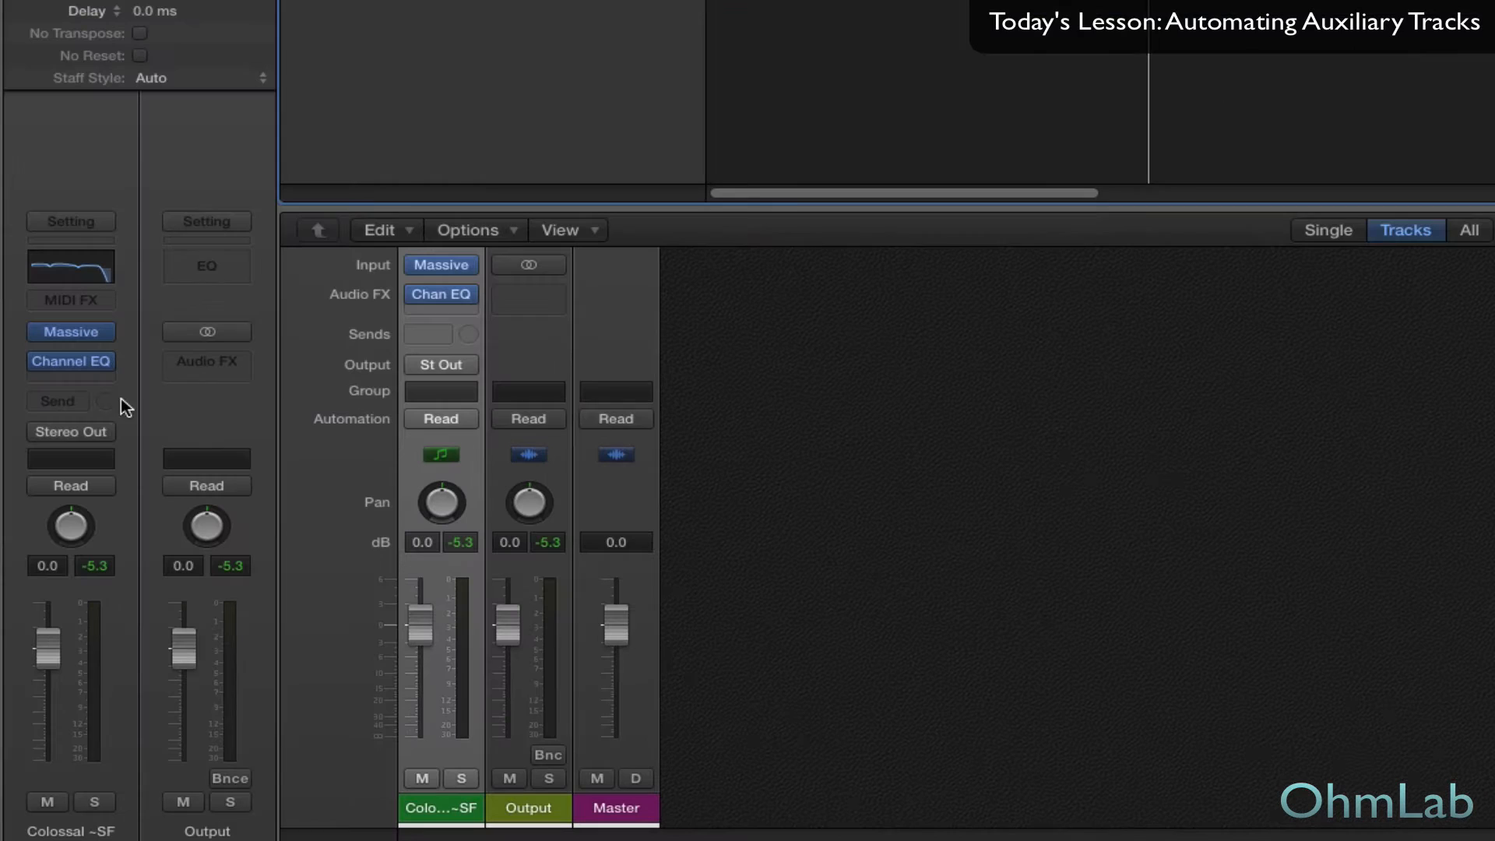
pyautogui.click(57, 401)
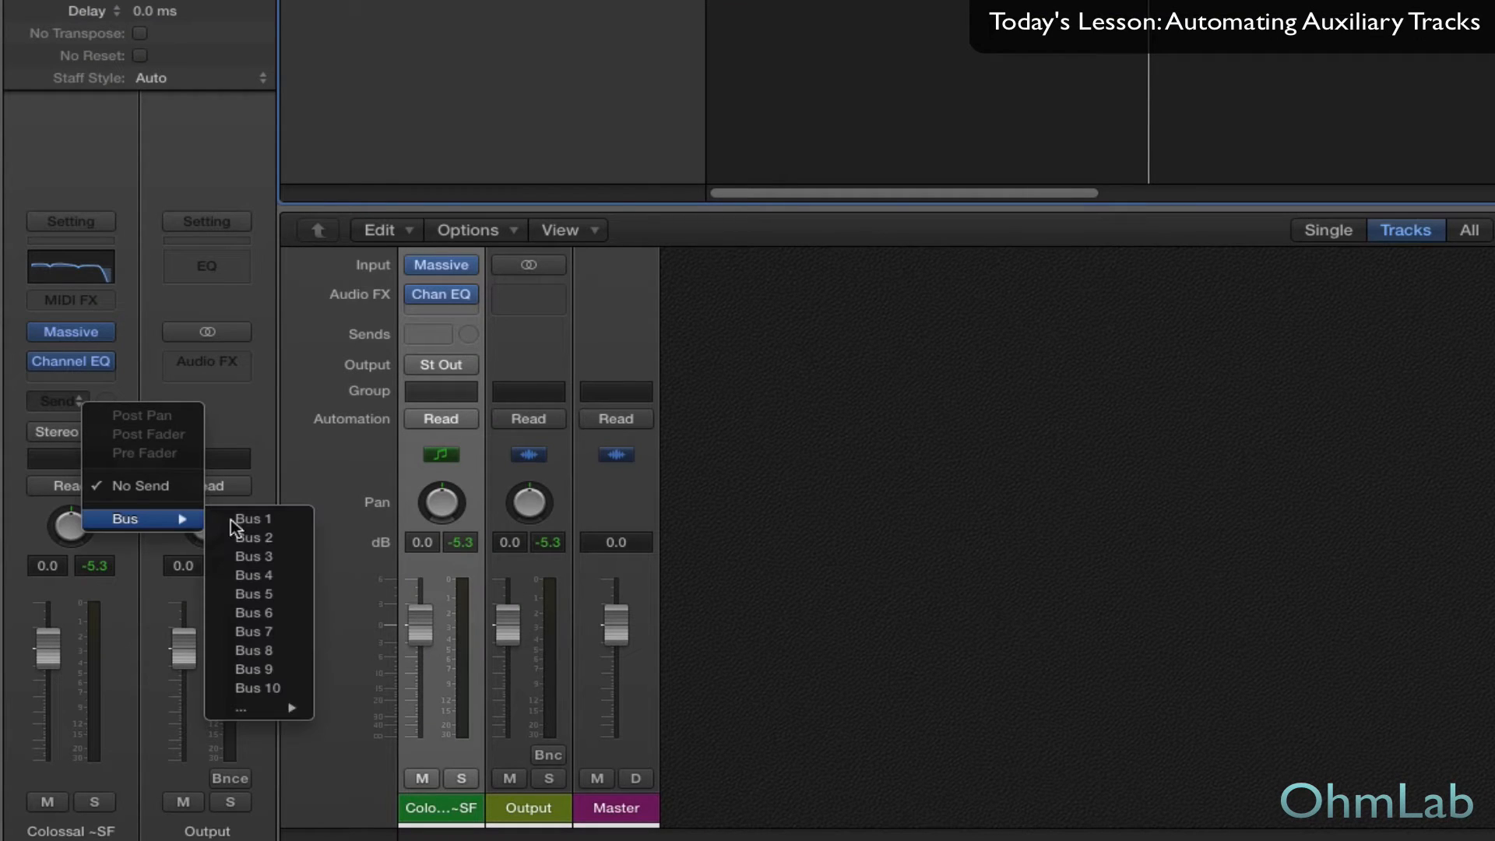
pyautogui.click(253, 518)
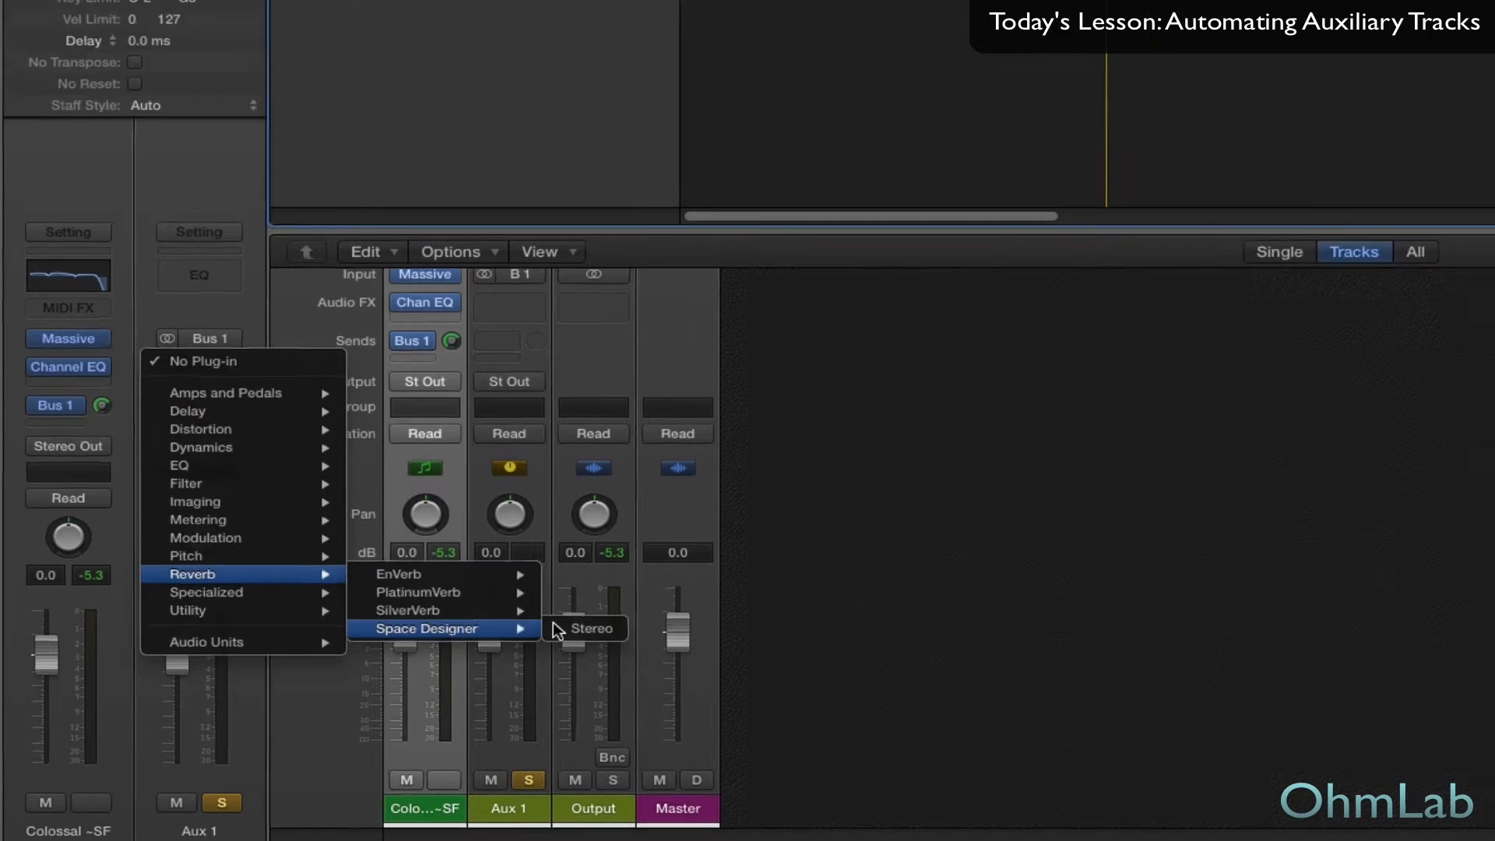
pyautogui.click(586, 628)
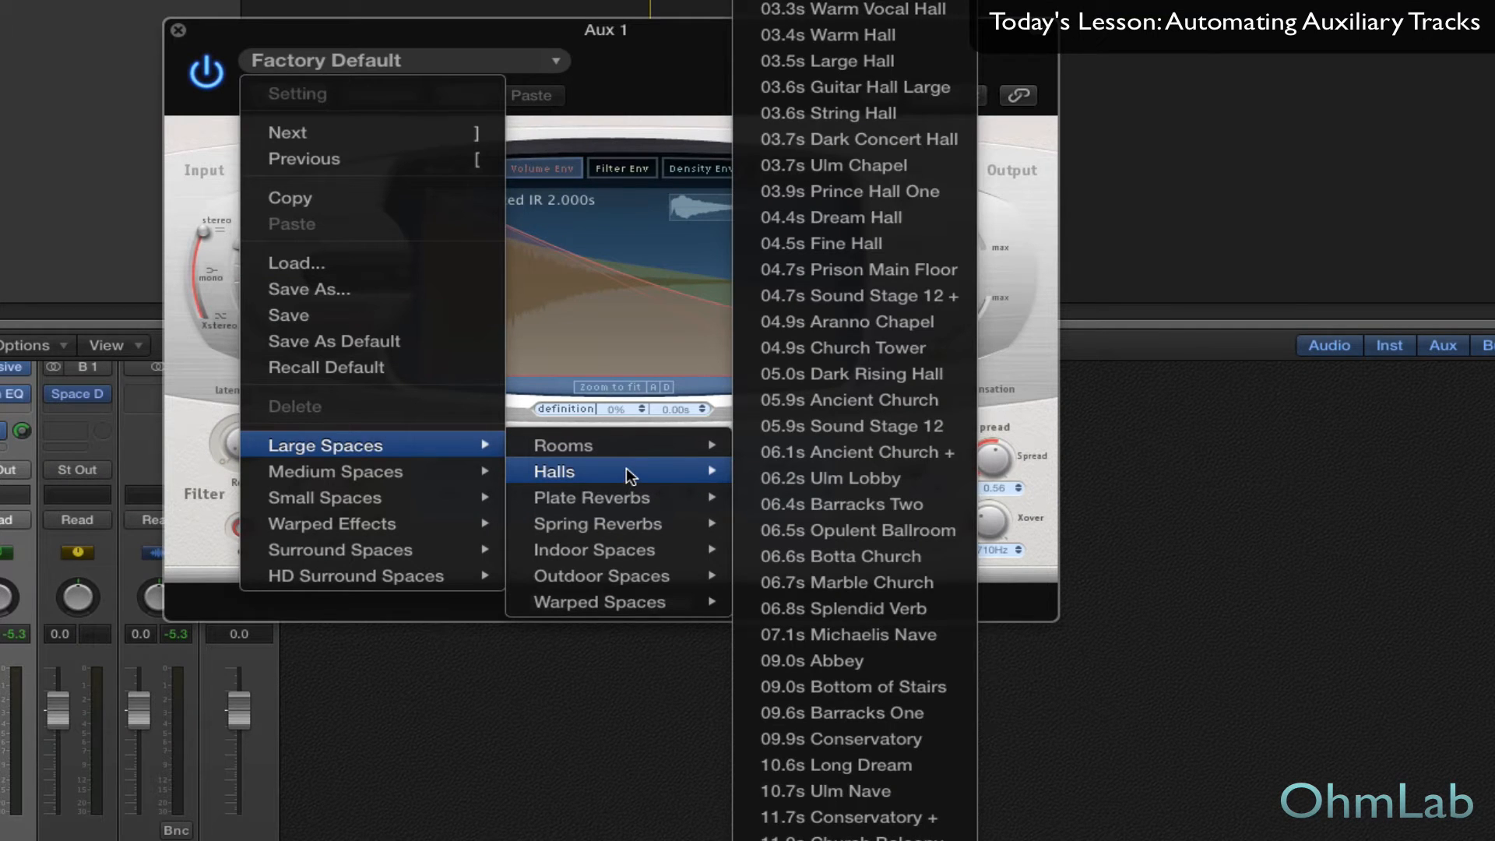
pyautogui.moveTo(849, 644)
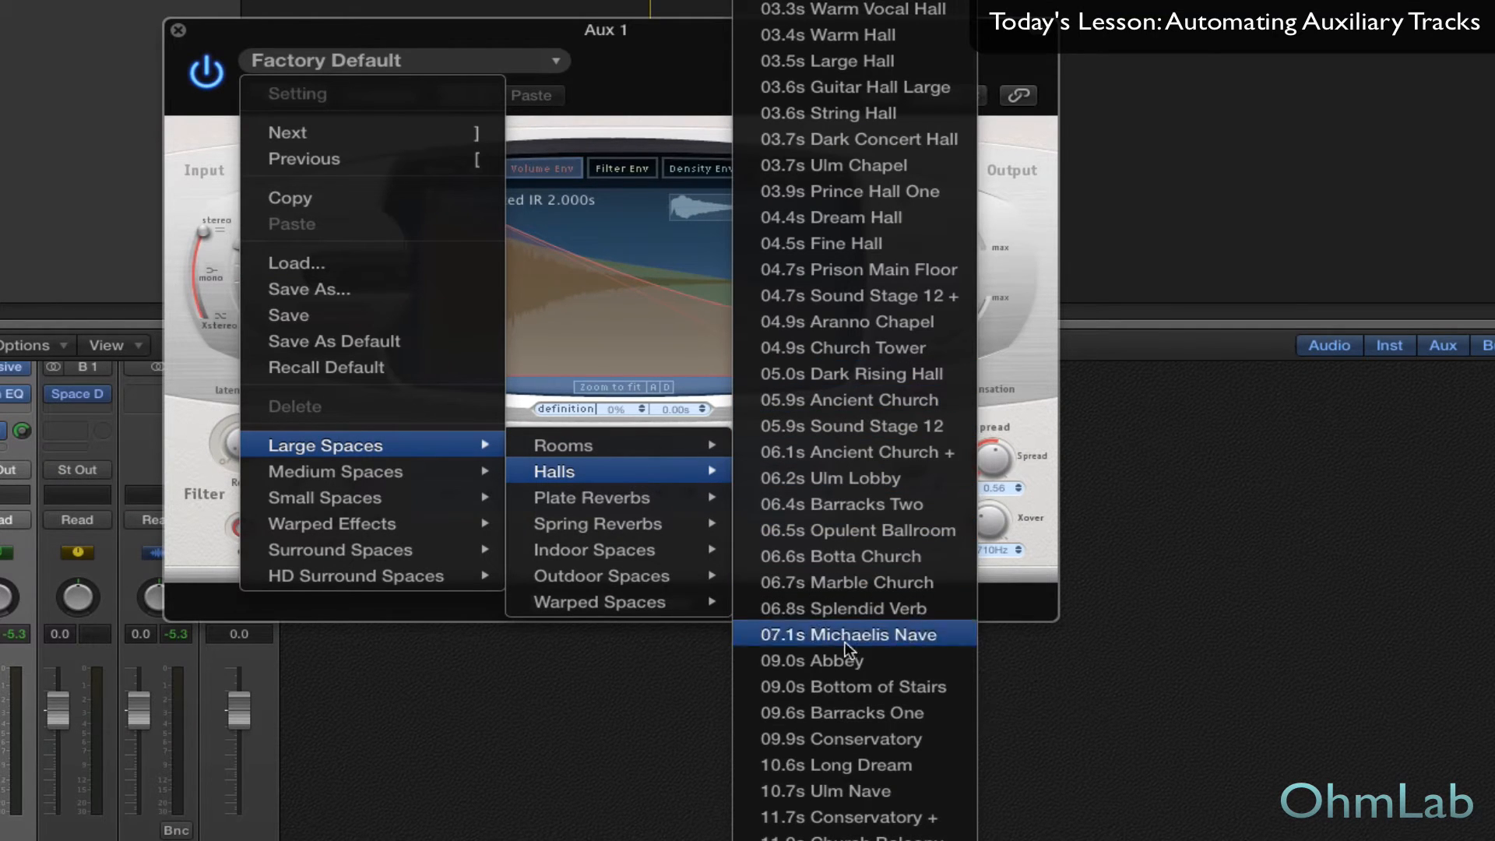
pyautogui.moveTo(850, 743)
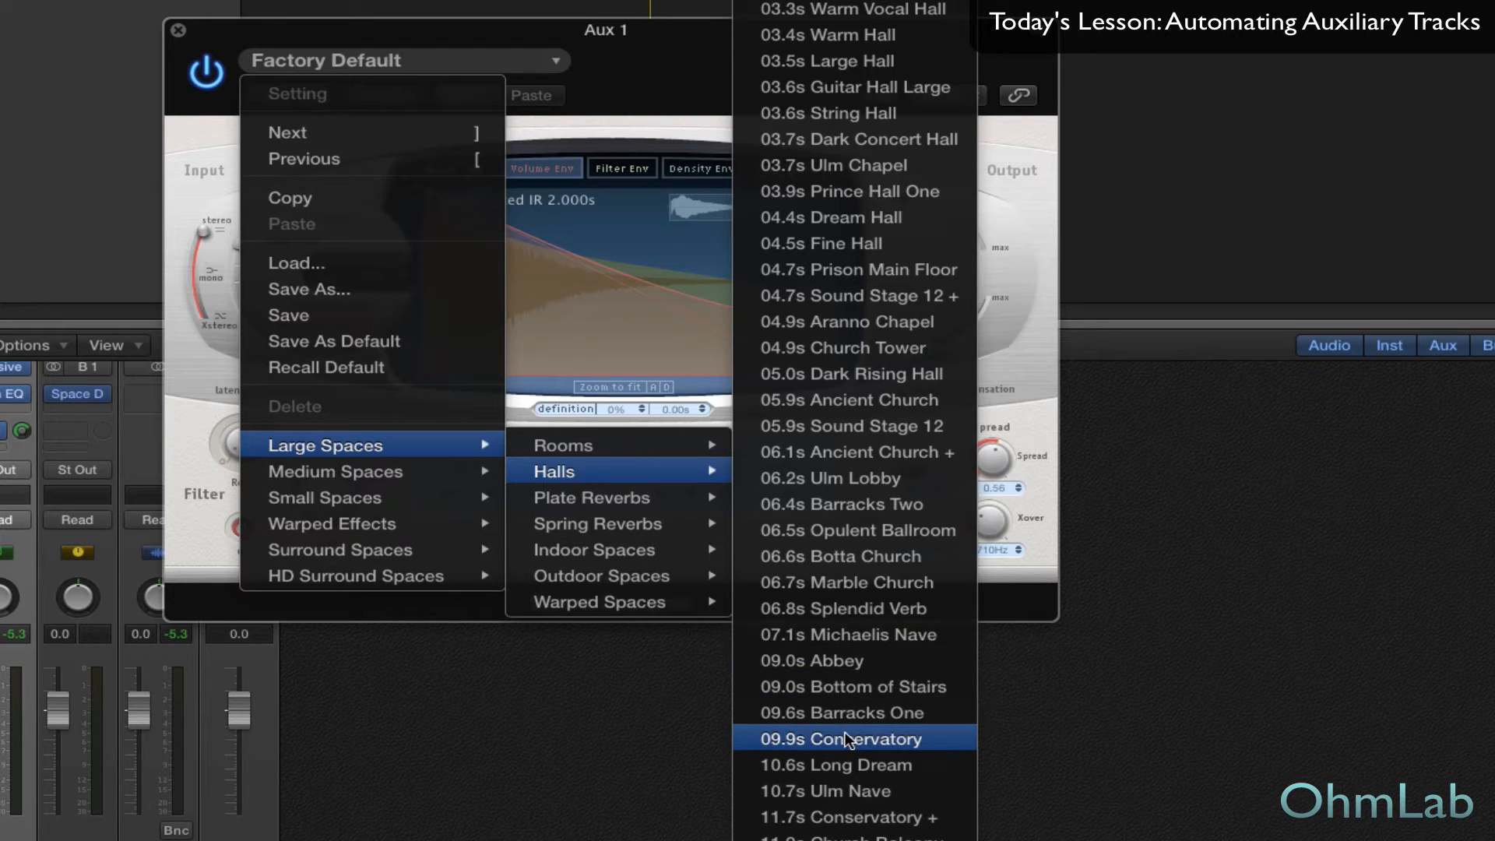
# Load the Large Spaces > Halls > 09.9s Conservatory impulse response into Space Designer.
pyautogui.click(854, 738)
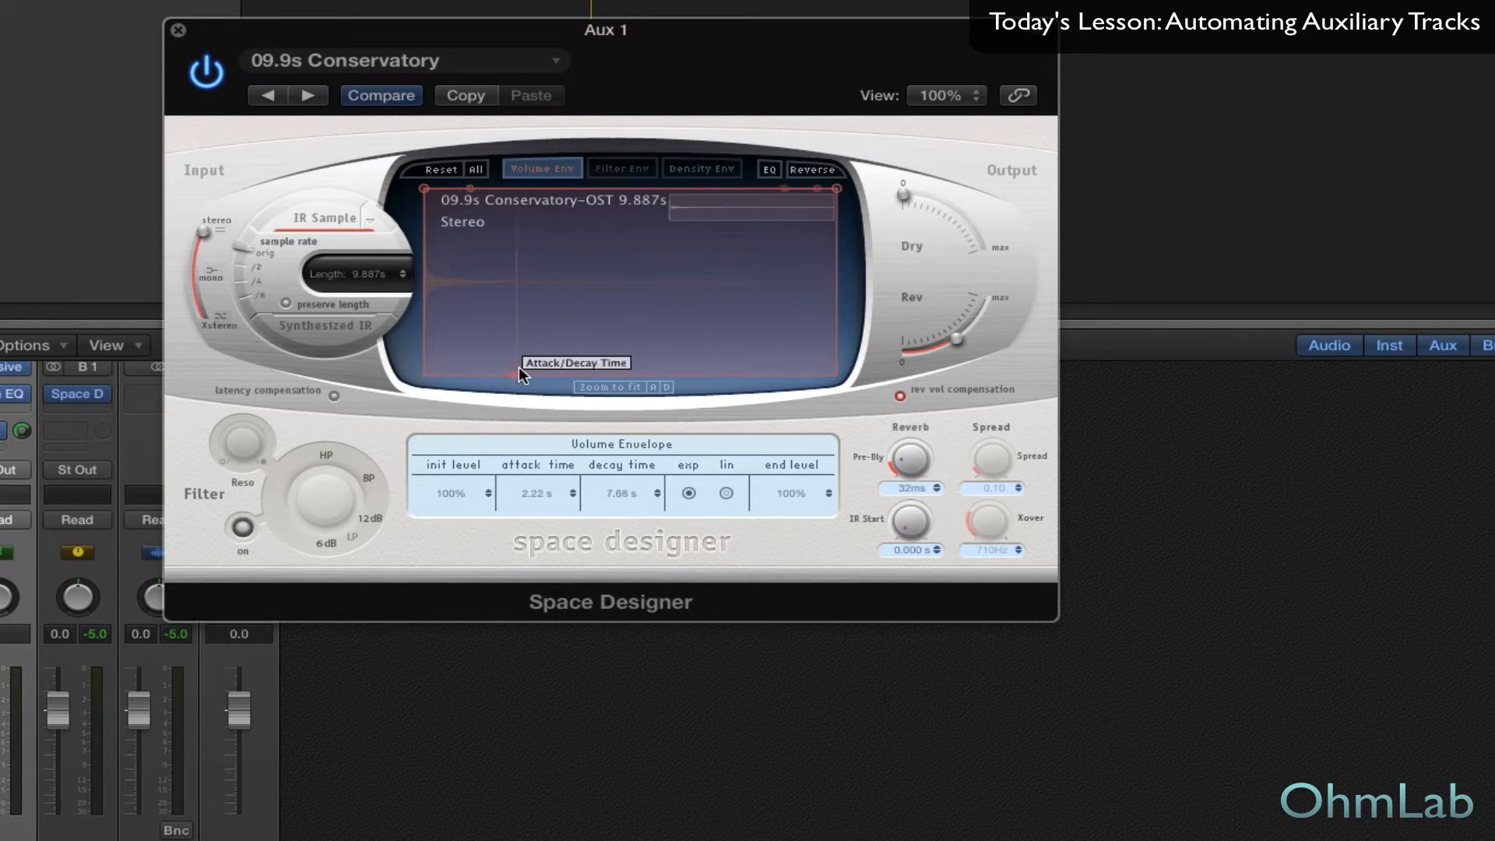
# Raise the filter envelope's initial and break levels, then show the EQ to cut lows around 37 Hz.
pyautogui.click(621, 168)
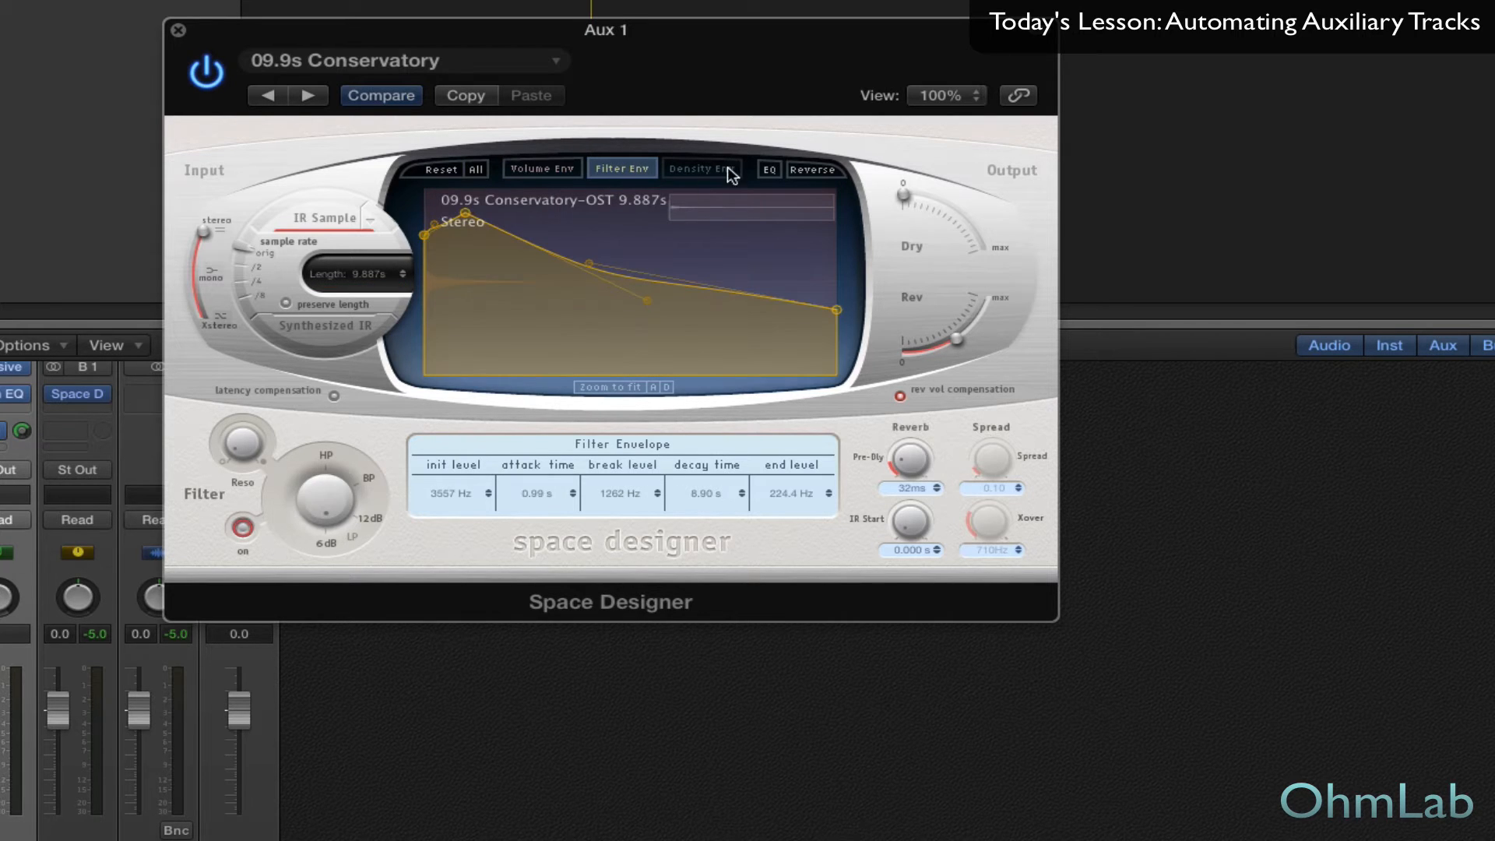
pyautogui.moveTo(466, 217); pyautogui.dragTo(427, 211)
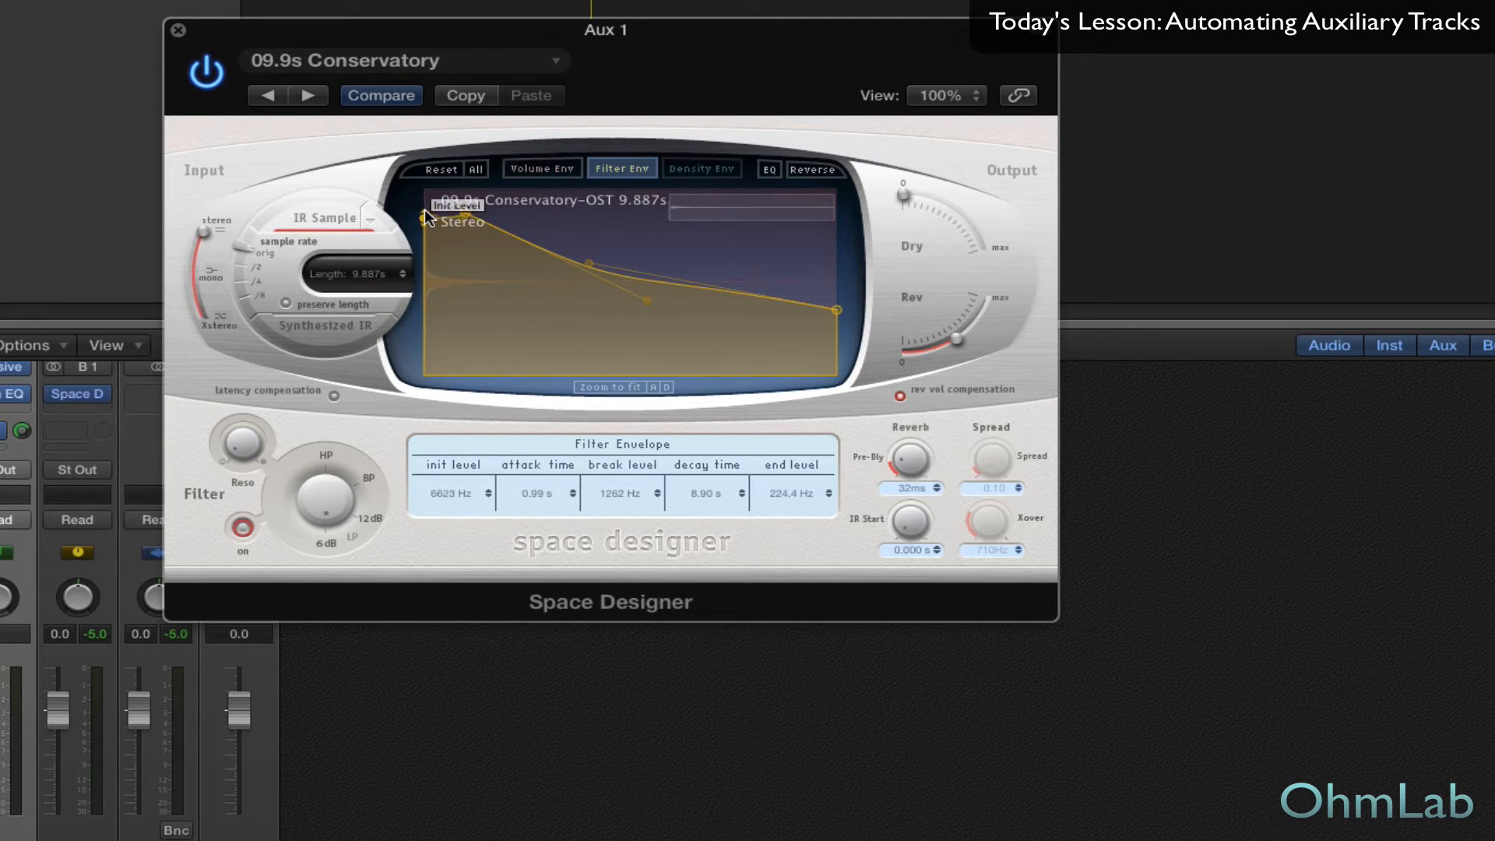
pyautogui.moveTo(430, 220); pyautogui.dragTo(468, 212)
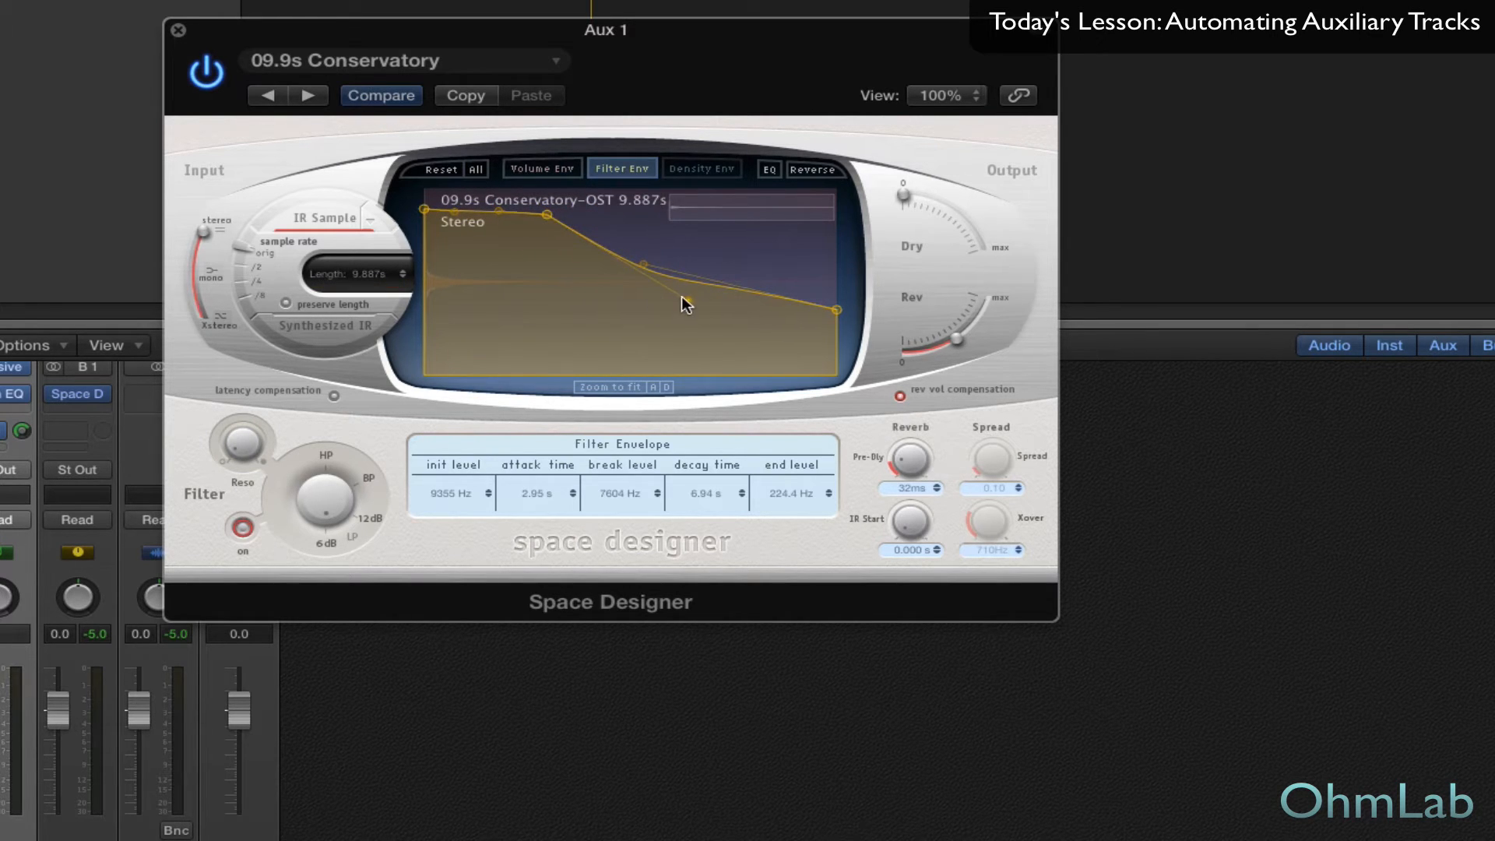
pyautogui.click(769, 168)
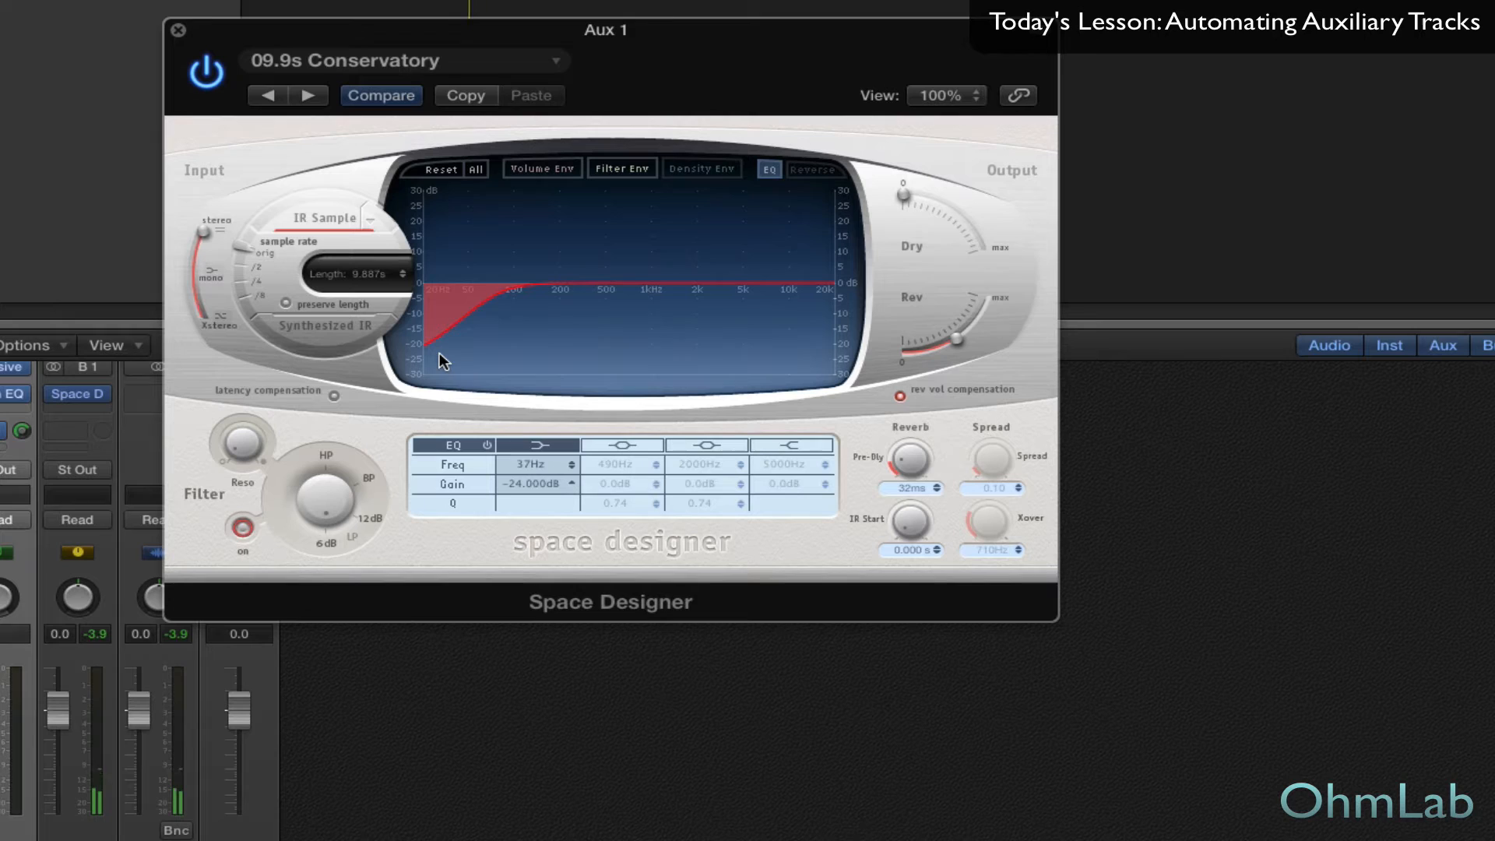
pyautogui.moveTo(439, 344)
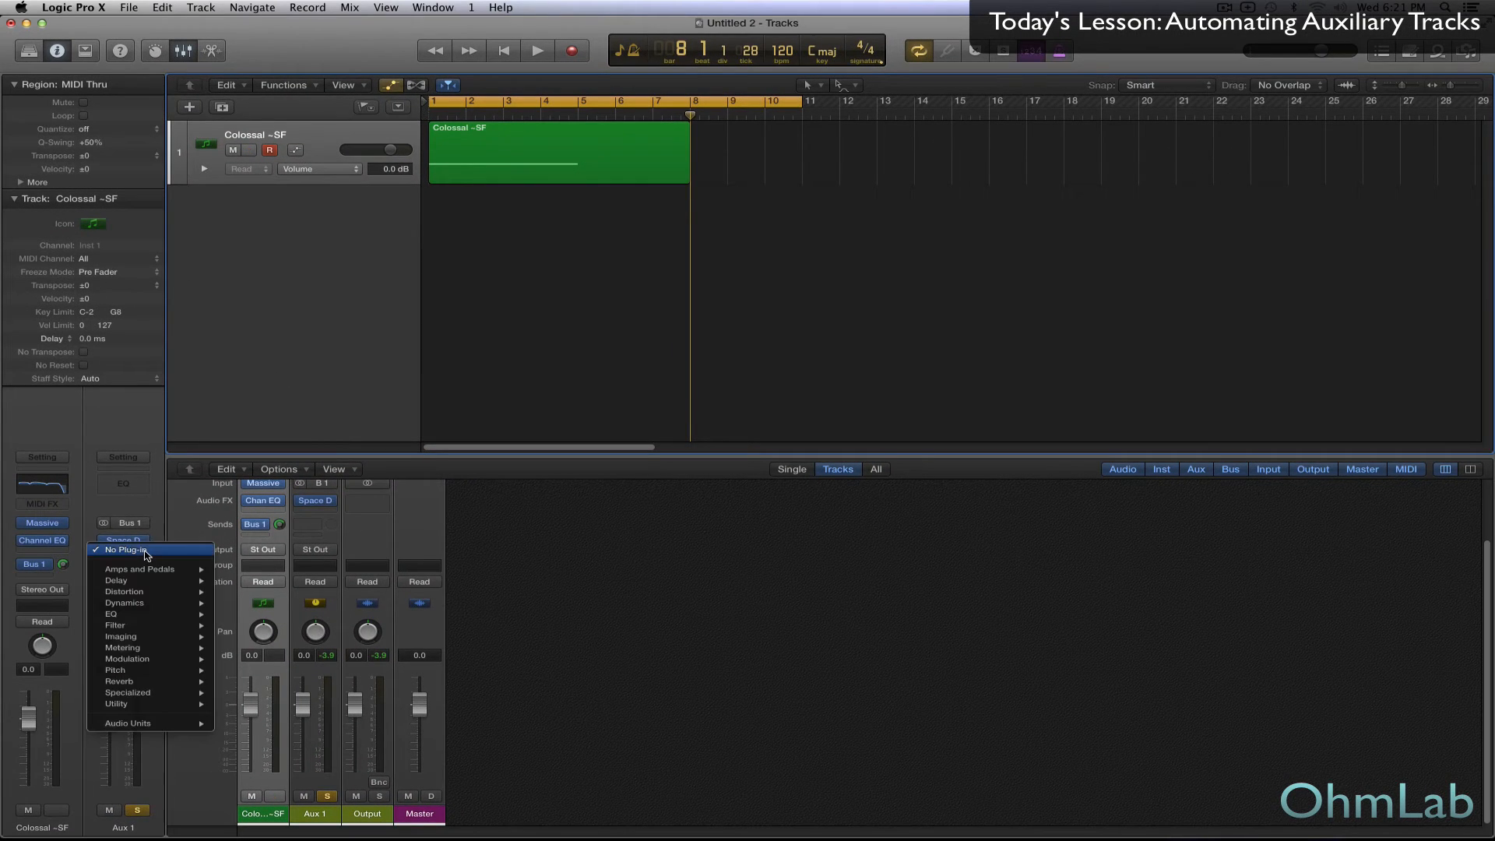
pyautogui.moveTo(111, 602)
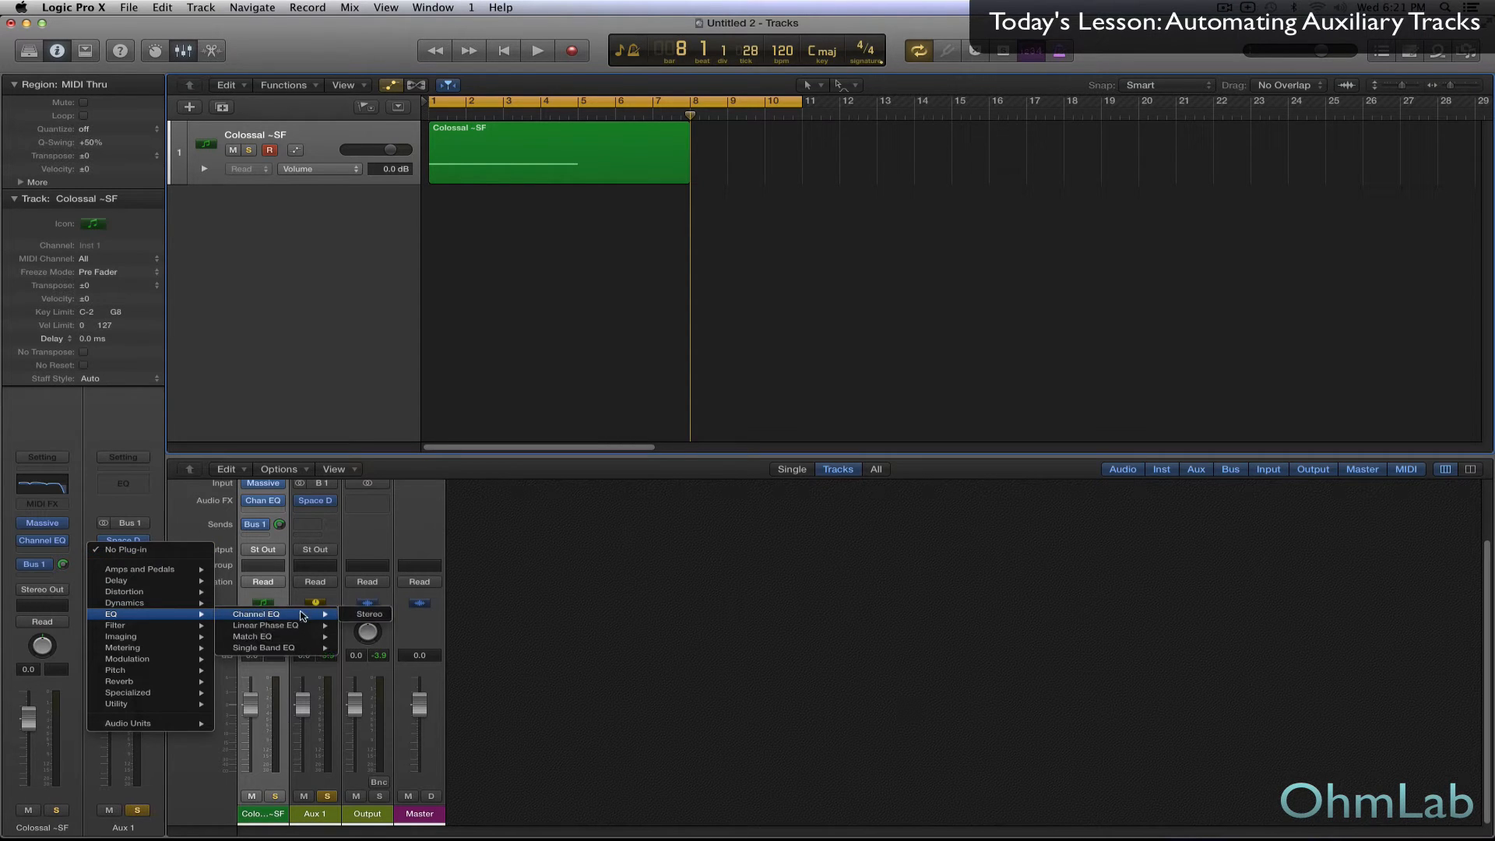
# Insert a stereo Channel EQ after the reverb and raise its low cut to about 67 Hz.
pyautogui.click(254, 613)
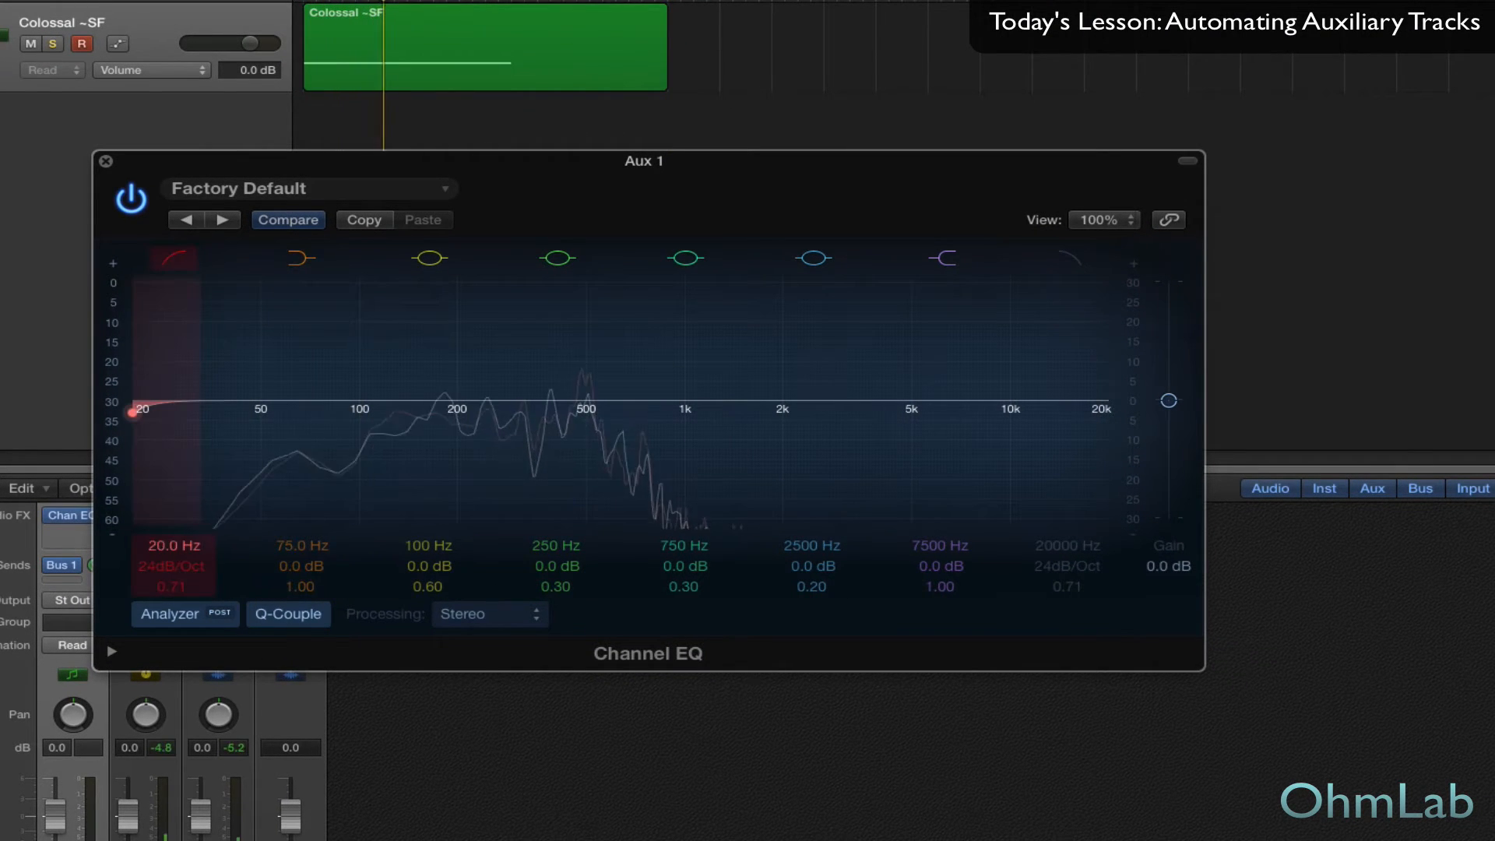
pyautogui.moveTo(134, 411); pyautogui.dragTo(288, 416)
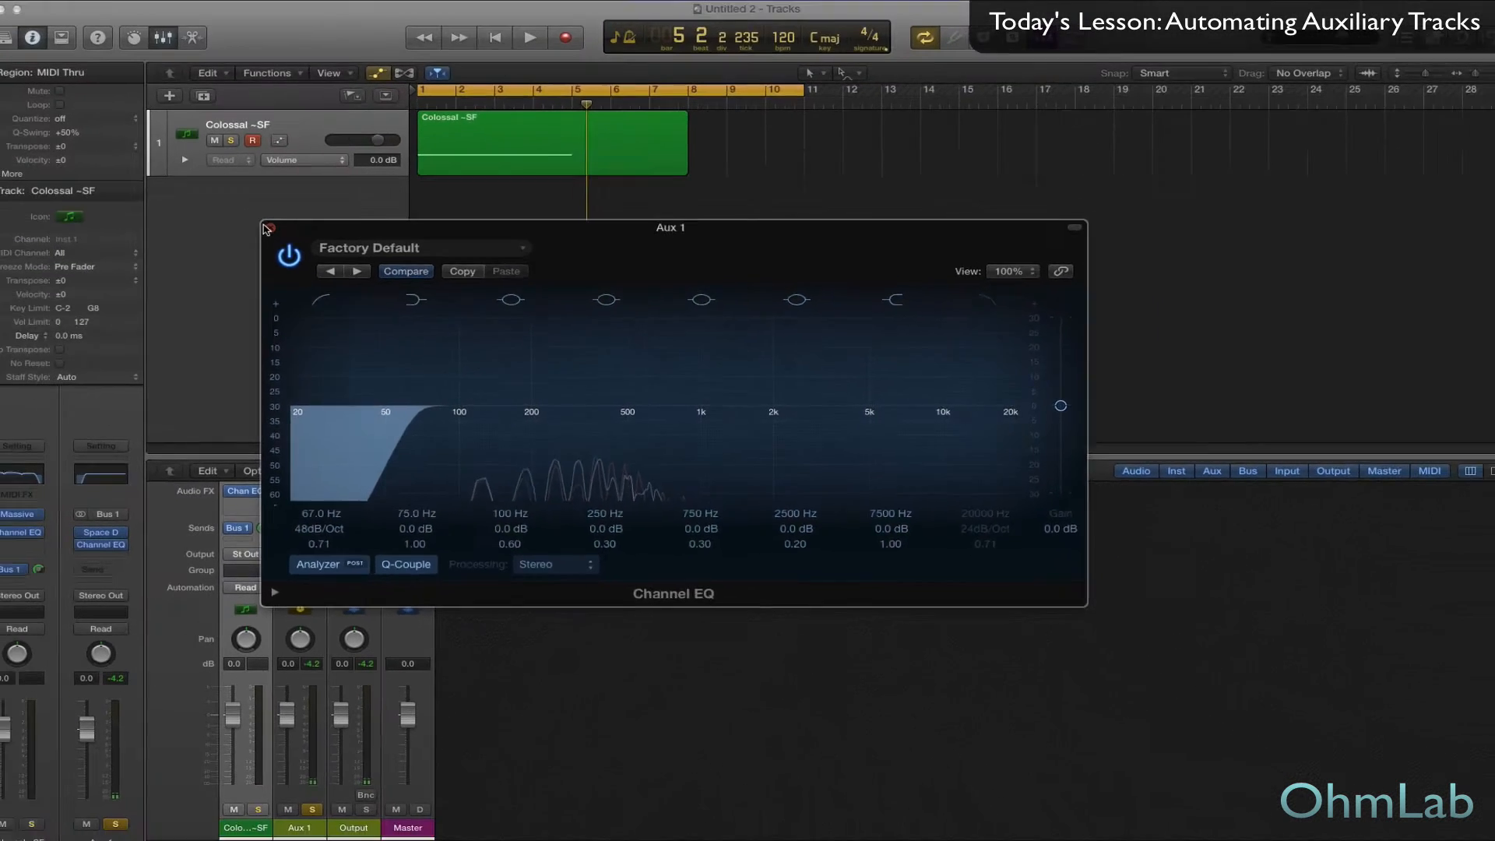
pyautogui.click(271, 227)
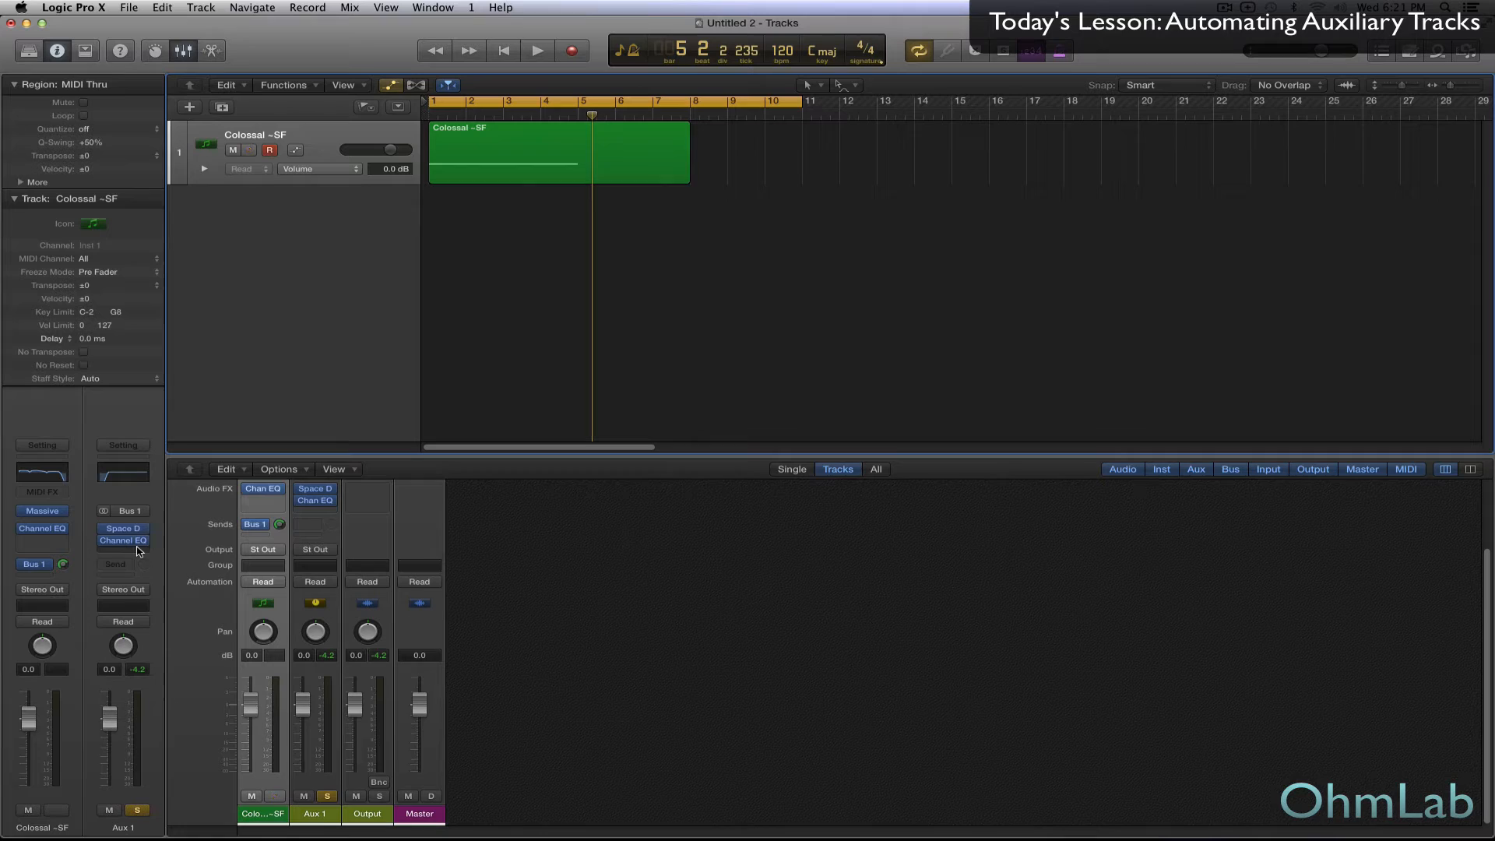
# Bring up the plug-in list on Aux 1's empty slot, showing the Distortion choices.
pyautogui.click(249, 149)
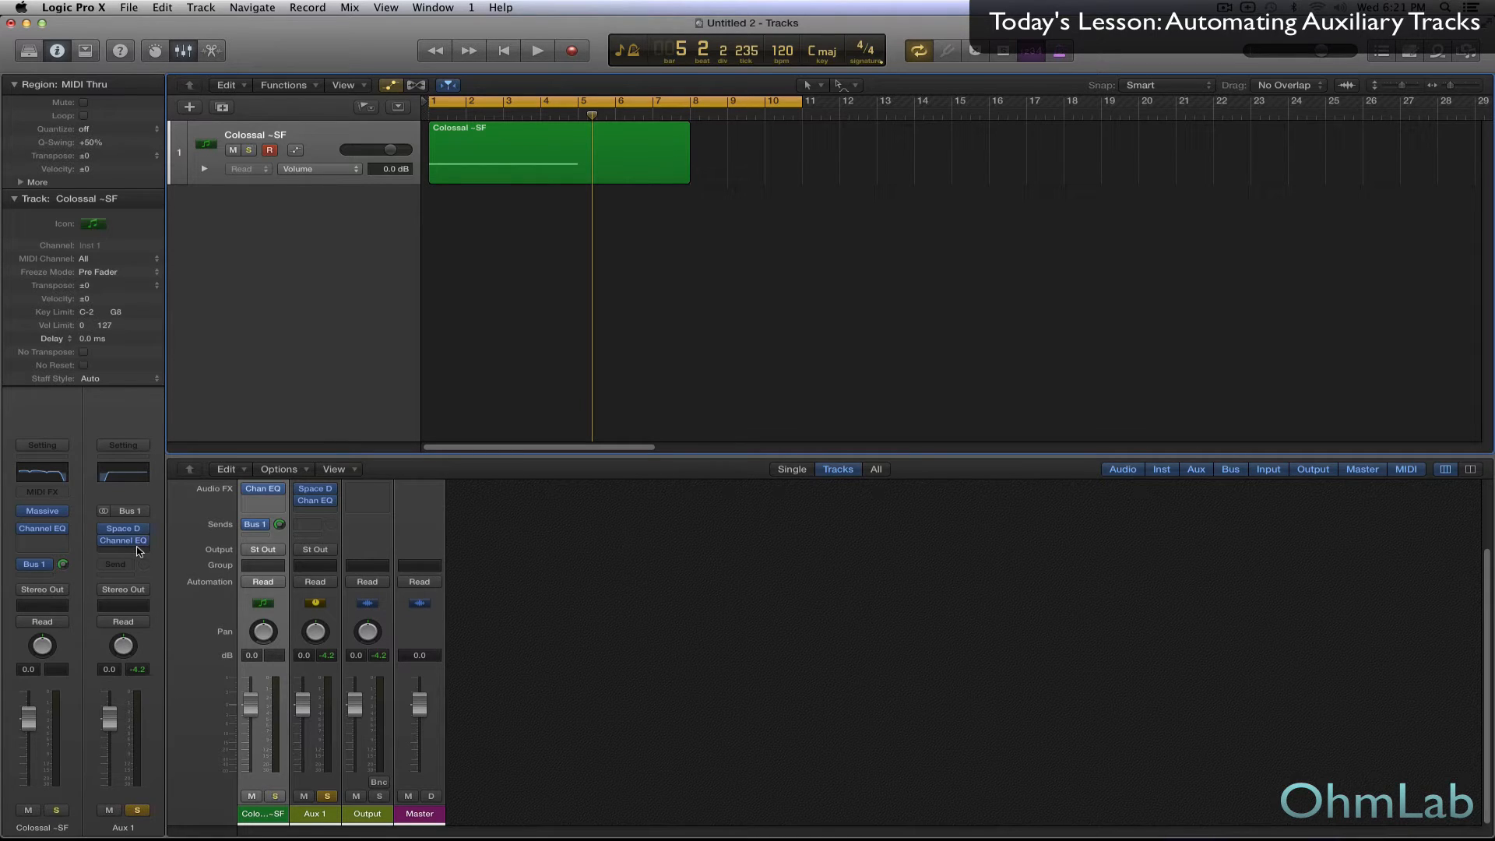
pyautogui.click(123, 549)
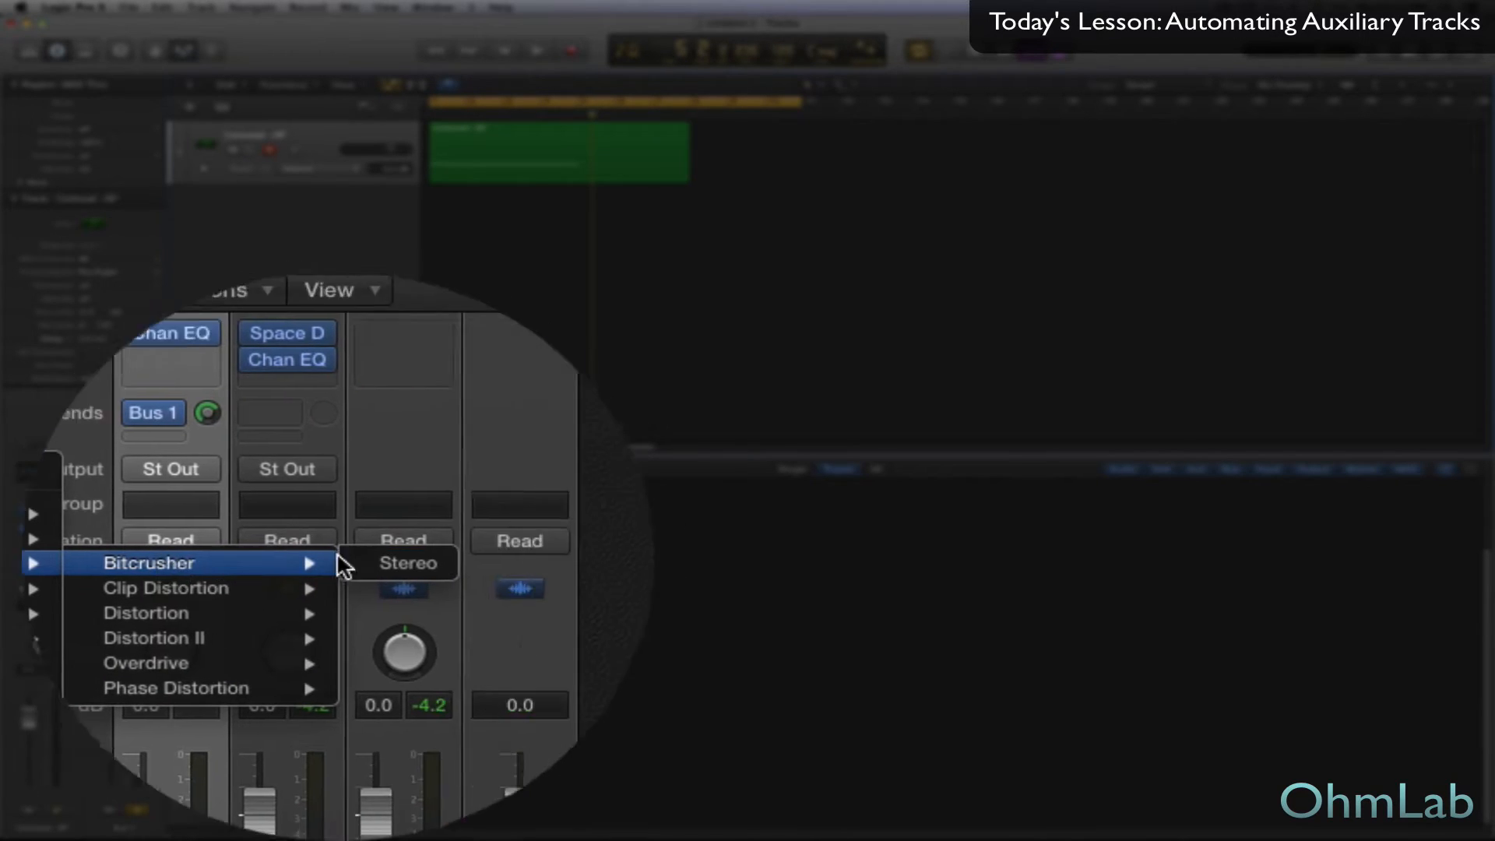
# Load a stereo Bitcrusher at 16-bit resolution, third clipping mode and about 4 dB drive.
pyautogui.click(408, 564)
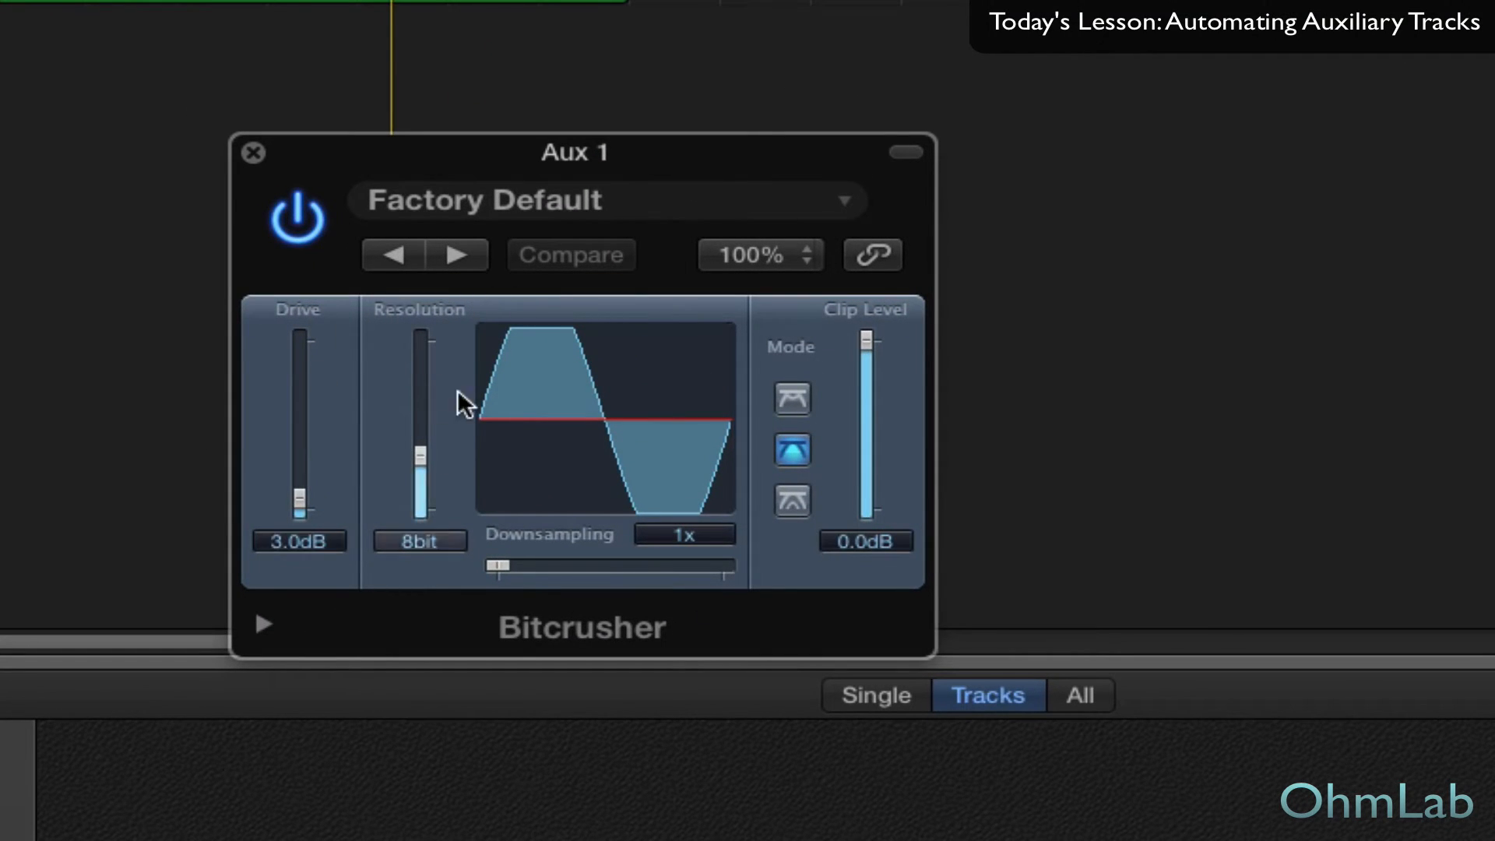
pyautogui.moveTo(321, 271)
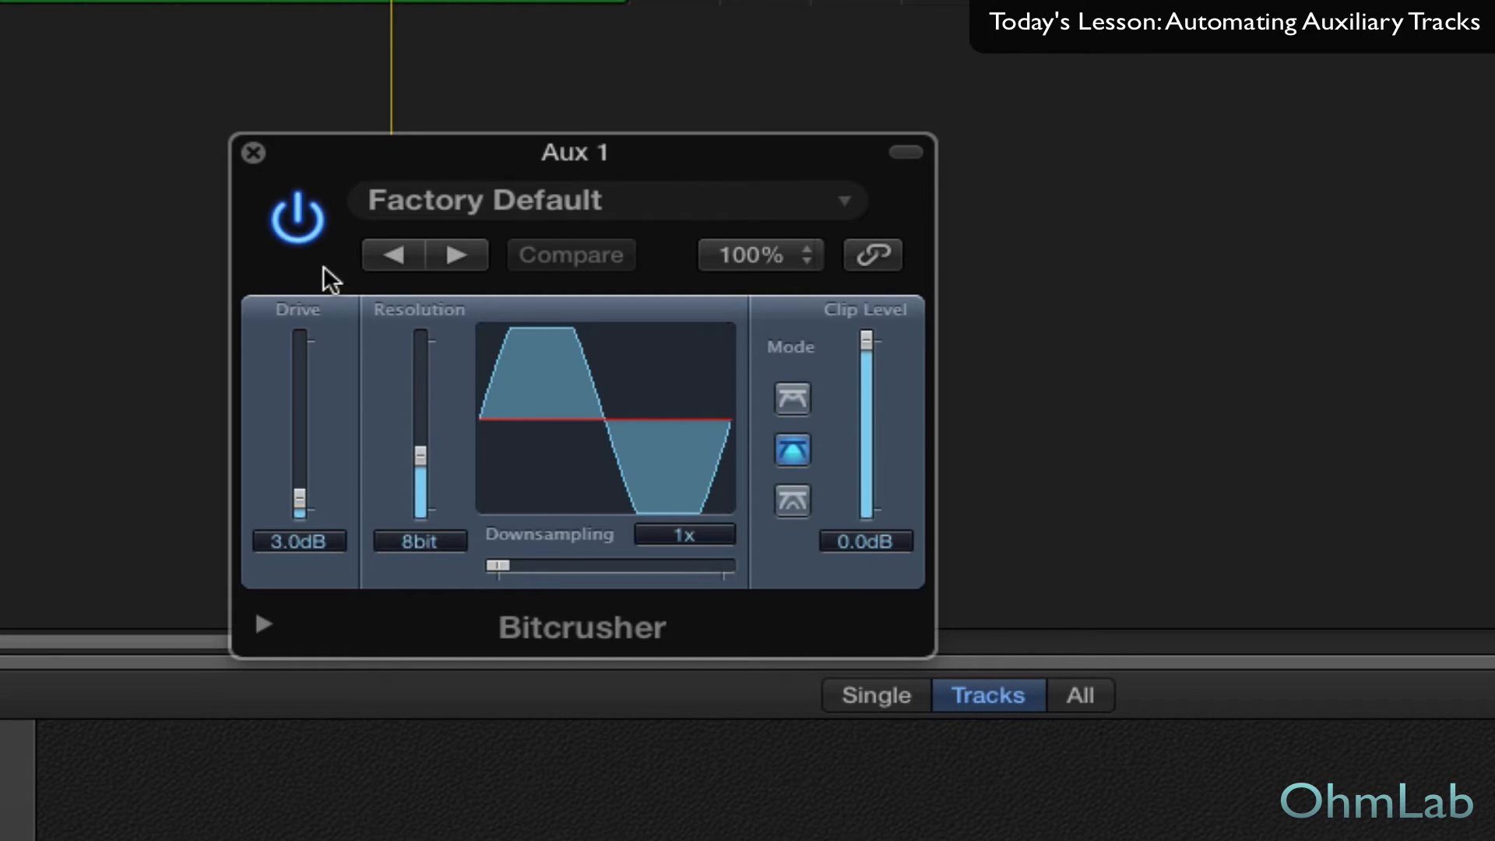
pyautogui.moveTo(422, 462); pyautogui.dragTo(422, 430)
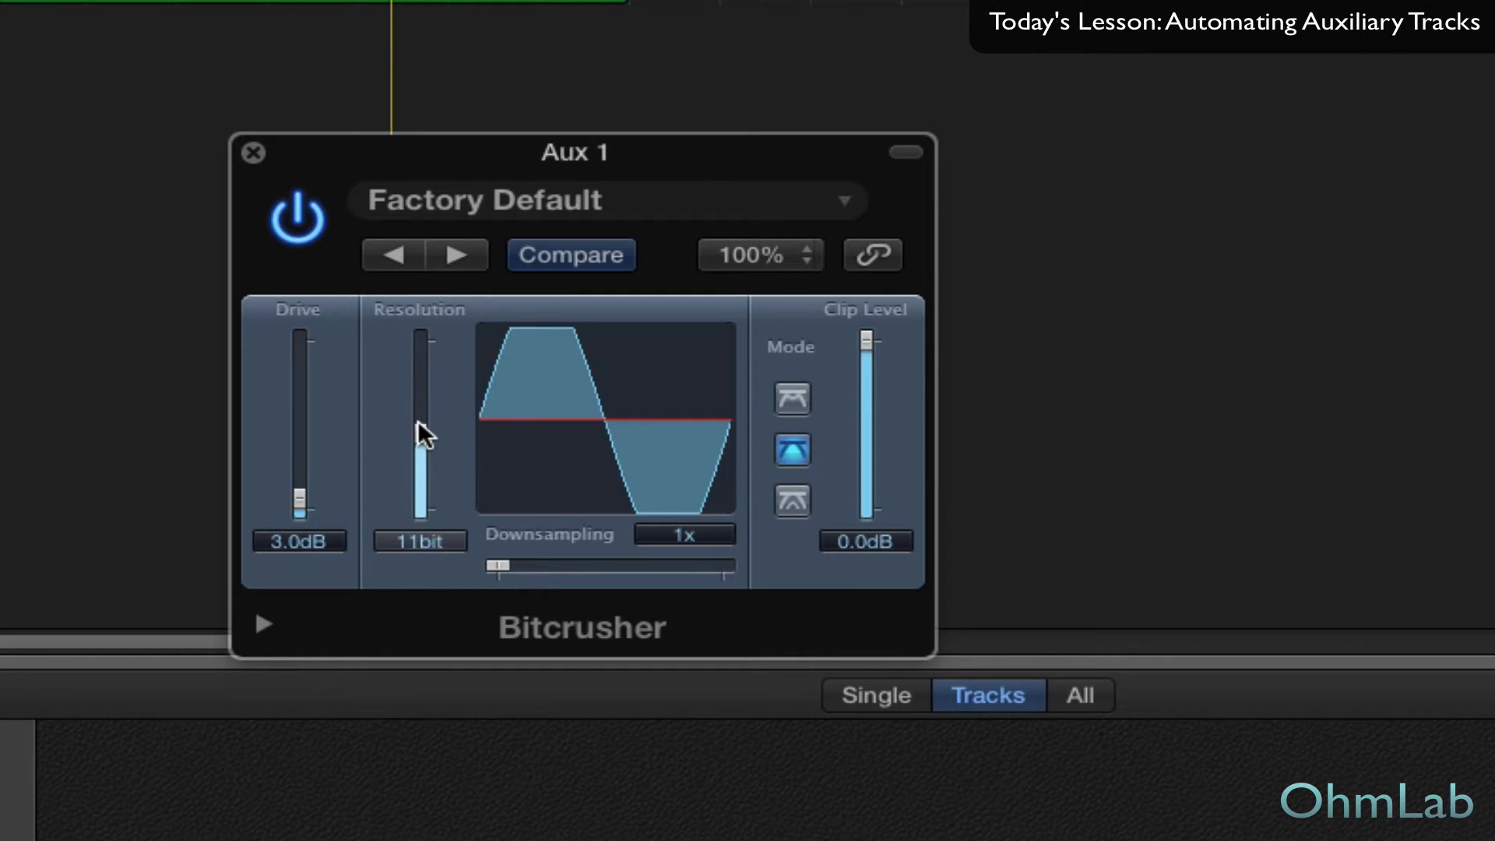
pyautogui.moveTo(419, 429); pyautogui.dragTo(419, 405)
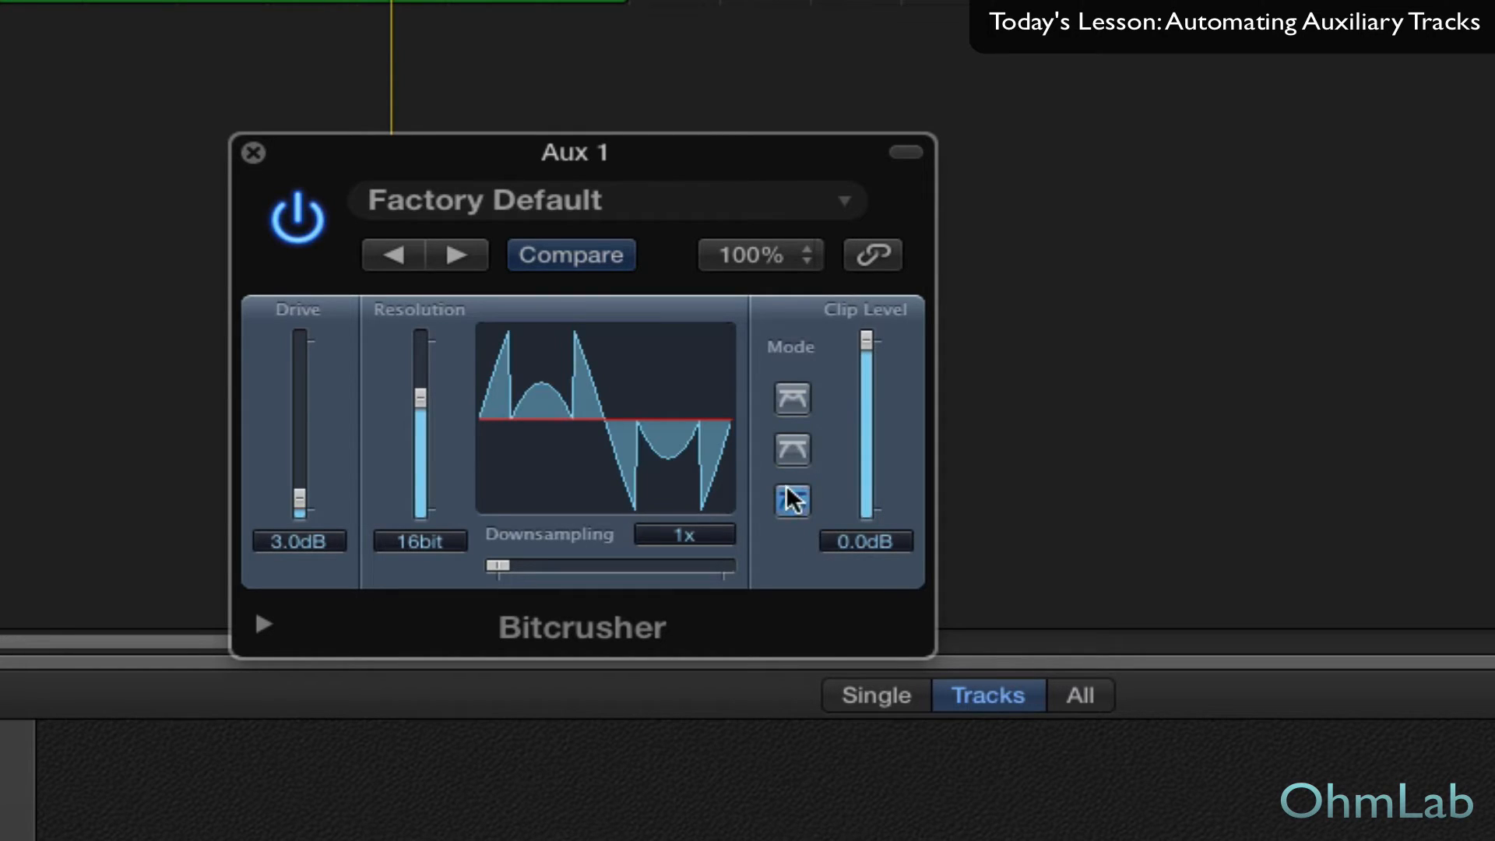
pyautogui.click(792, 499)
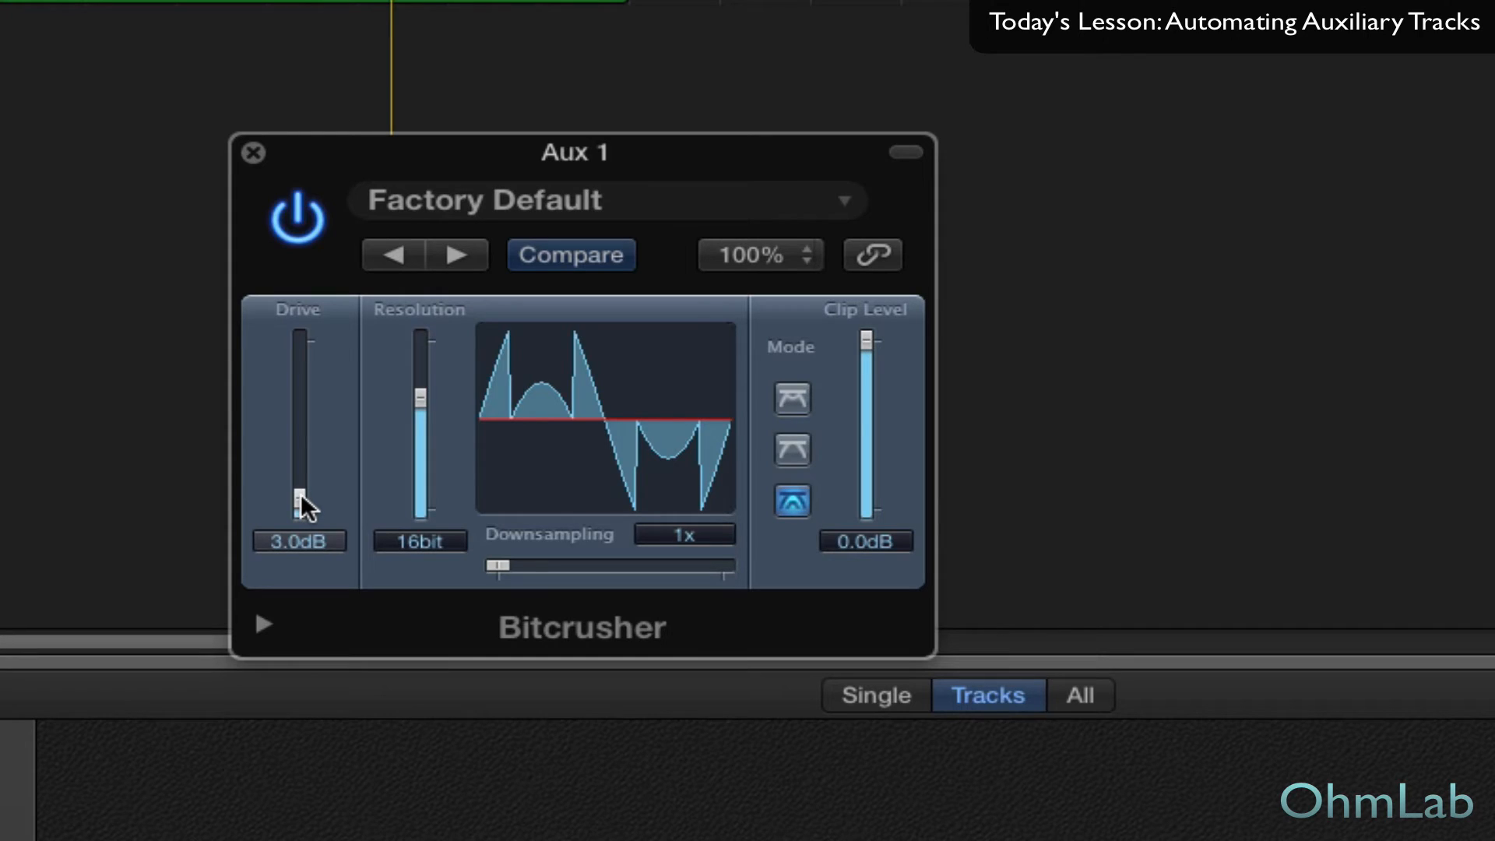
pyautogui.moveTo(305, 500); pyautogui.dragTo(305, 486)
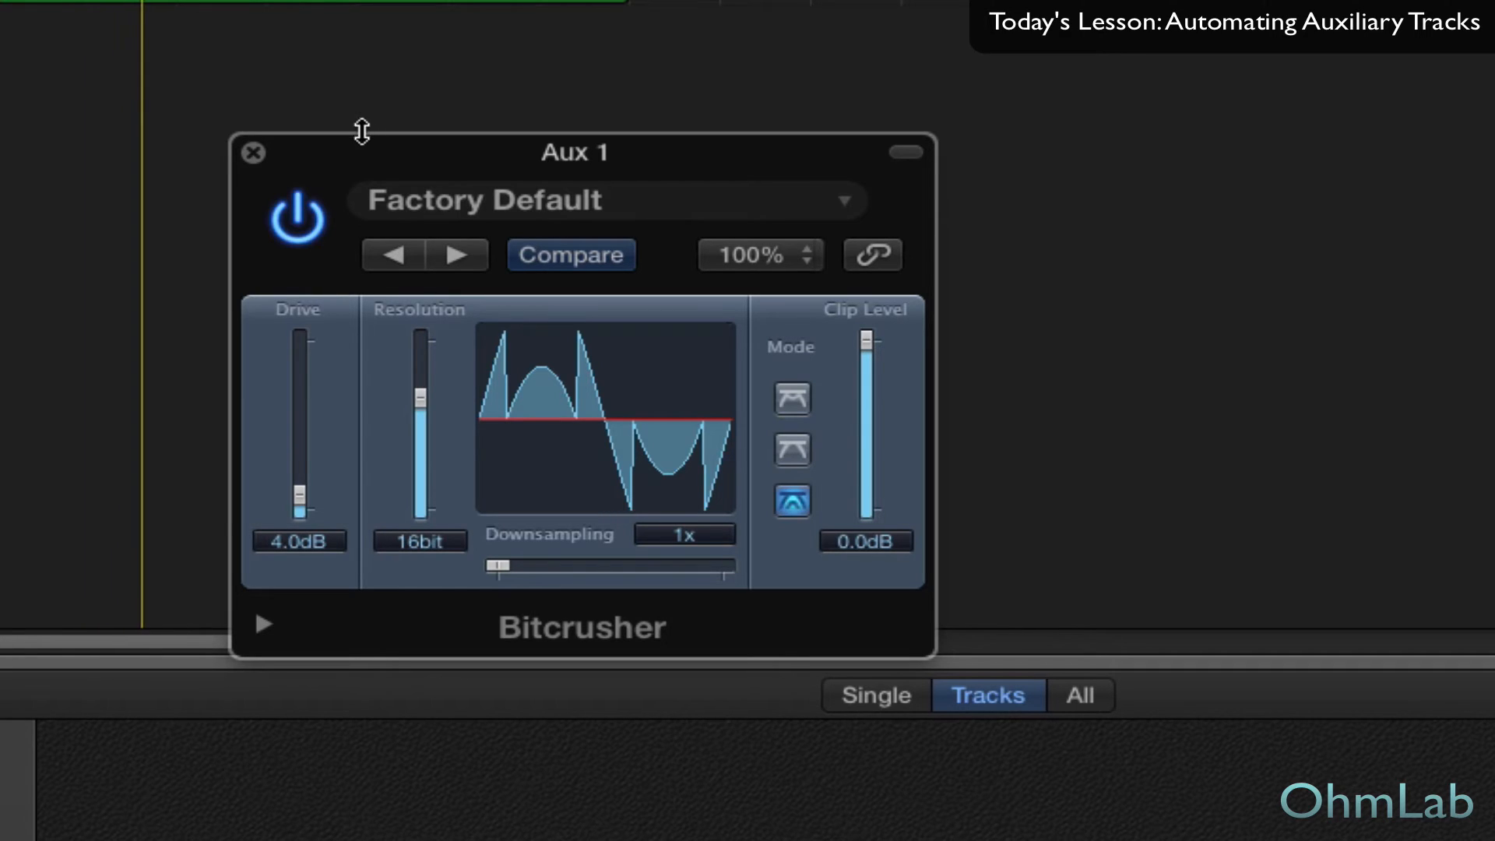
pyautogui.click(299, 219)
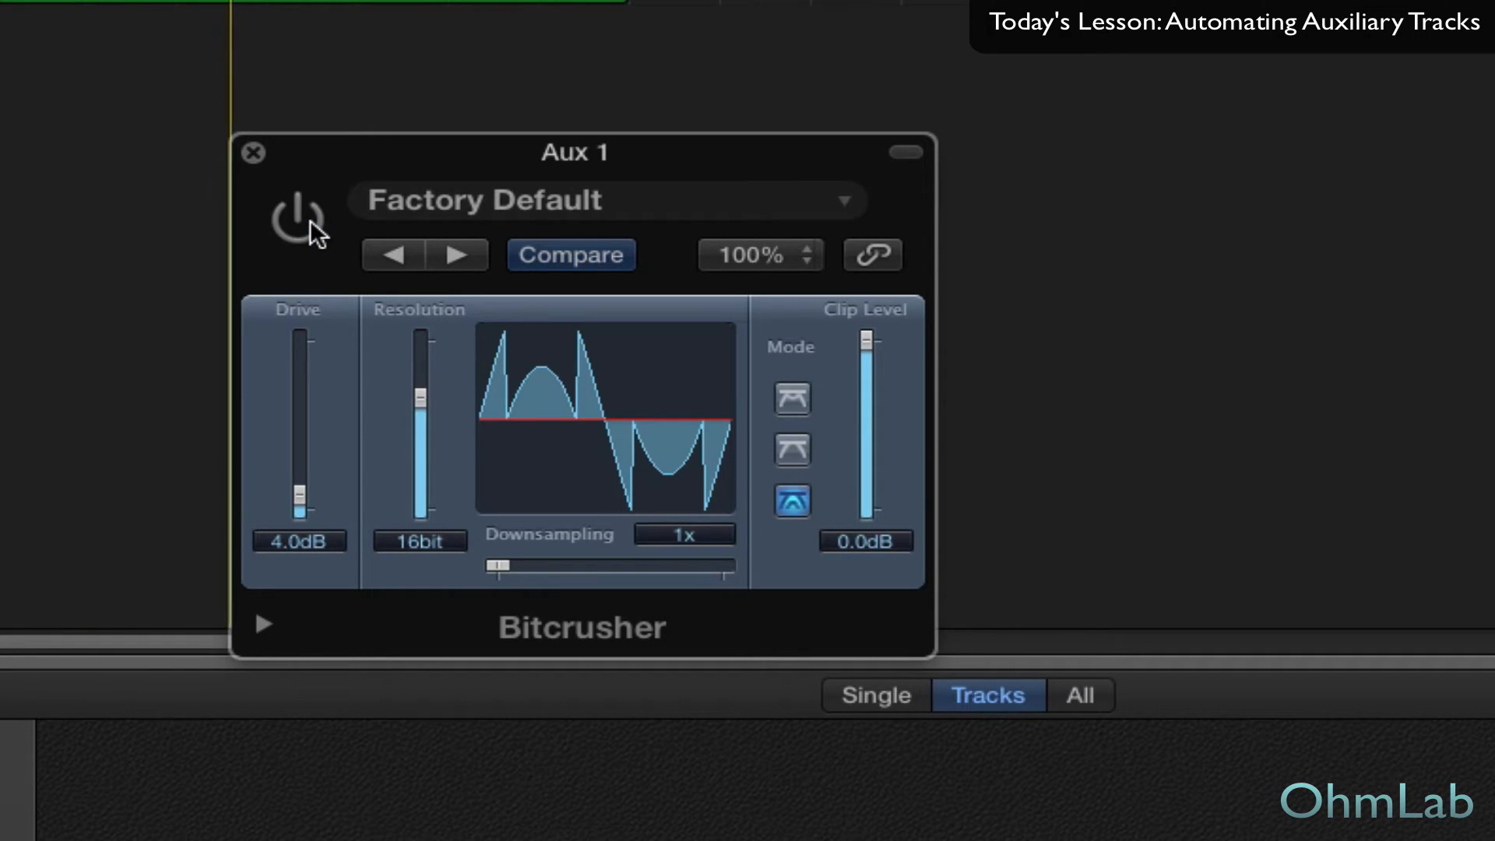
pyautogui.click(296, 218)
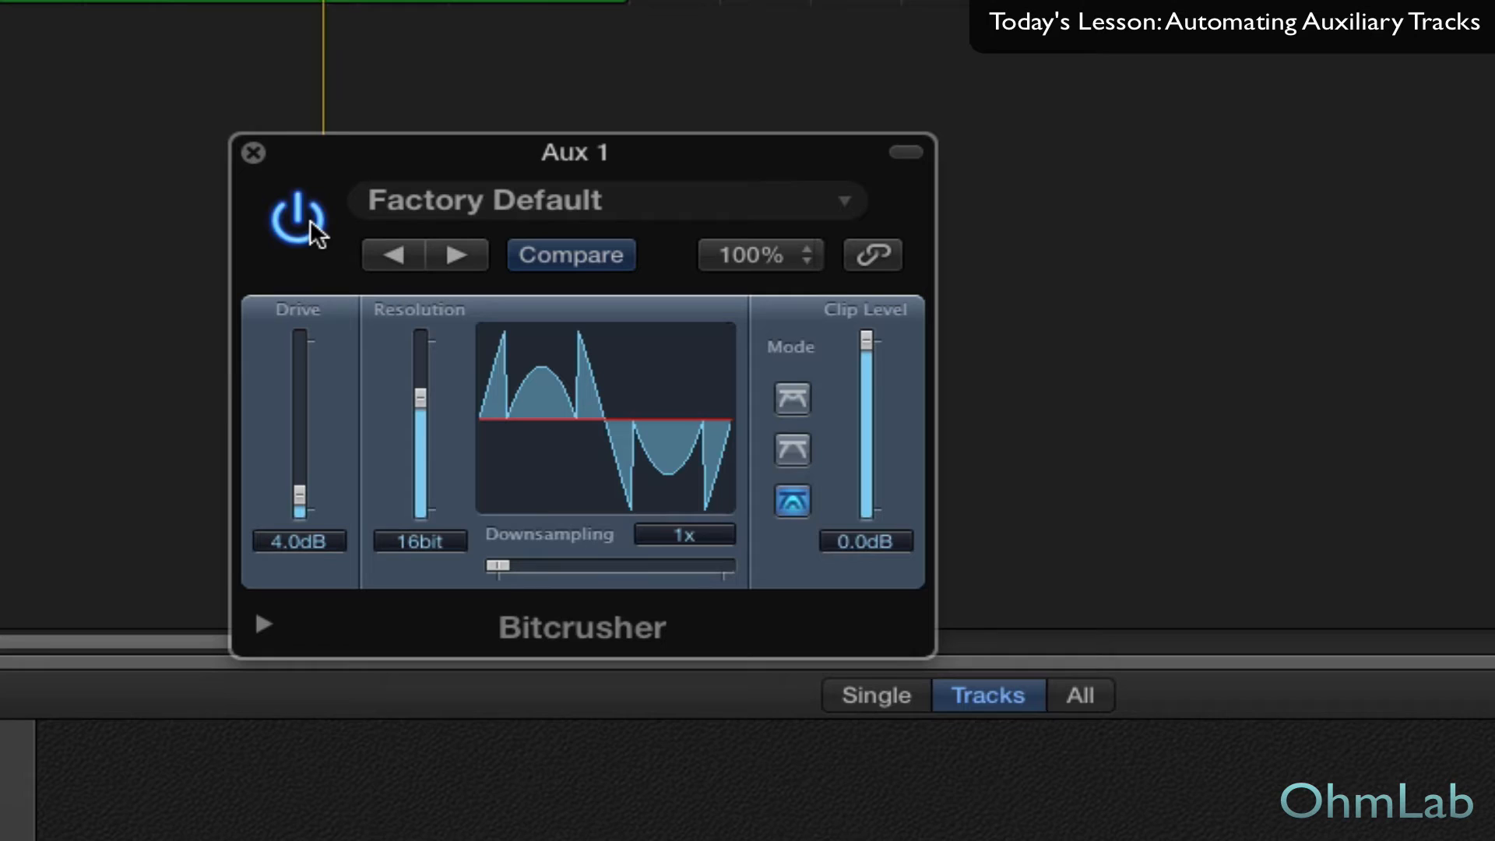
pyautogui.click(296, 218)
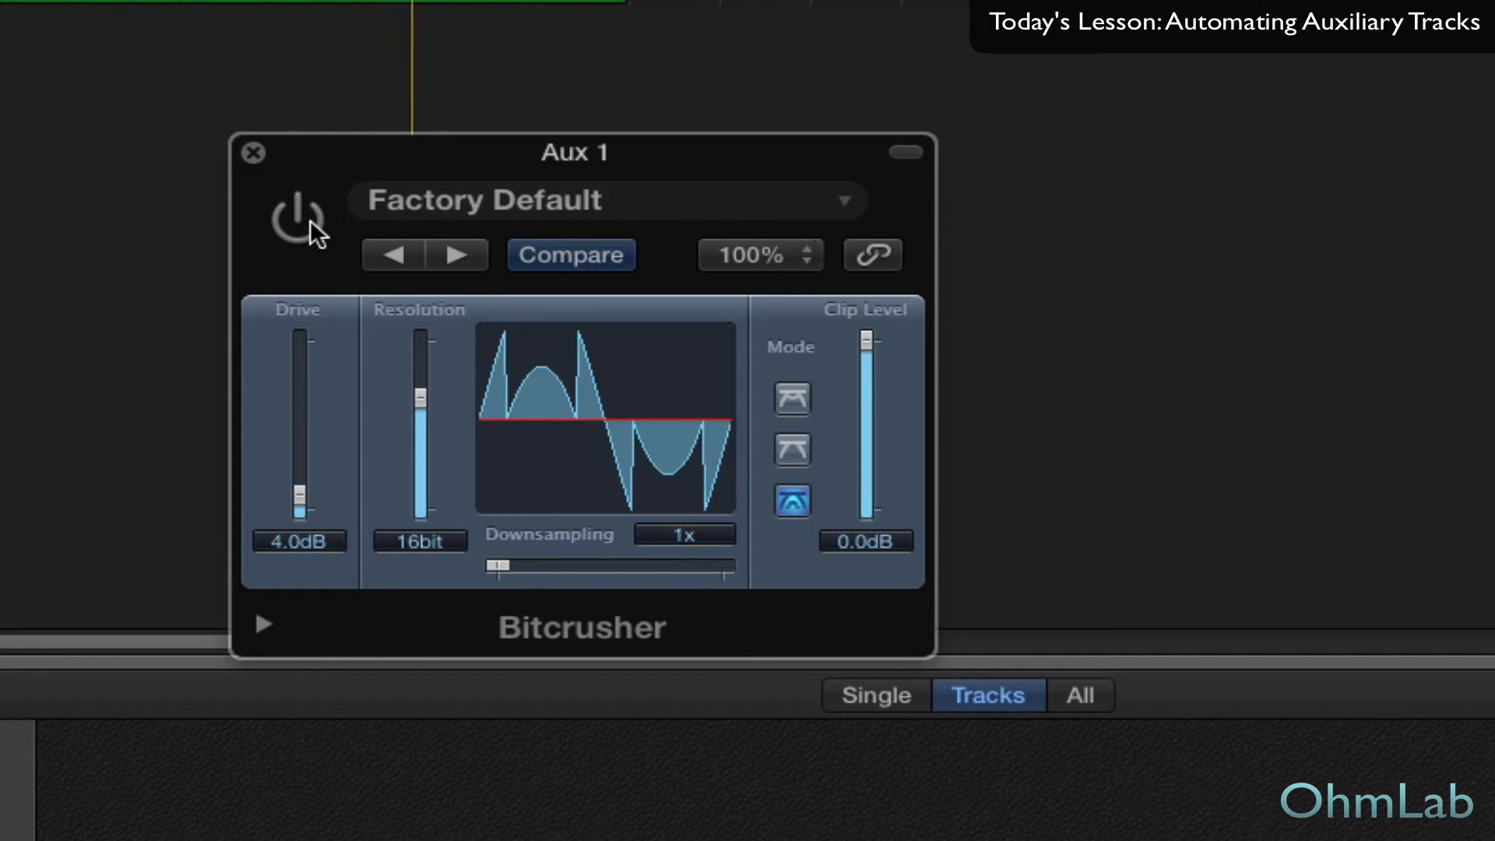
pyautogui.click(296, 221)
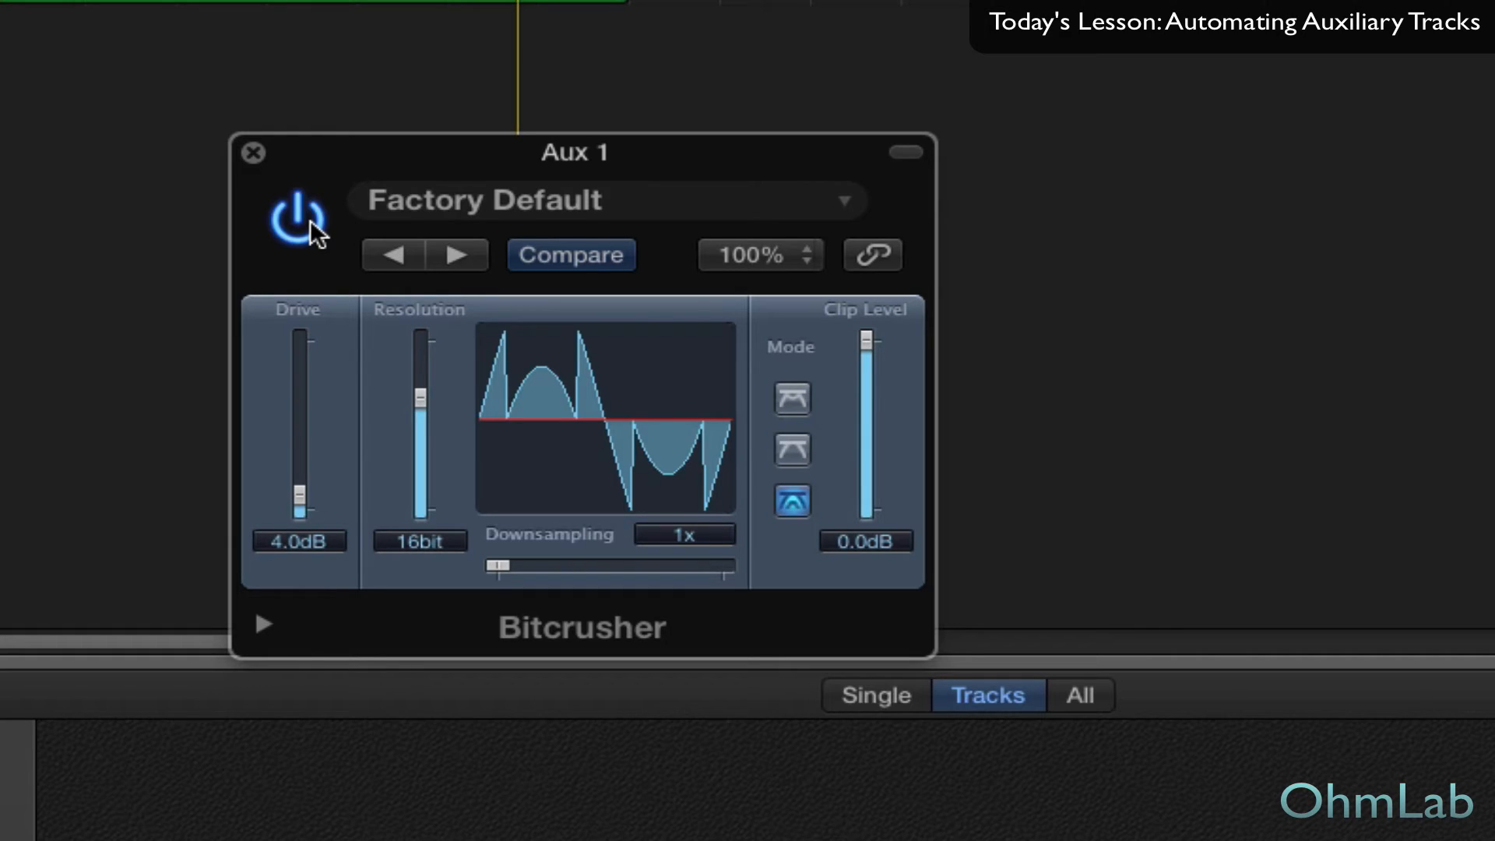
pyautogui.moveTo(364, 467)
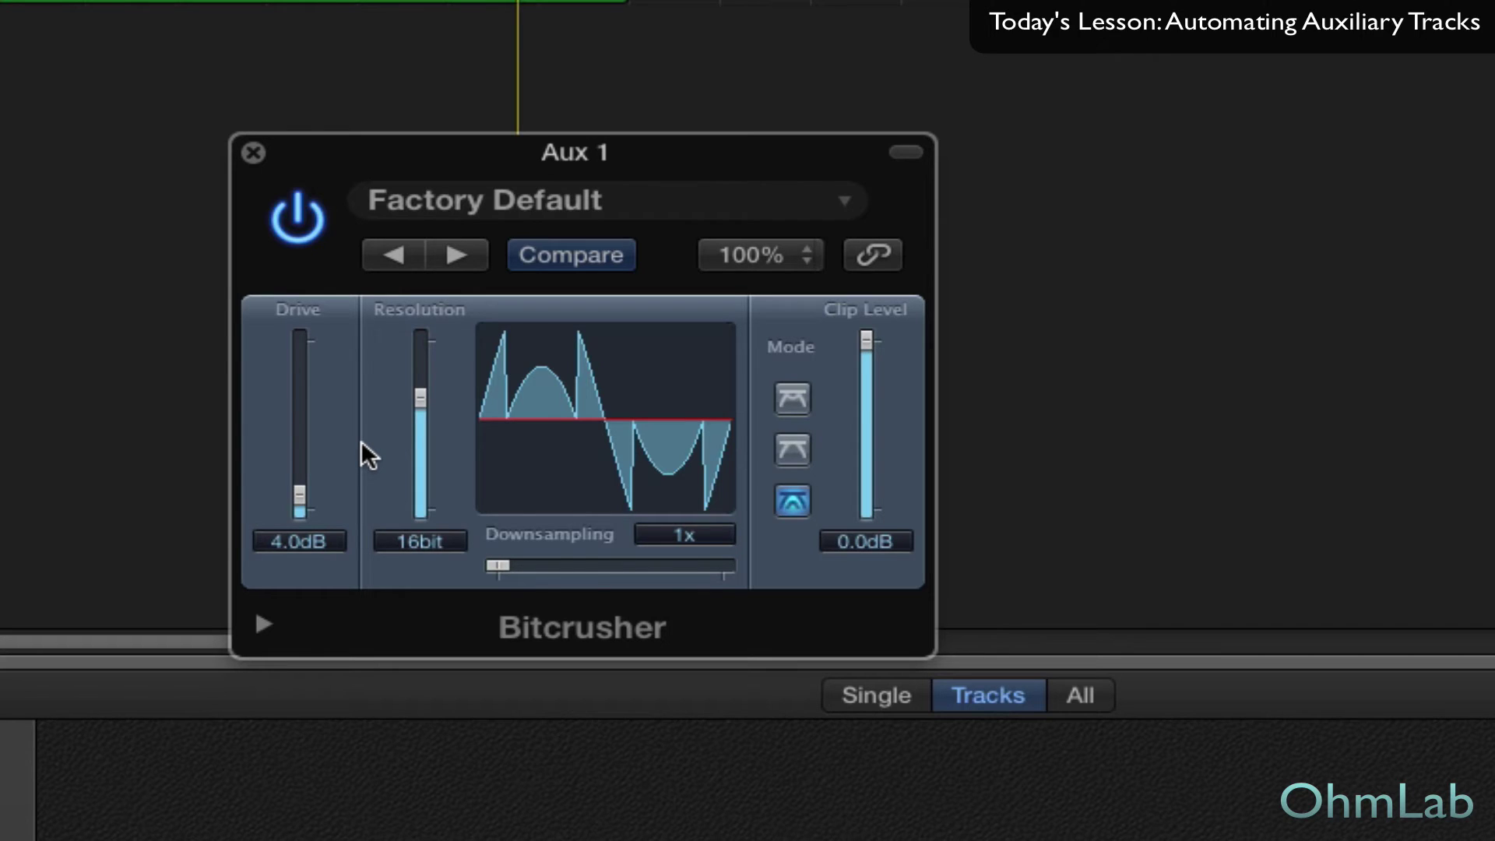
pyautogui.moveTo(309, 698)
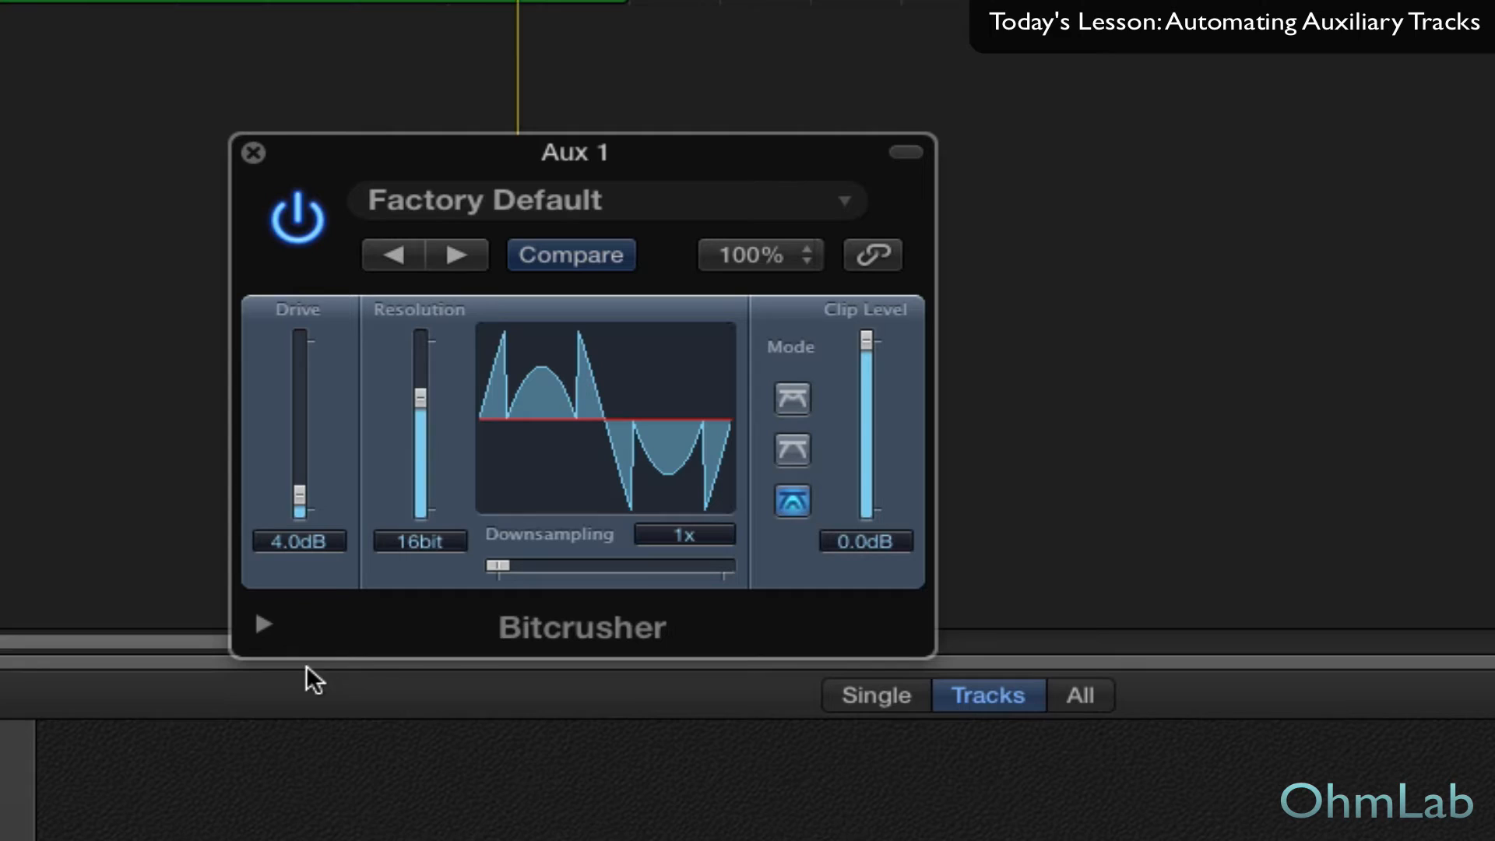
pyautogui.moveTo(268, 640)
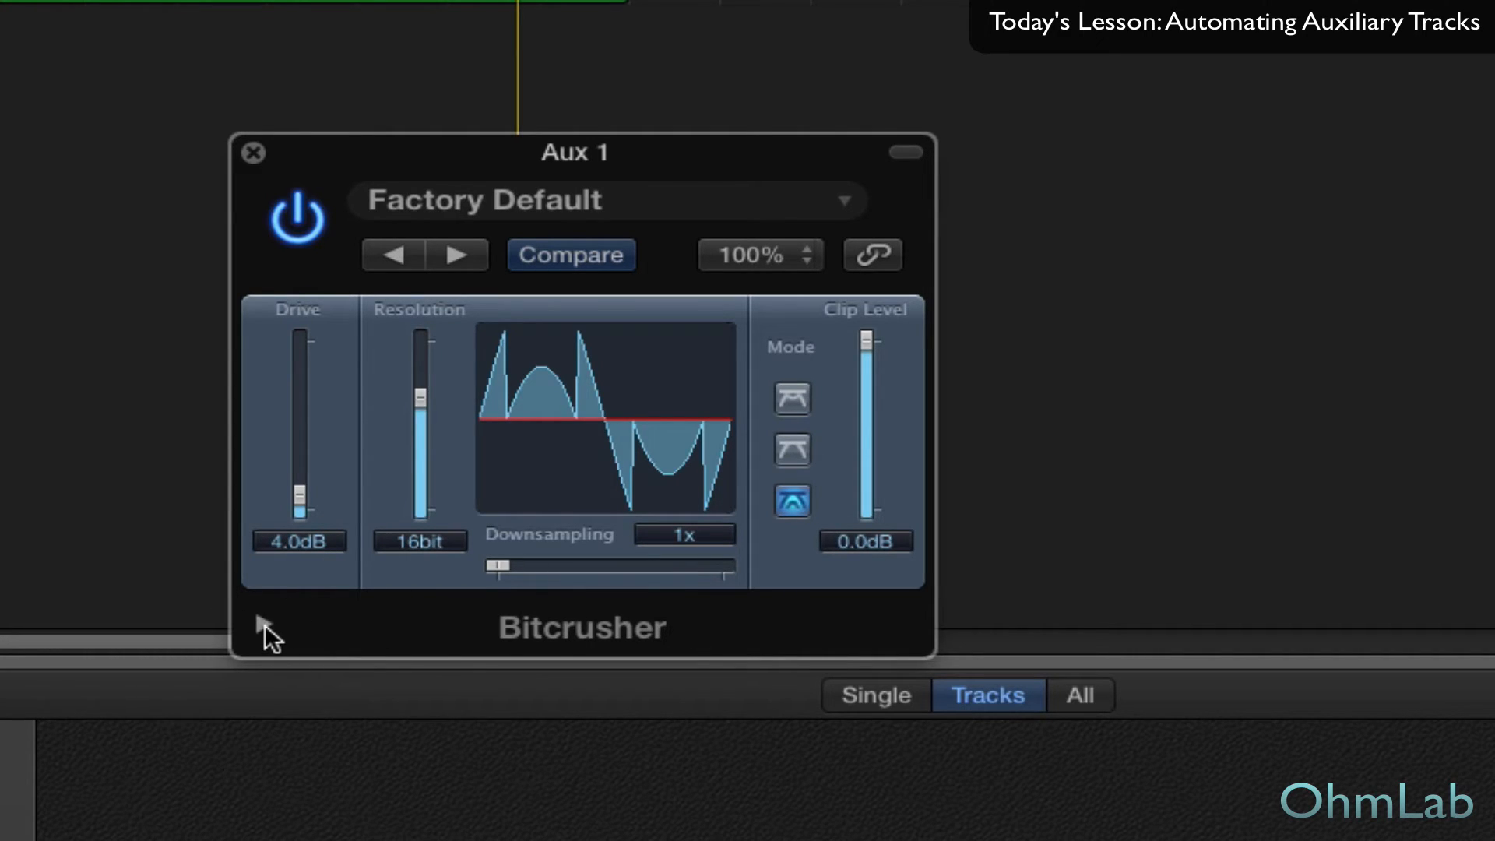
# Reveal the Bitcrusher's extended Mix parameter (left at 100%) and close its window.
pyautogui.click(268, 626)
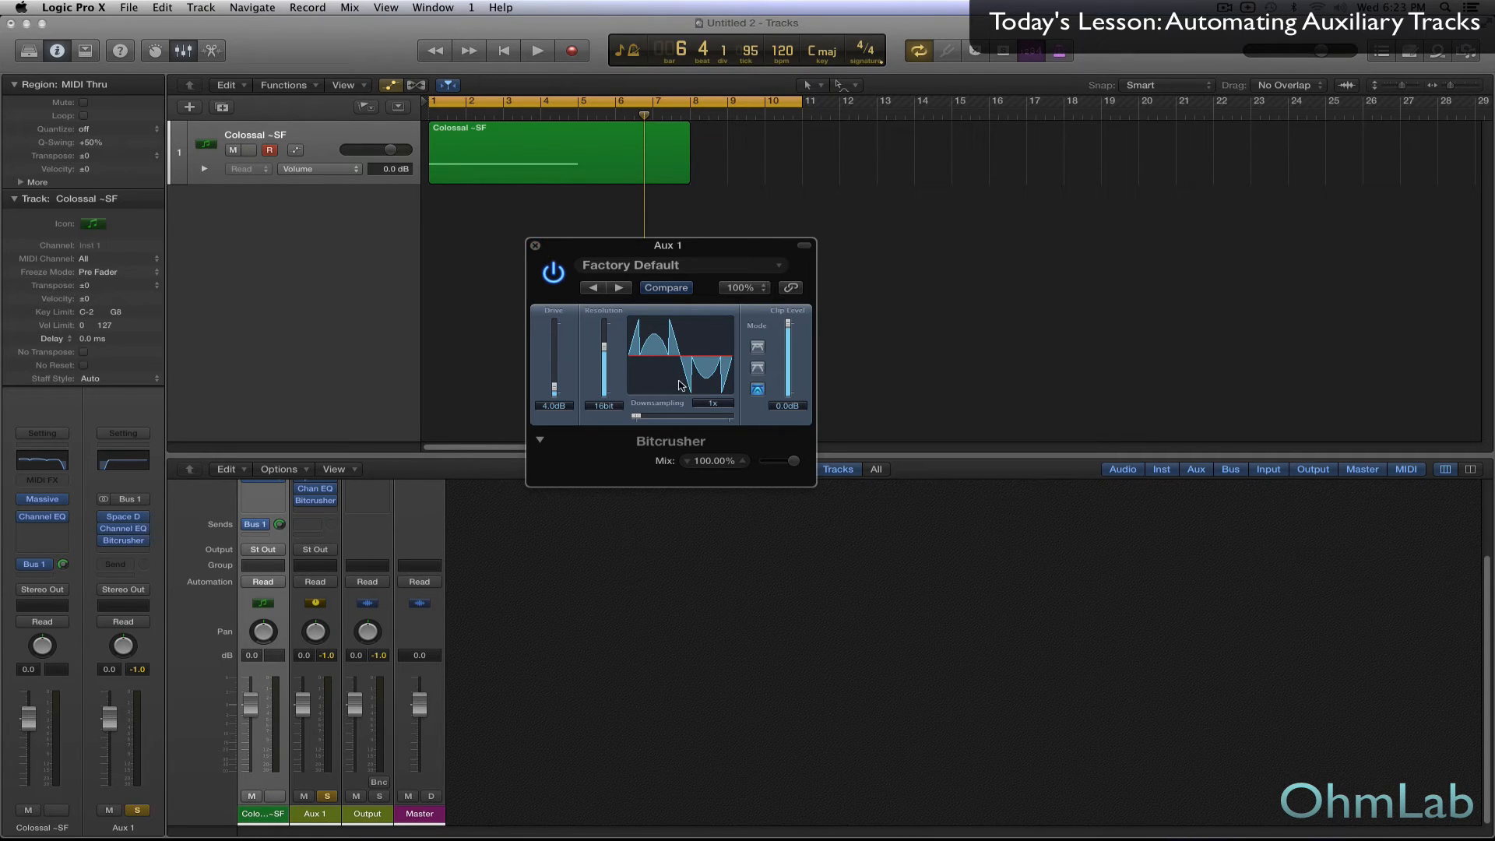
pyautogui.moveTo(630, 371)
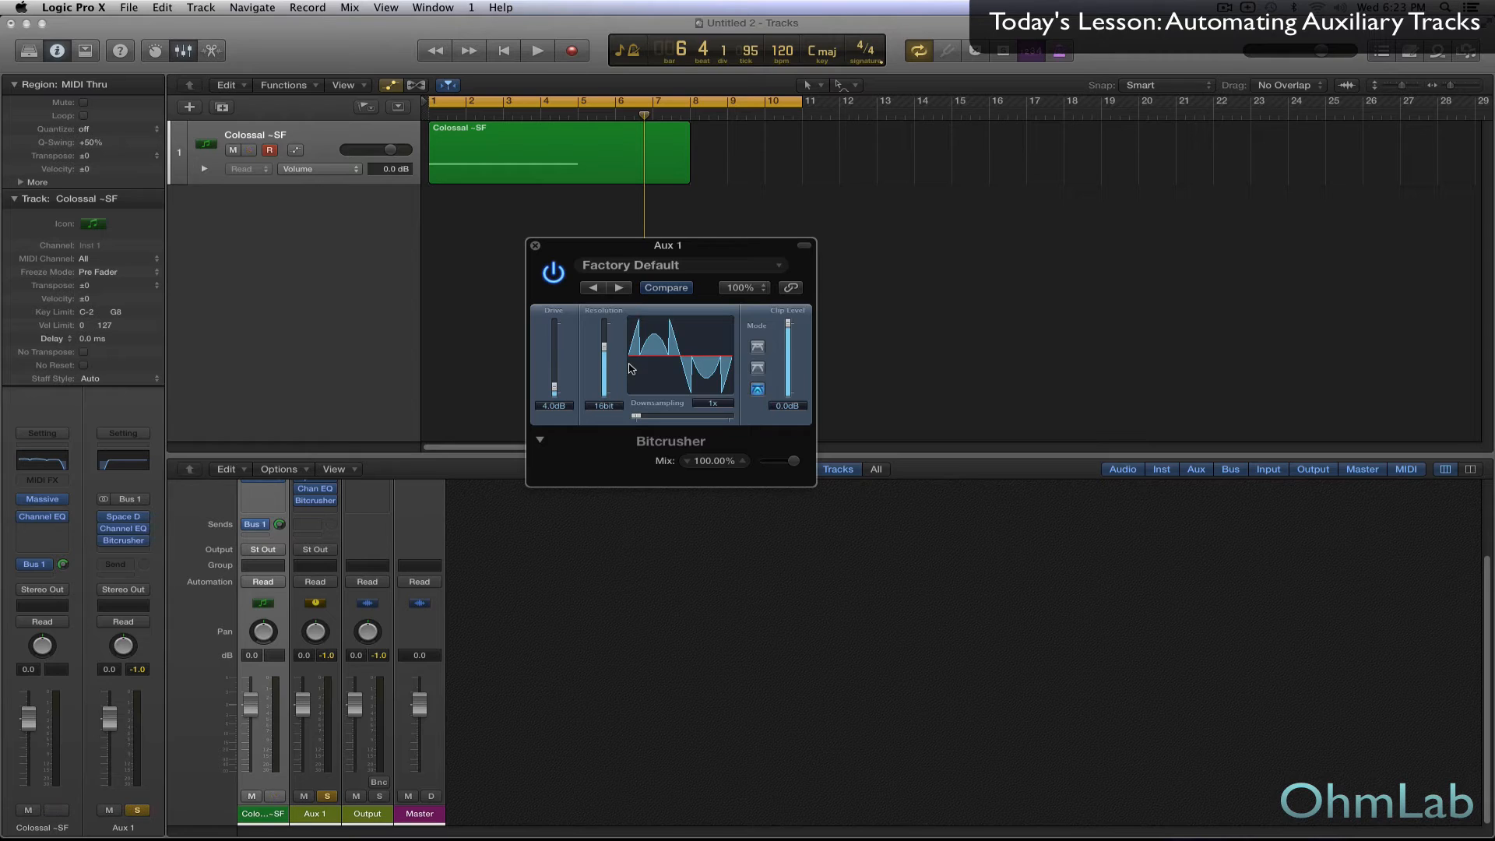
pyautogui.click(250, 150)
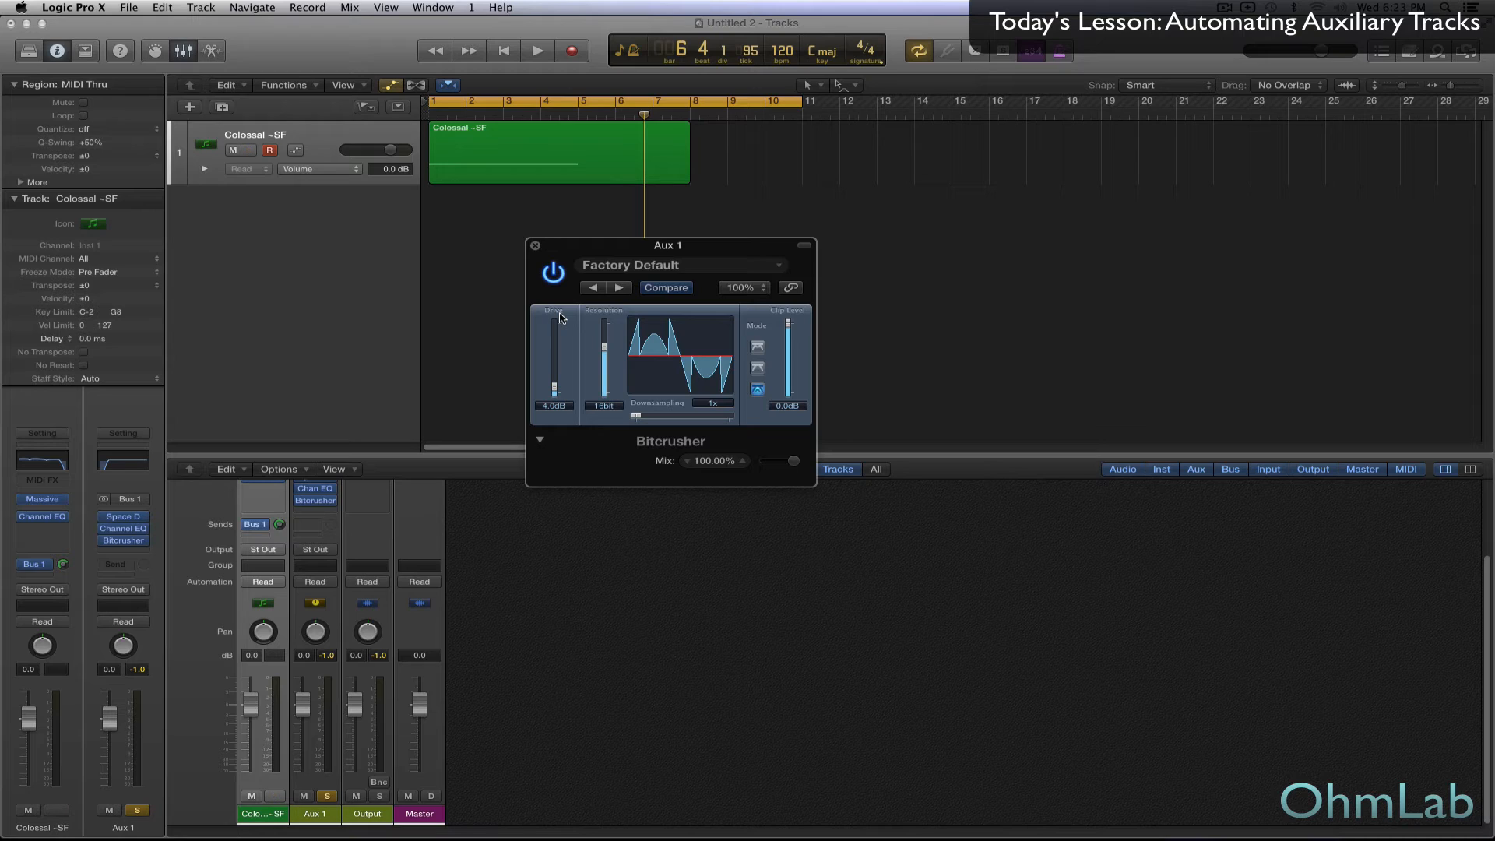
pyautogui.click(240, 149)
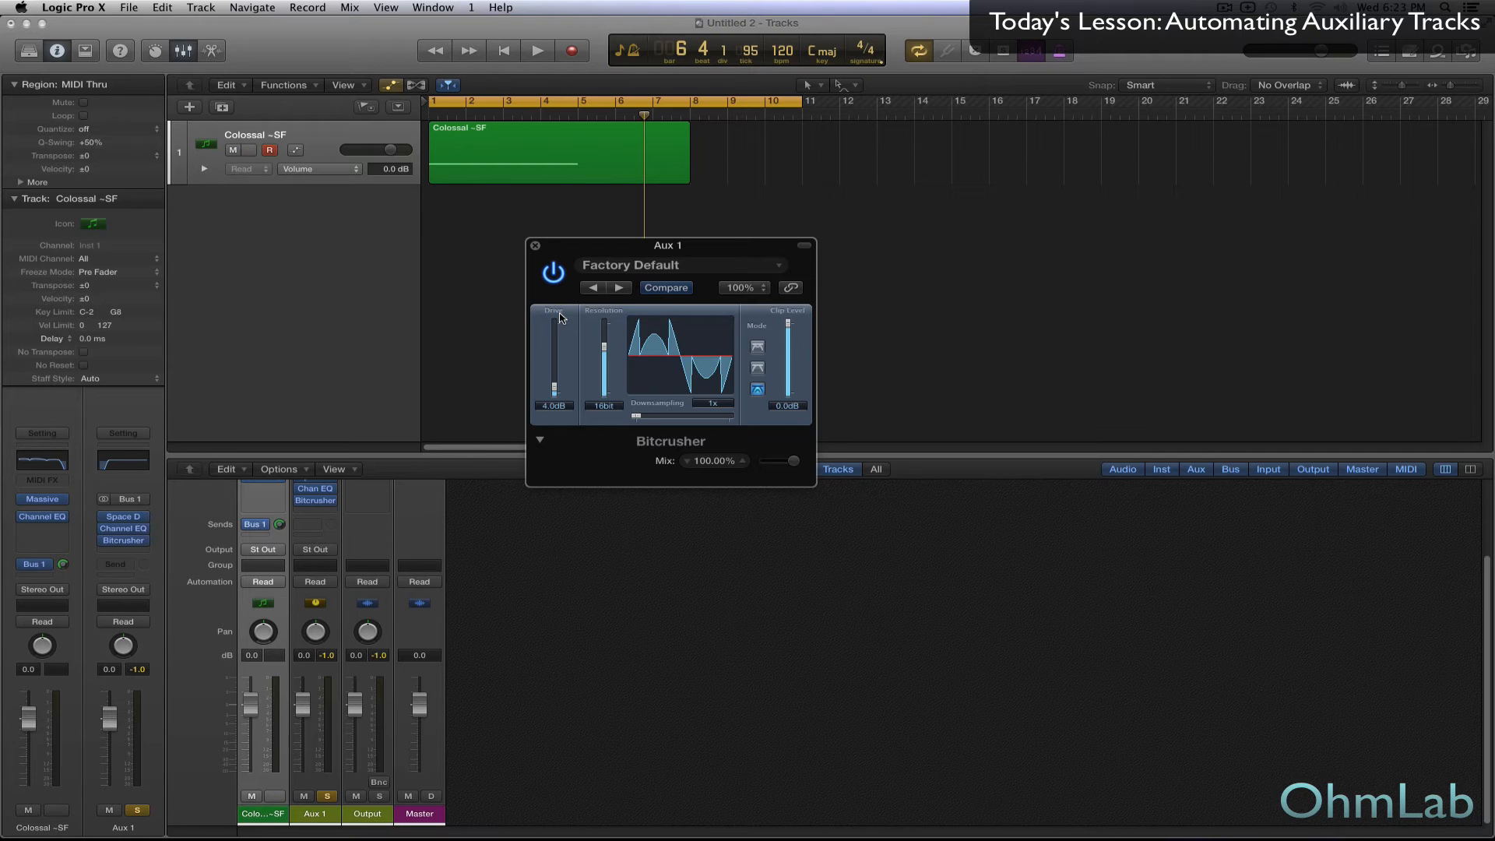
pyautogui.moveTo(542, 247)
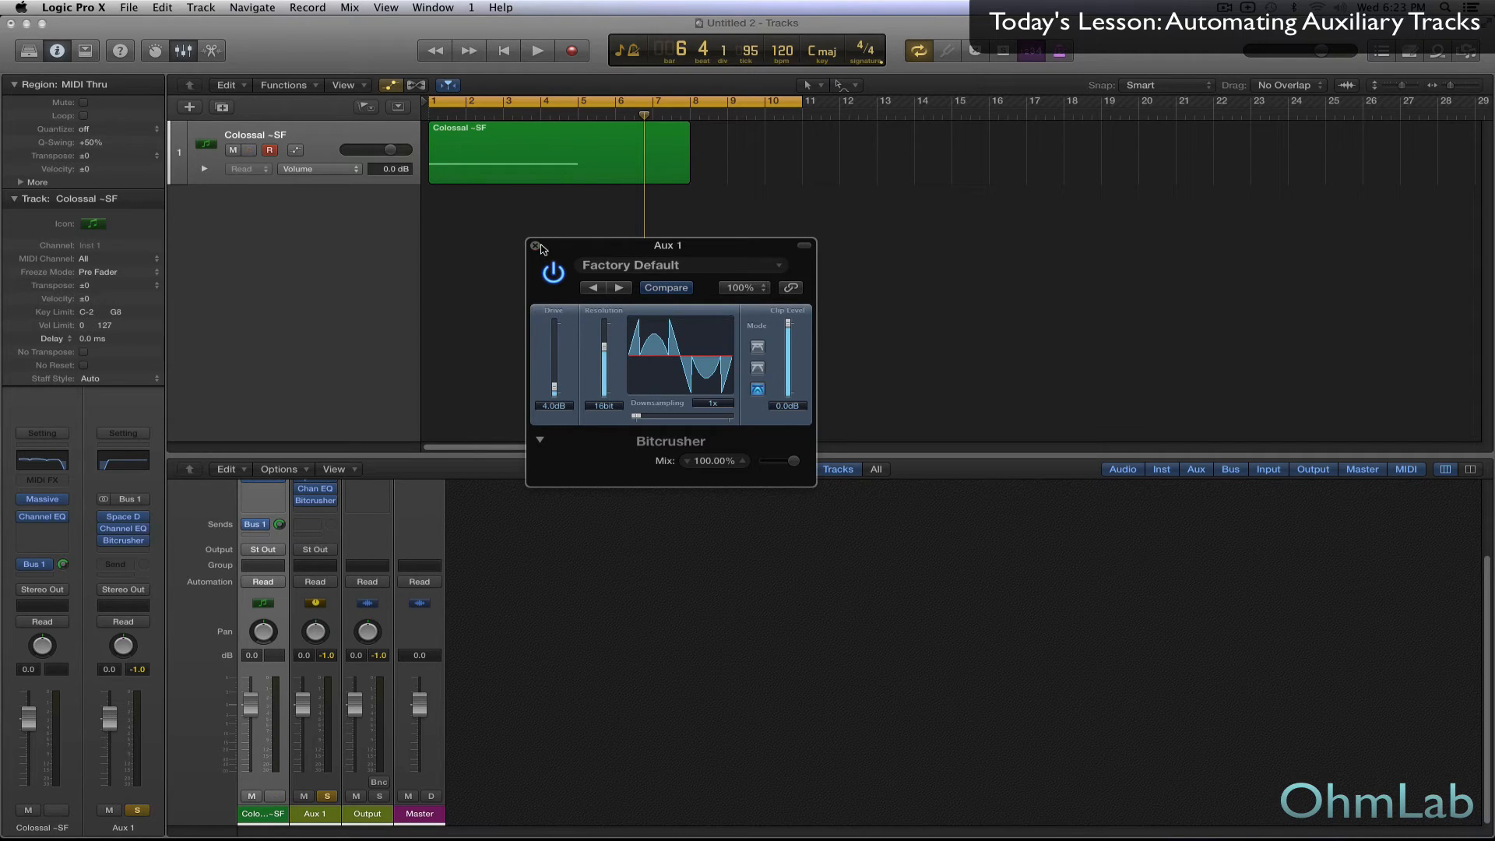
pyautogui.click(535, 246)
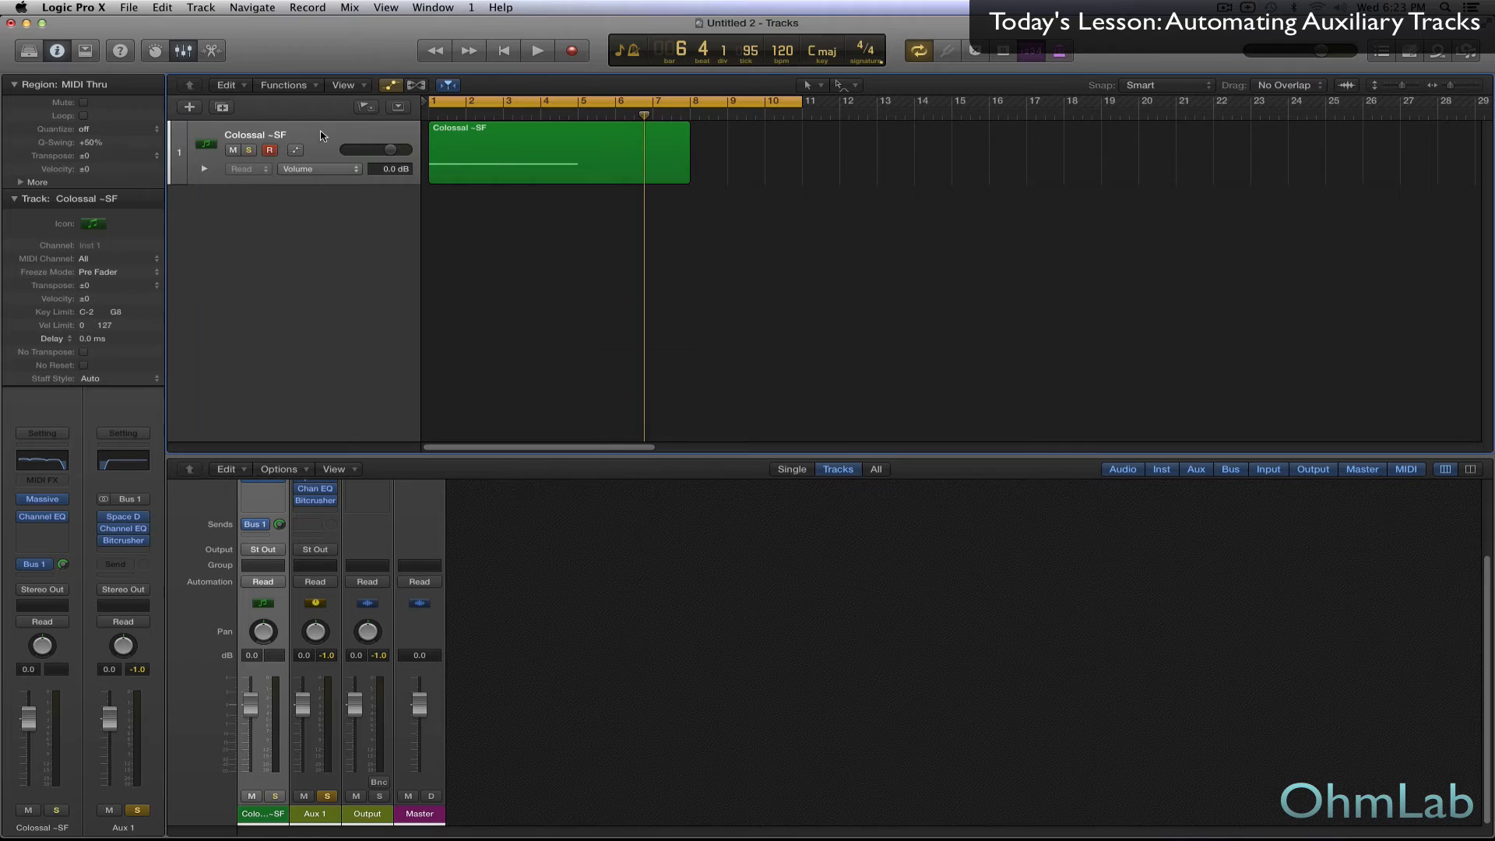
pyautogui.click(557, 153)
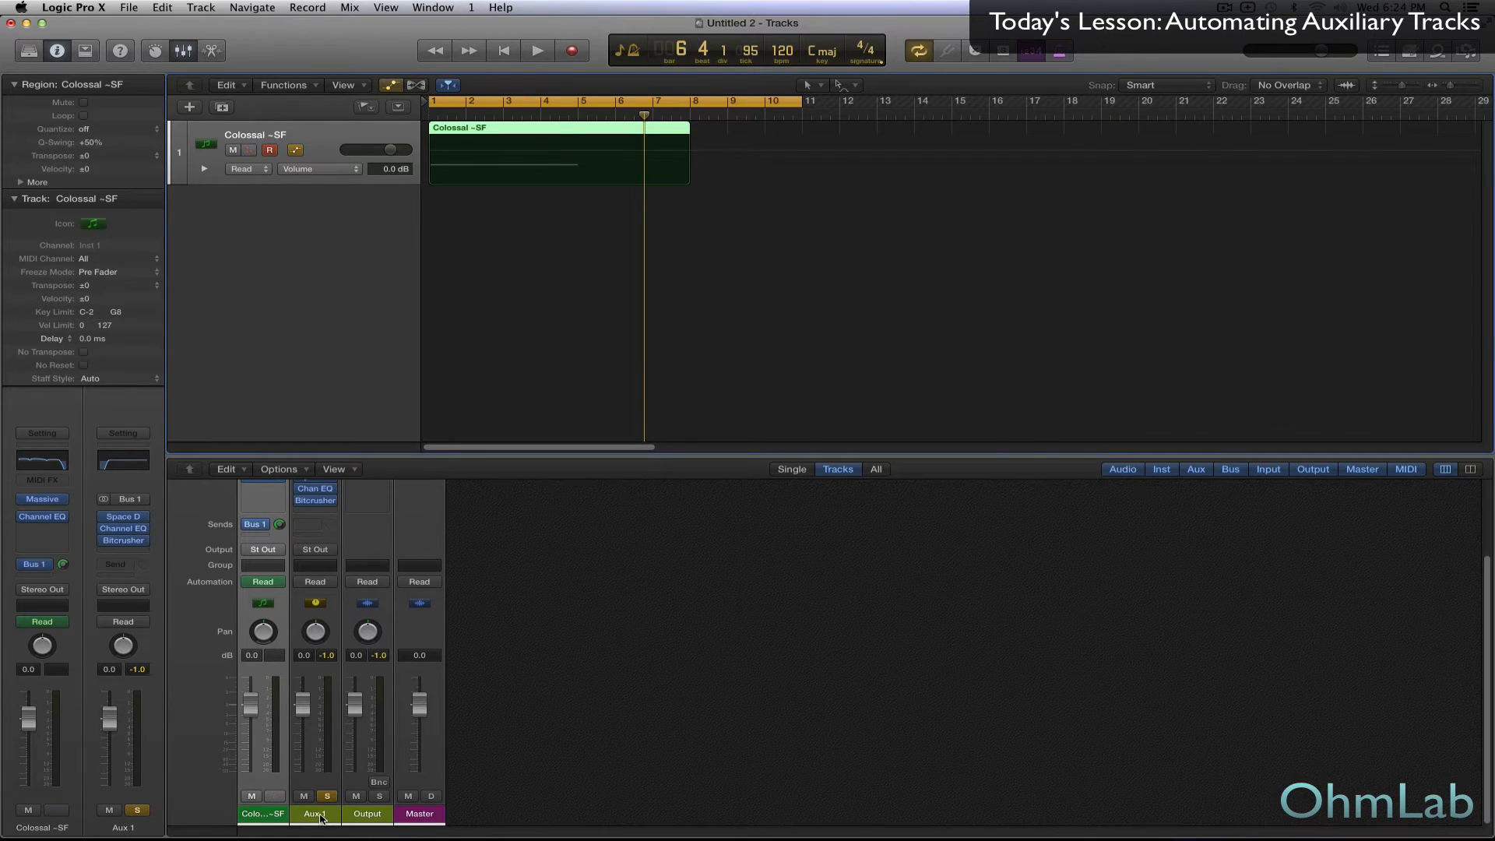
pyautogui.rightClick(319, 812)
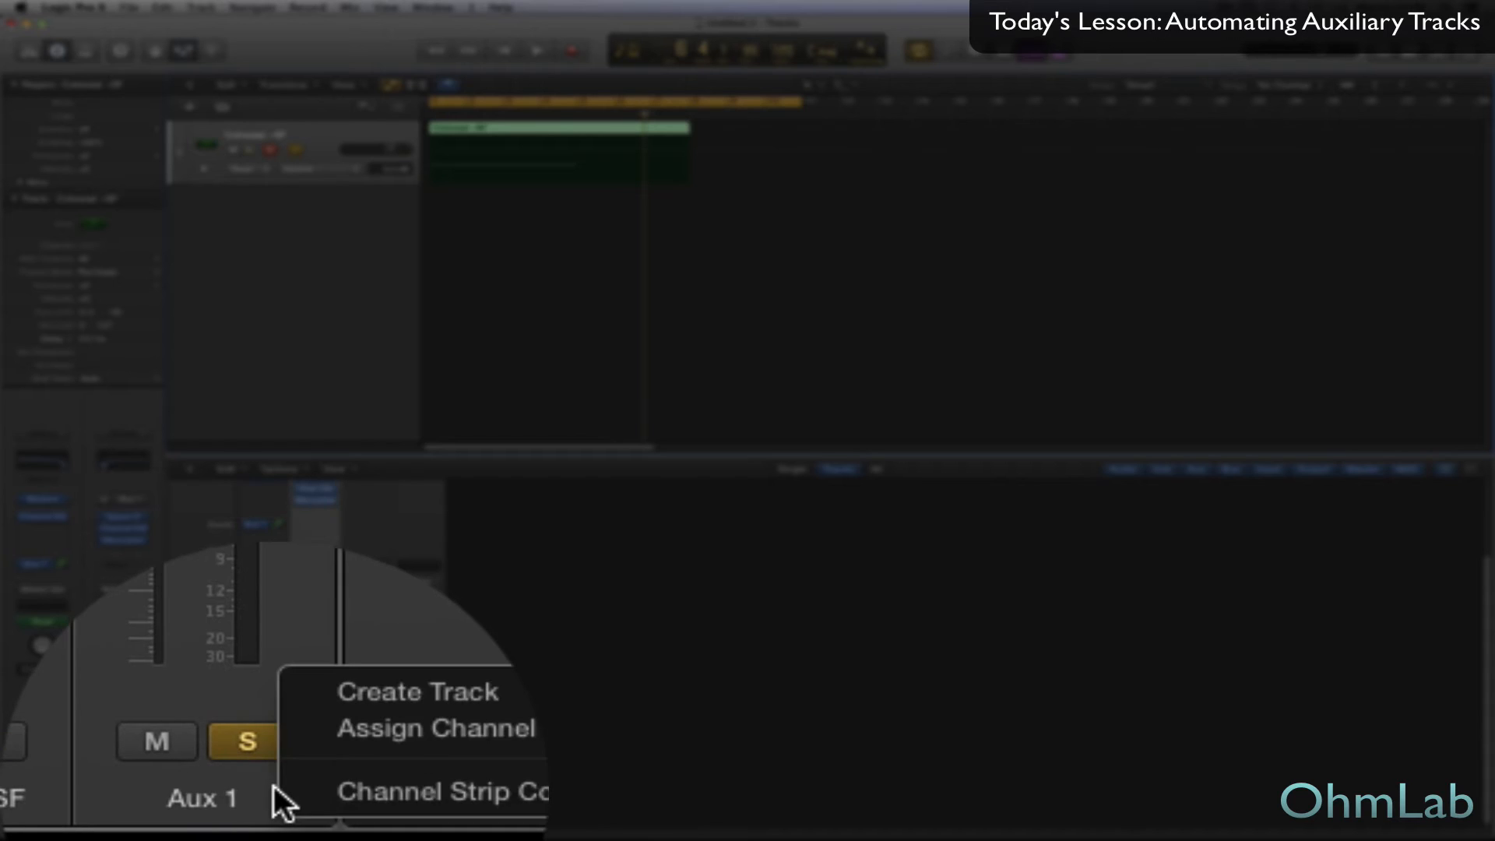
pyautogui.moveTo(280, 715)
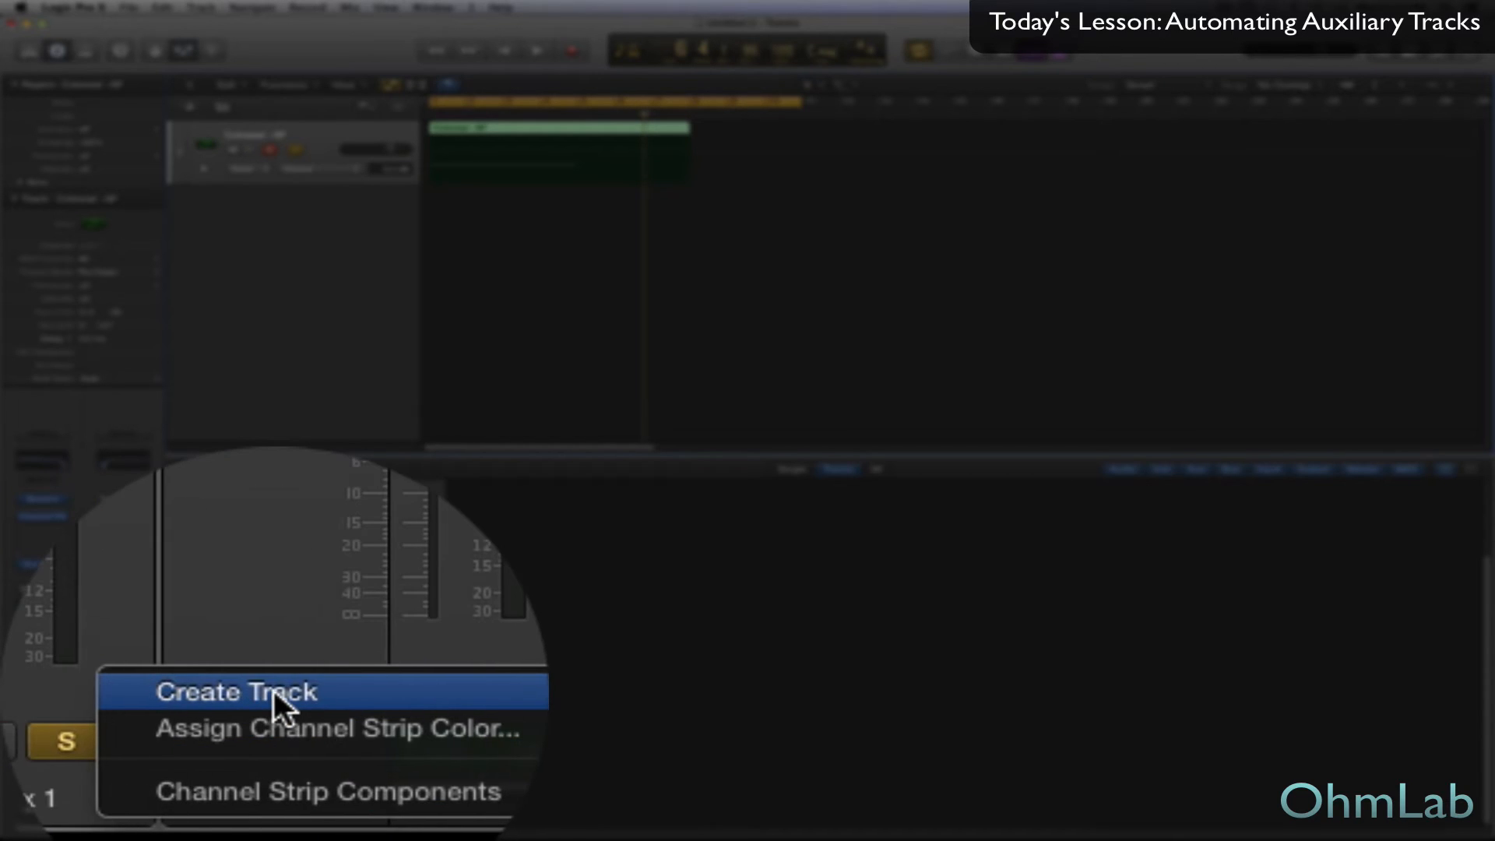
pyautogui.click(237, 692)
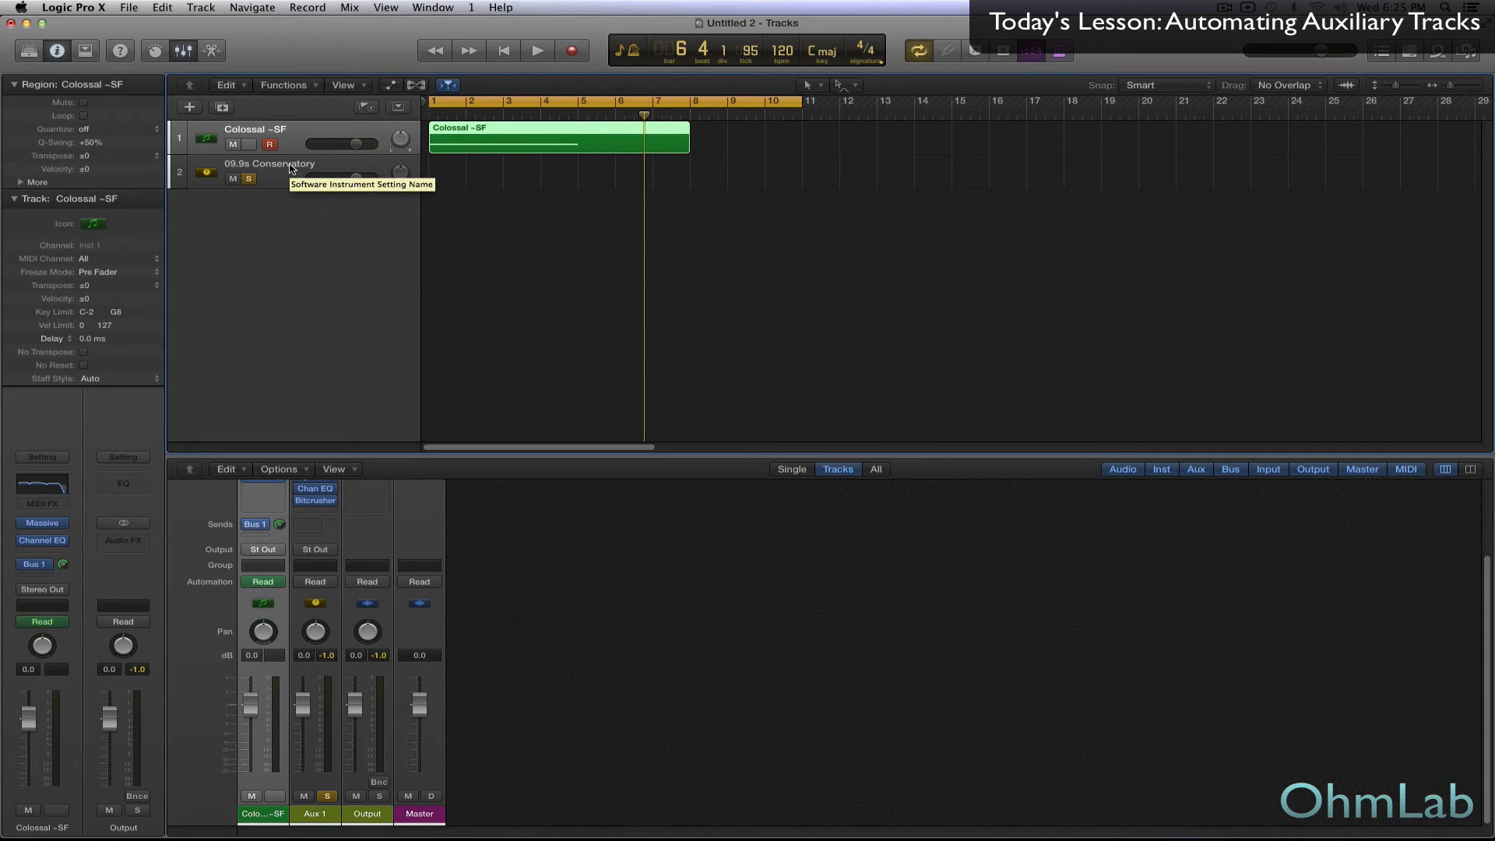
pyautogui.click(270, 163)
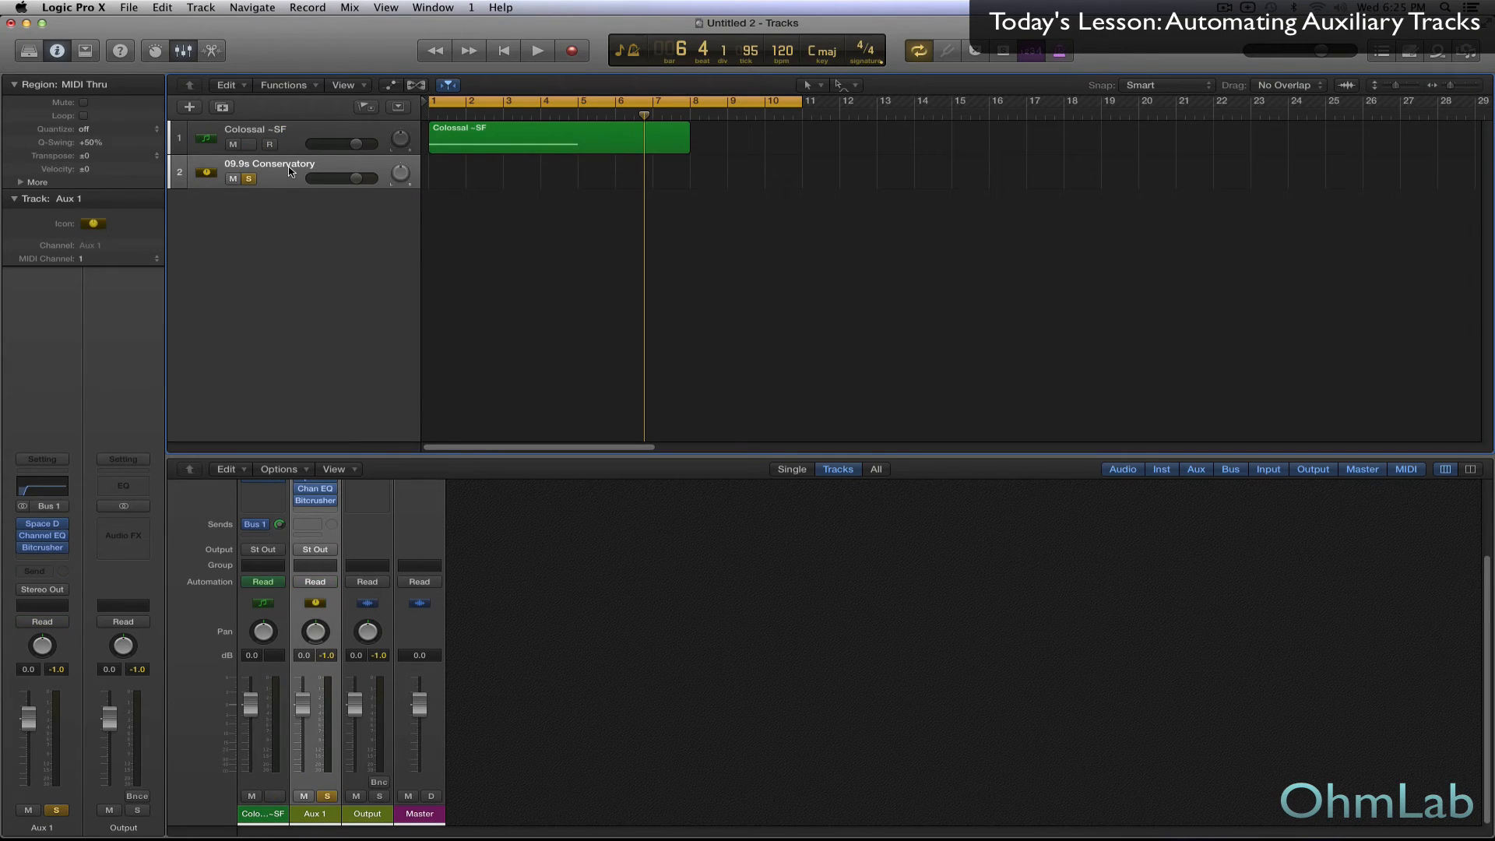
pyautogui.click(252, 129)
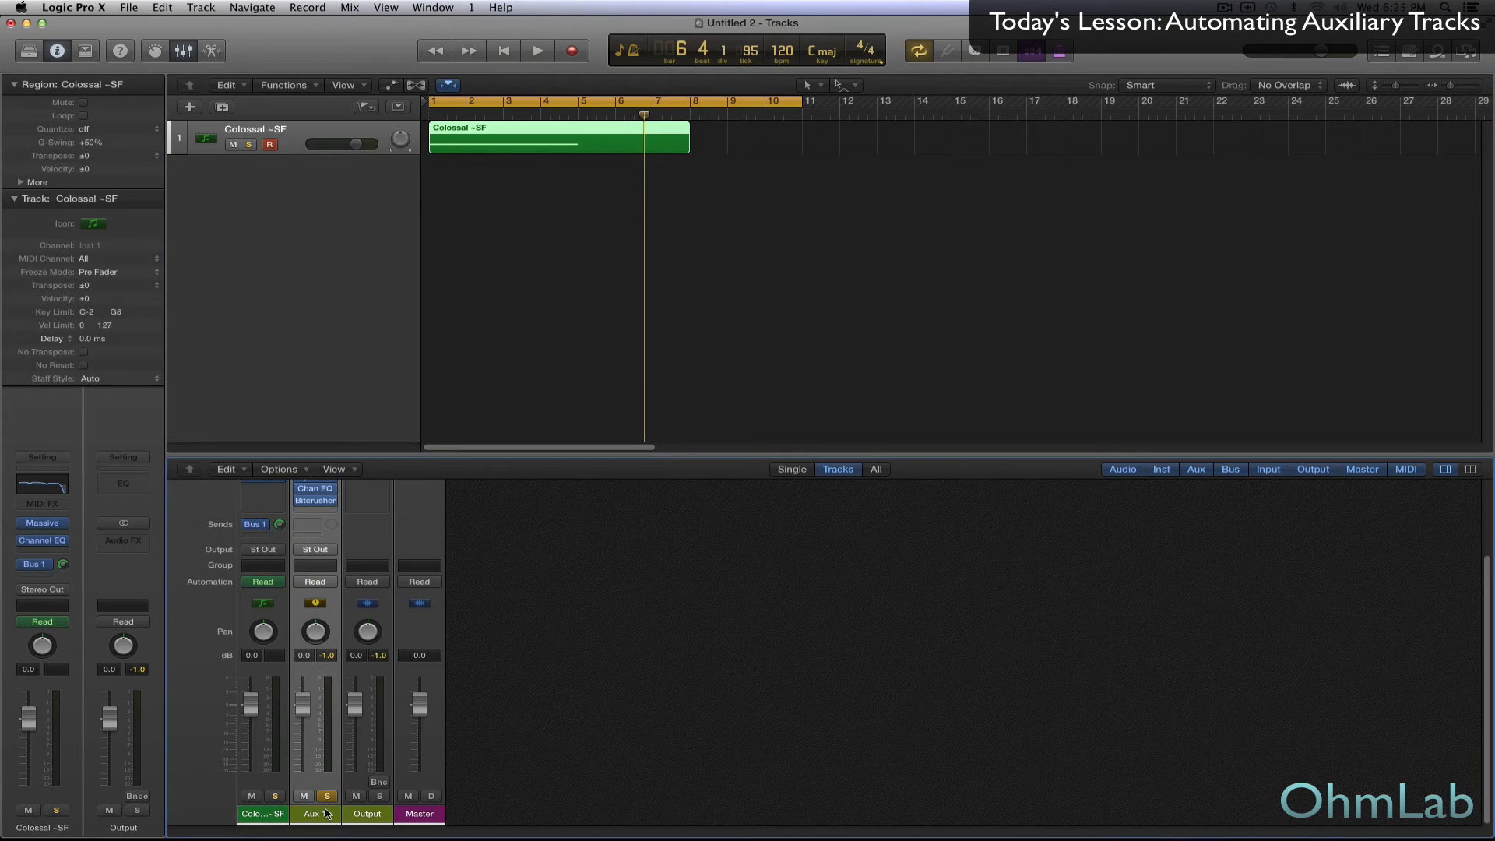
# Create an arrangement track for Aux 1 and display its Bitcrusher Resolution automation.
pyautogui.rightClick(321, 813)
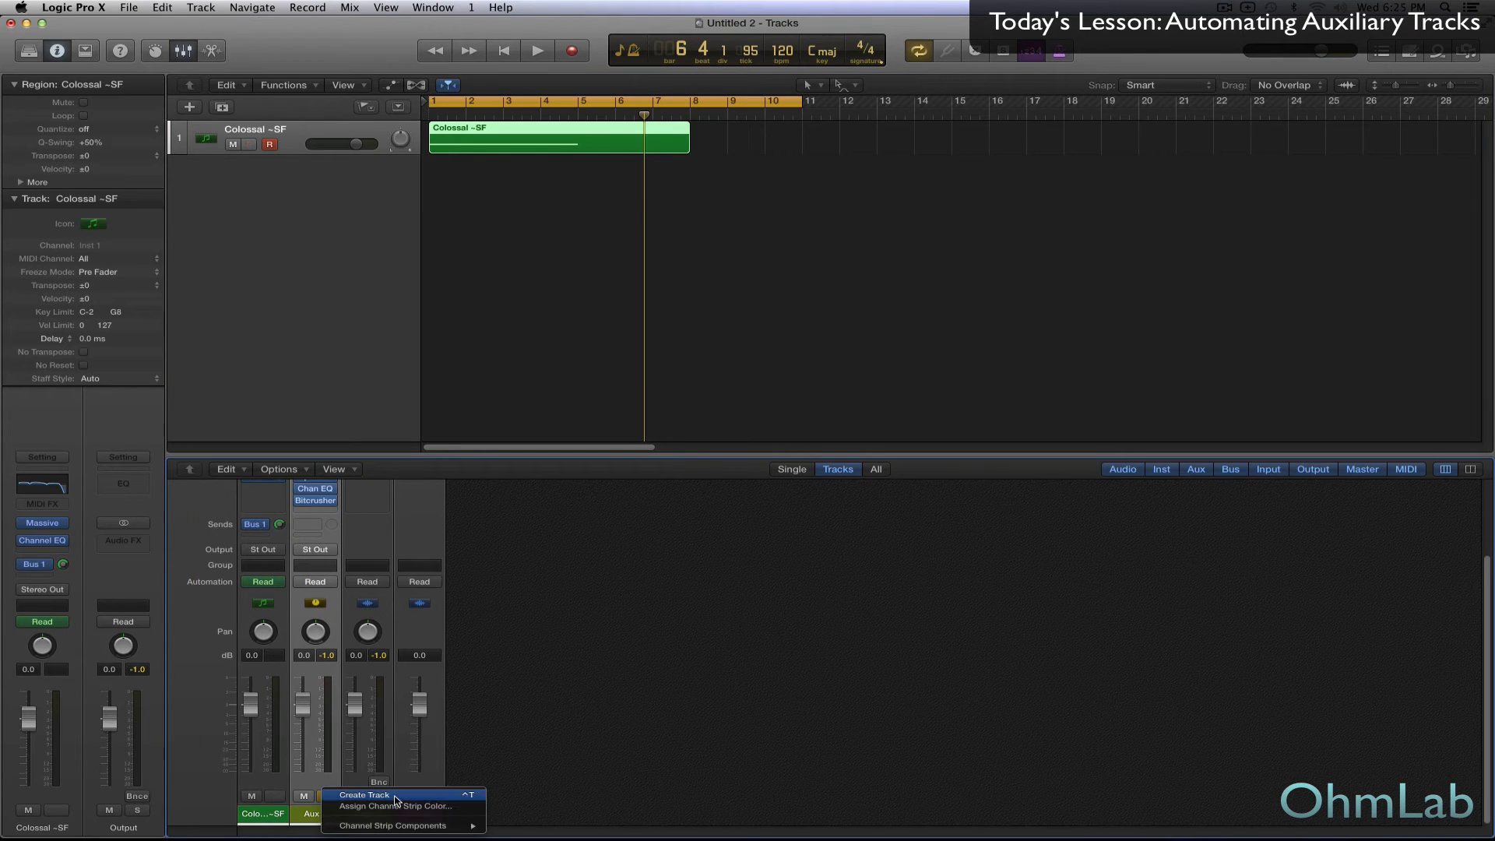
pyautogui.click(368, 796)
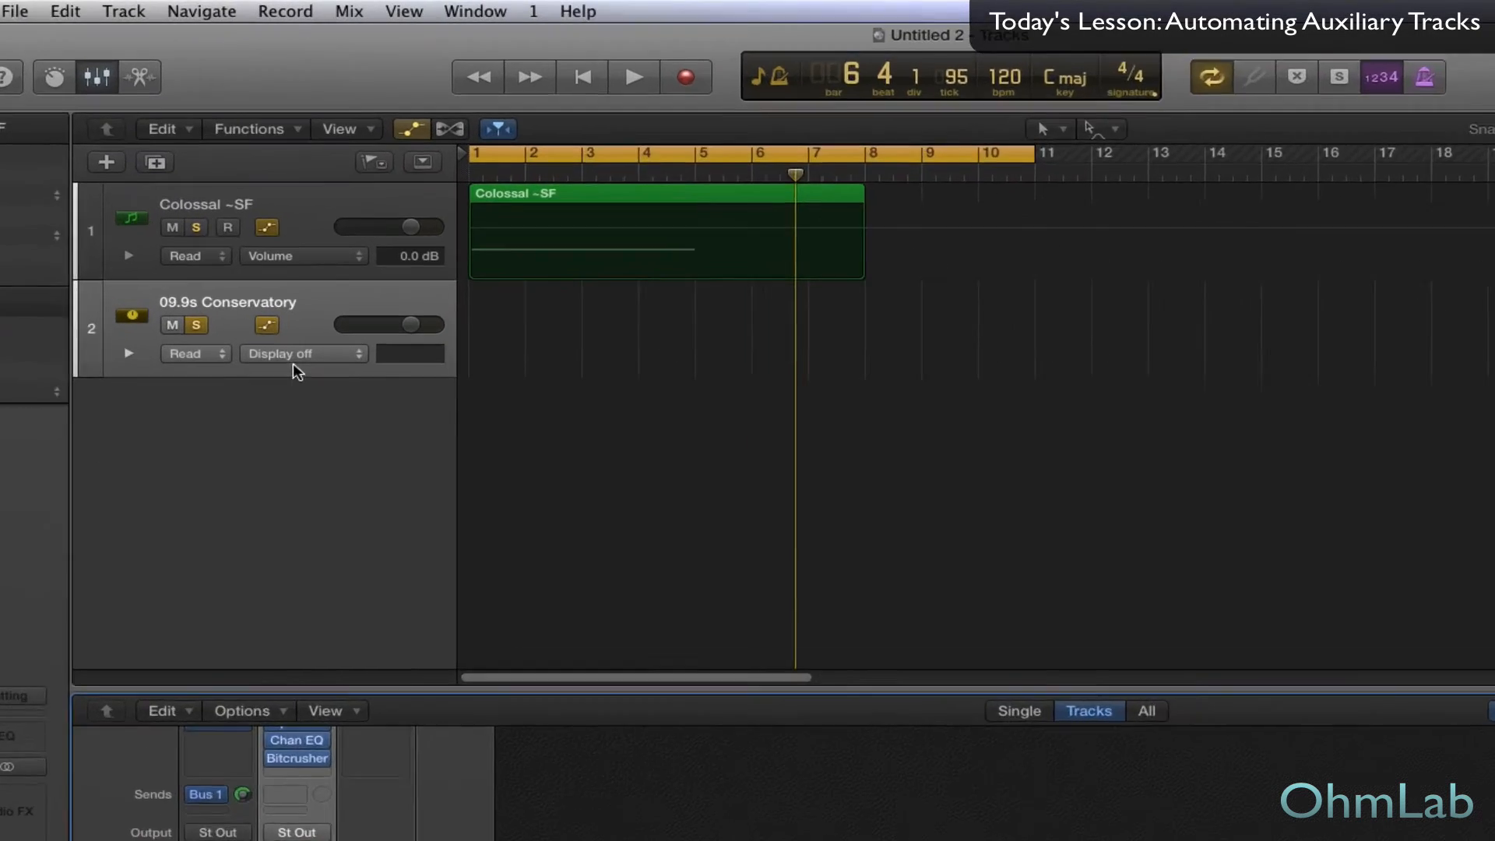
pyautogui.click(299, 353)
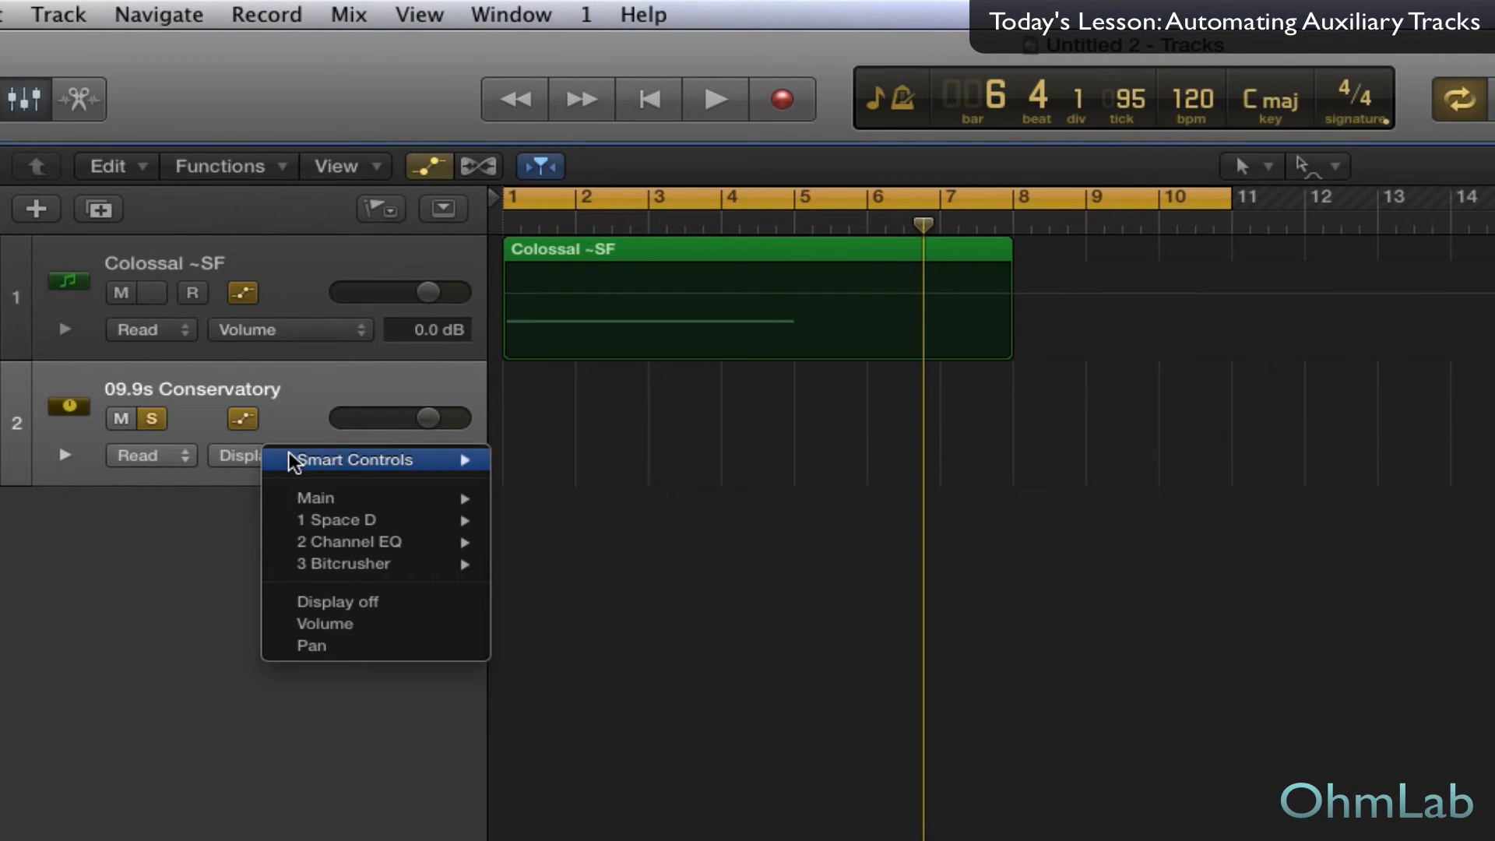
pyautogui.moveTo(374, 563)
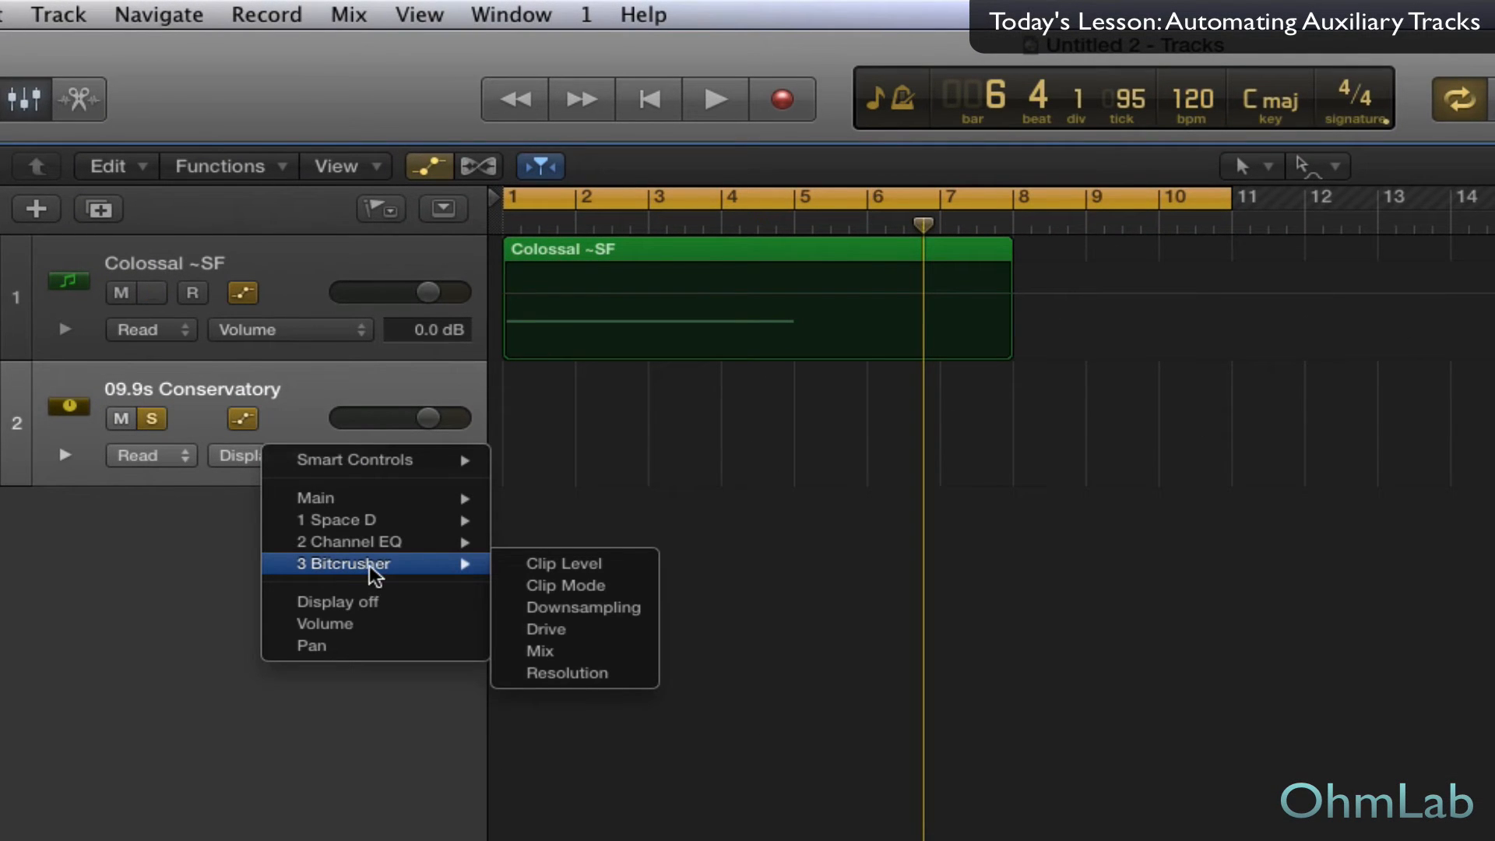
pyautogui.click(152, 293)
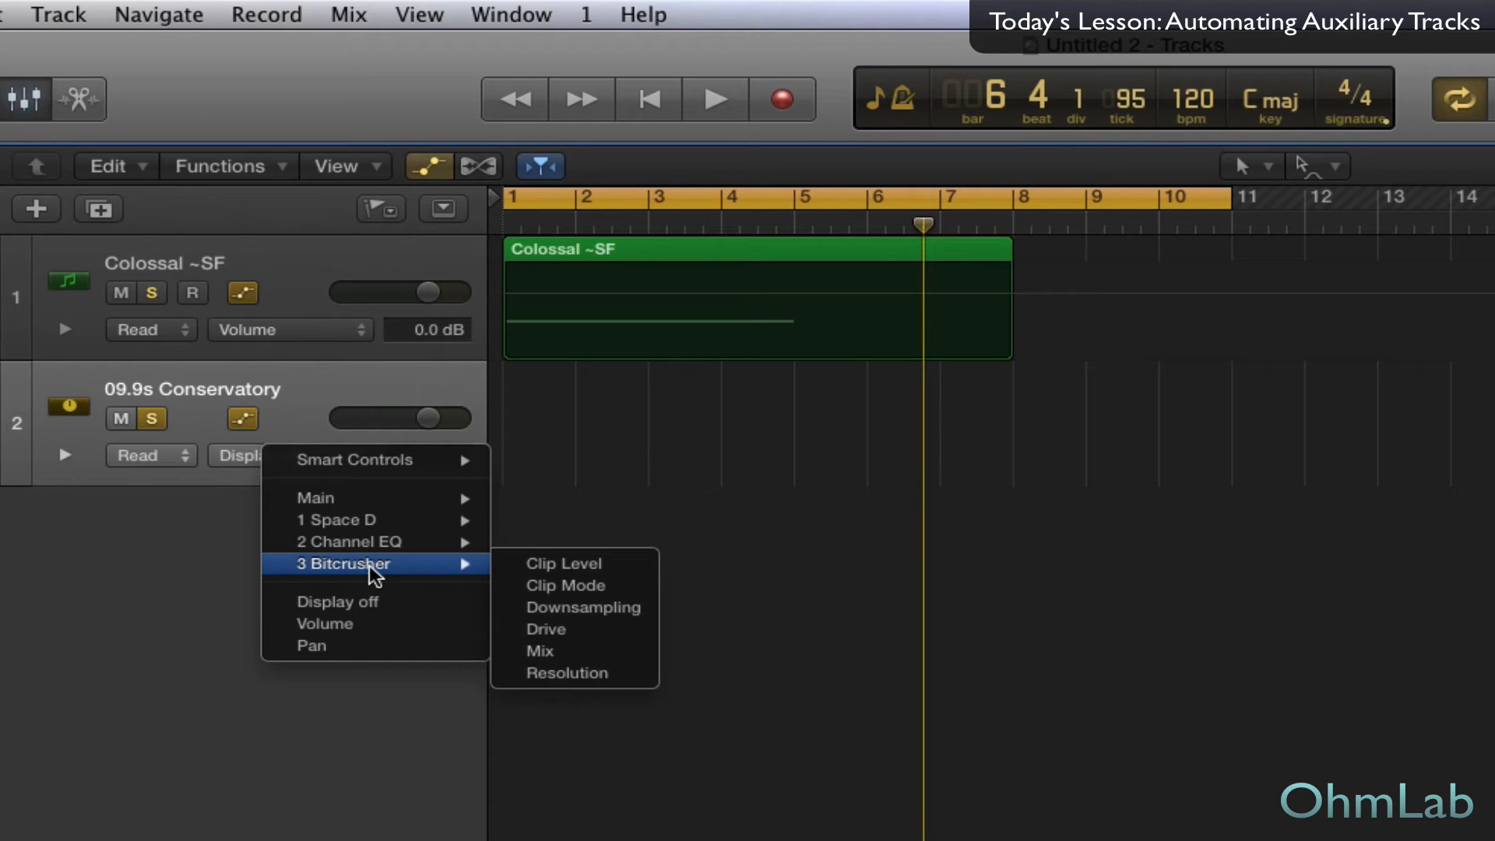
pyautogui.click(567, 673)
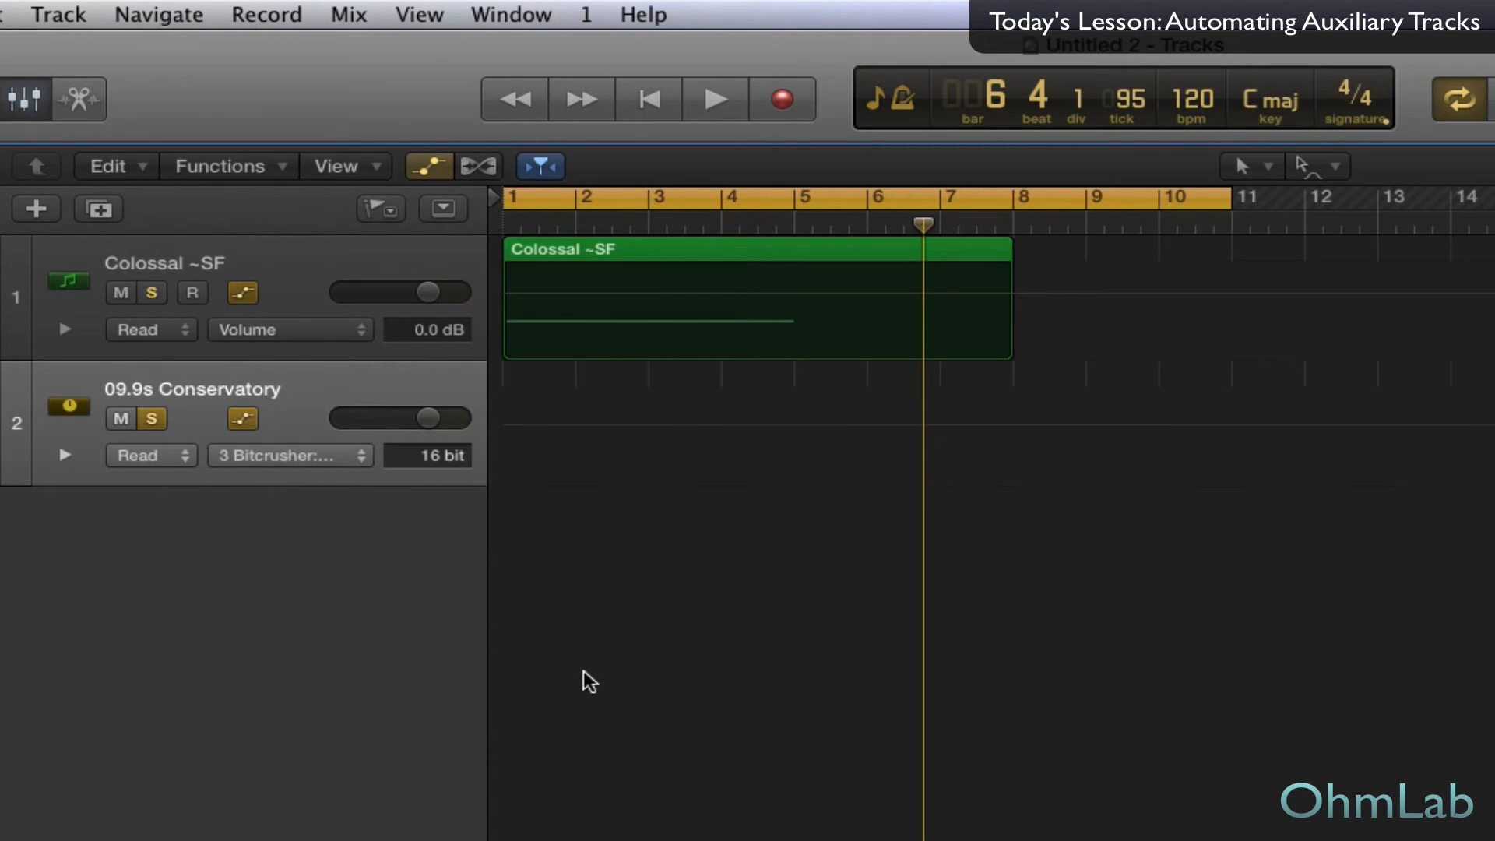
# Add a Resolution point at bar 5 and drop it so resolution falls from 16 bit to 6 bit there.
pyautogui.click(152, 292)
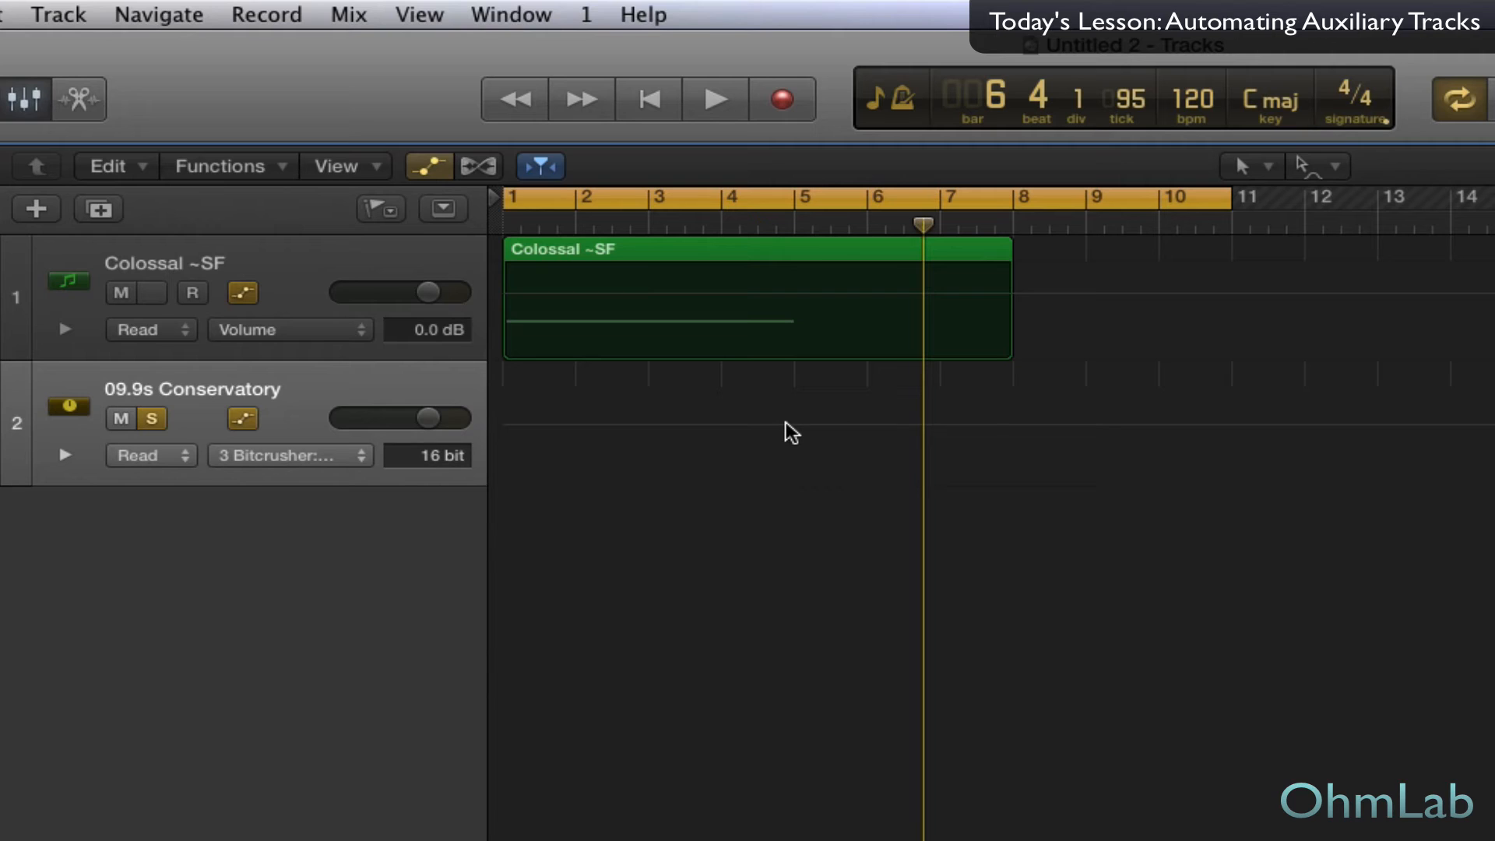
pyautogui.click(539, 165)
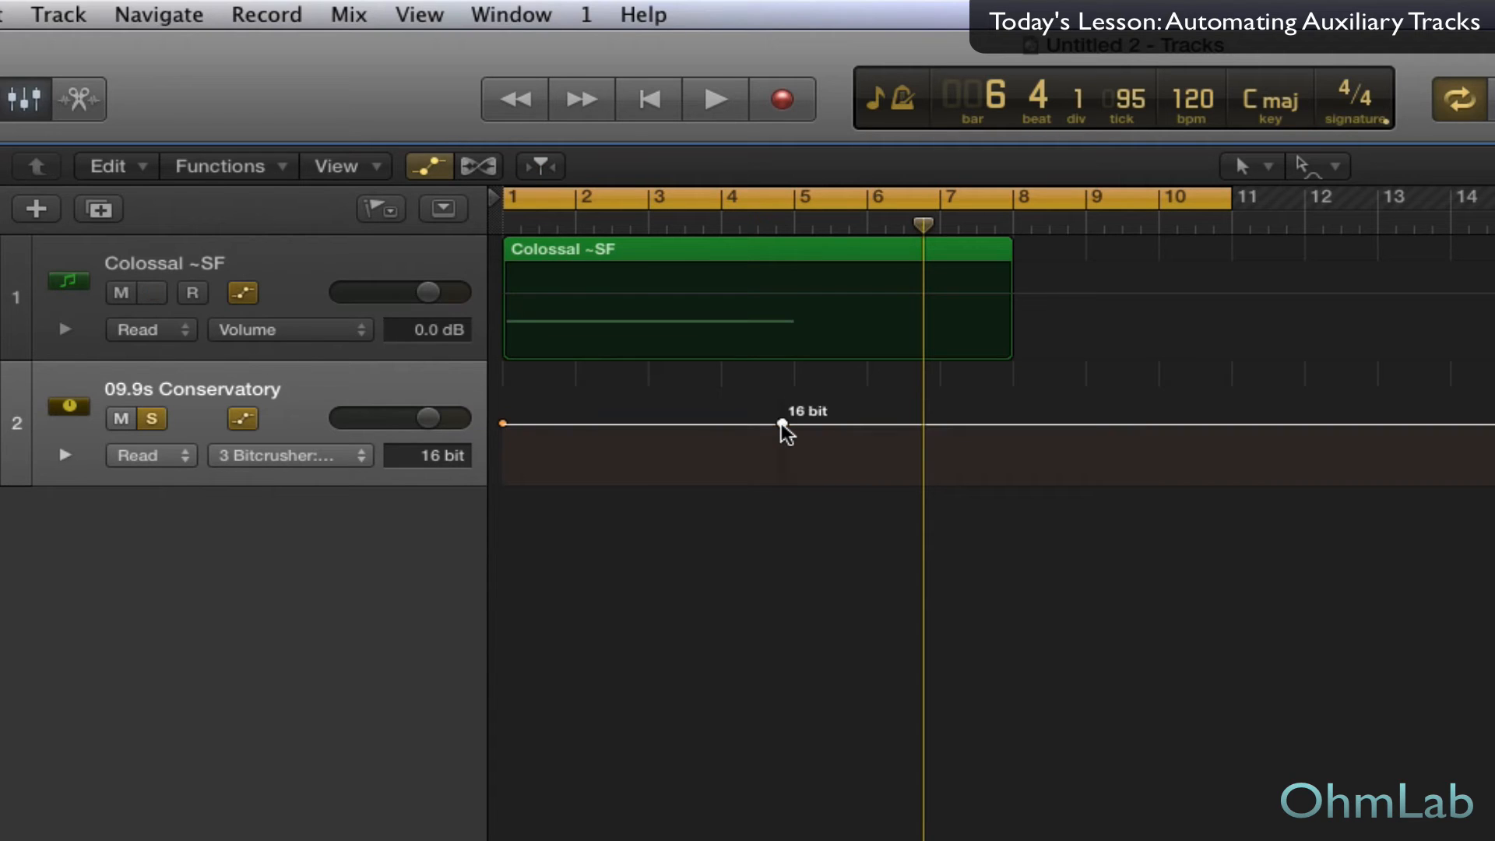
pyautogui.click(152, 293)
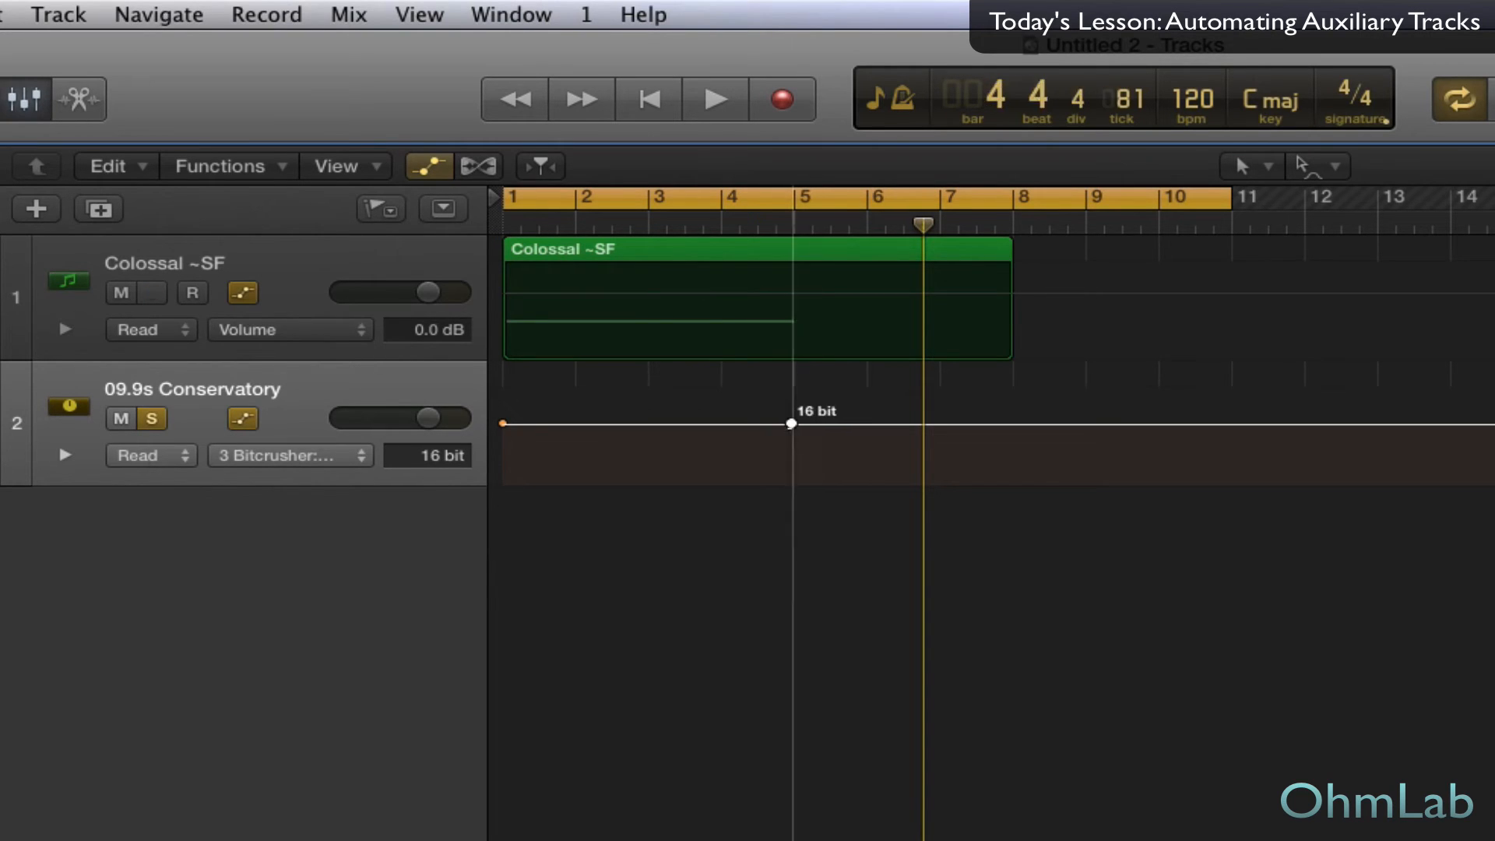
pyautogui.click(156, 293)
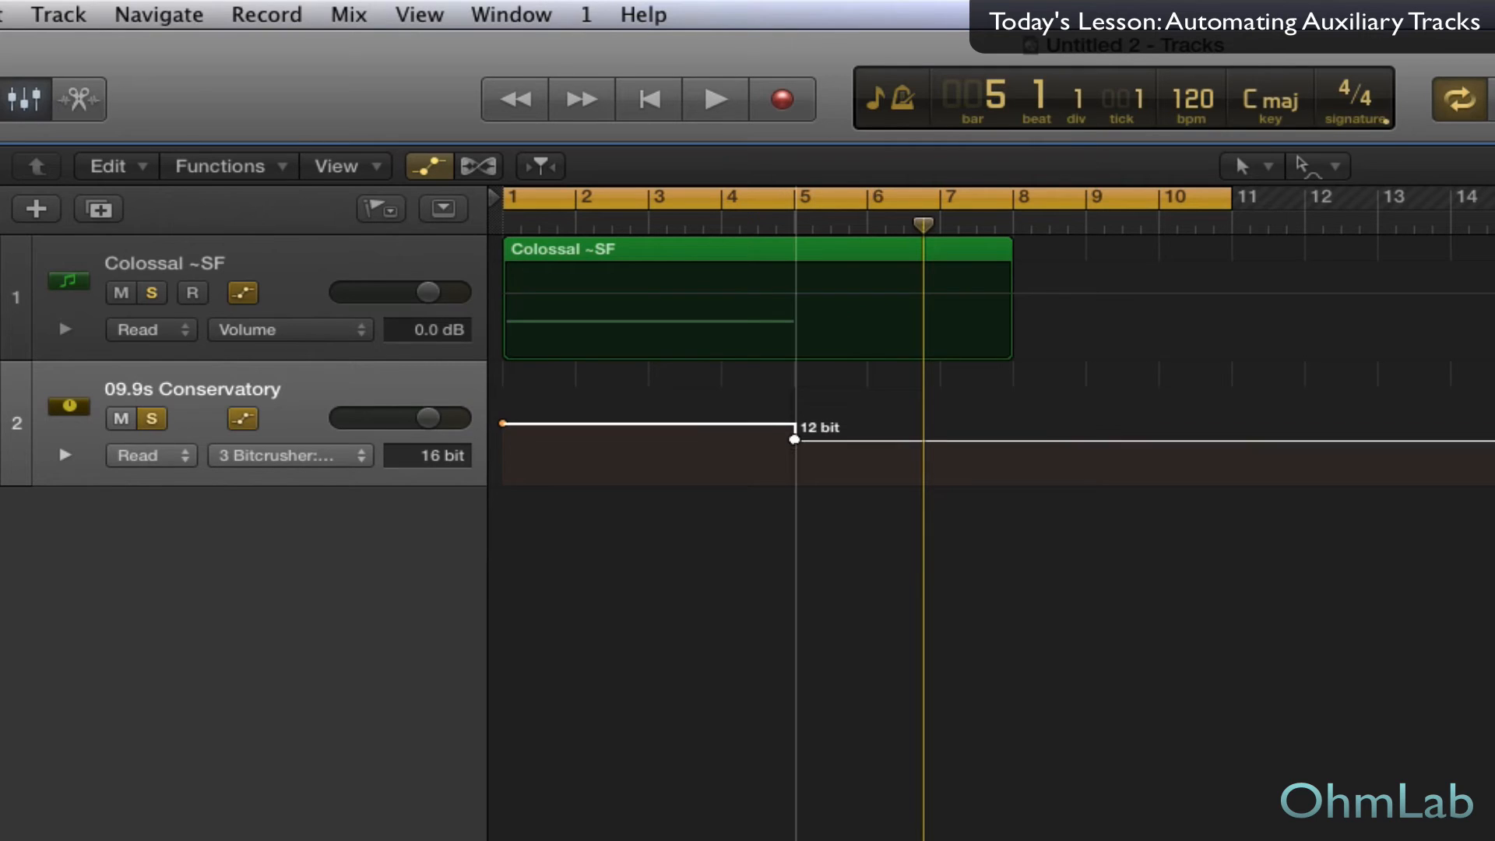
pyautogui.moveTo(794, 439); pyautogui.dragTo(794, 461)
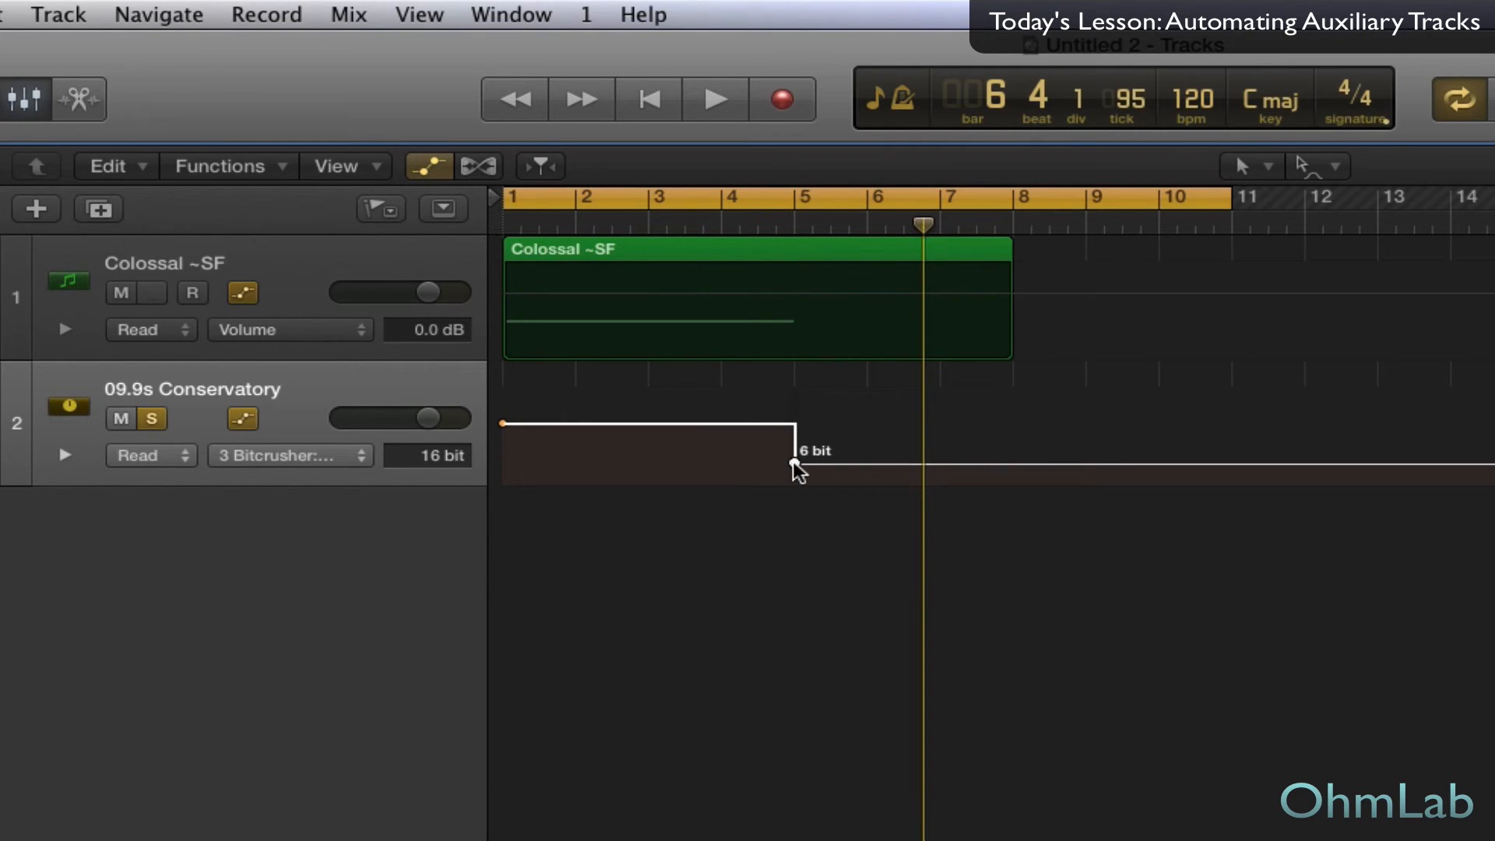
pyautogui.click(153, 293)
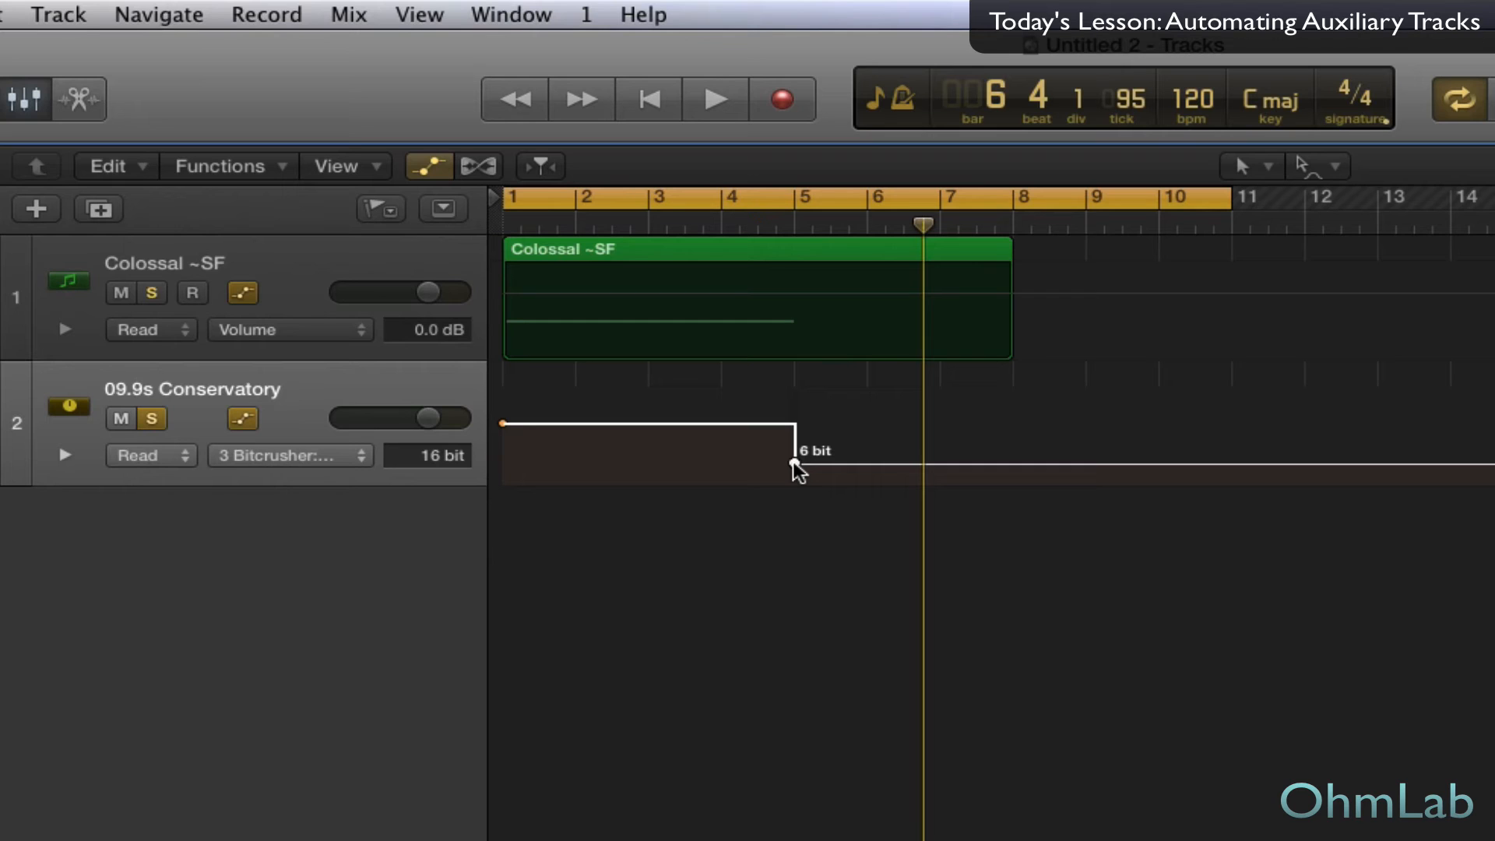
pyautogui.click(710, 100)
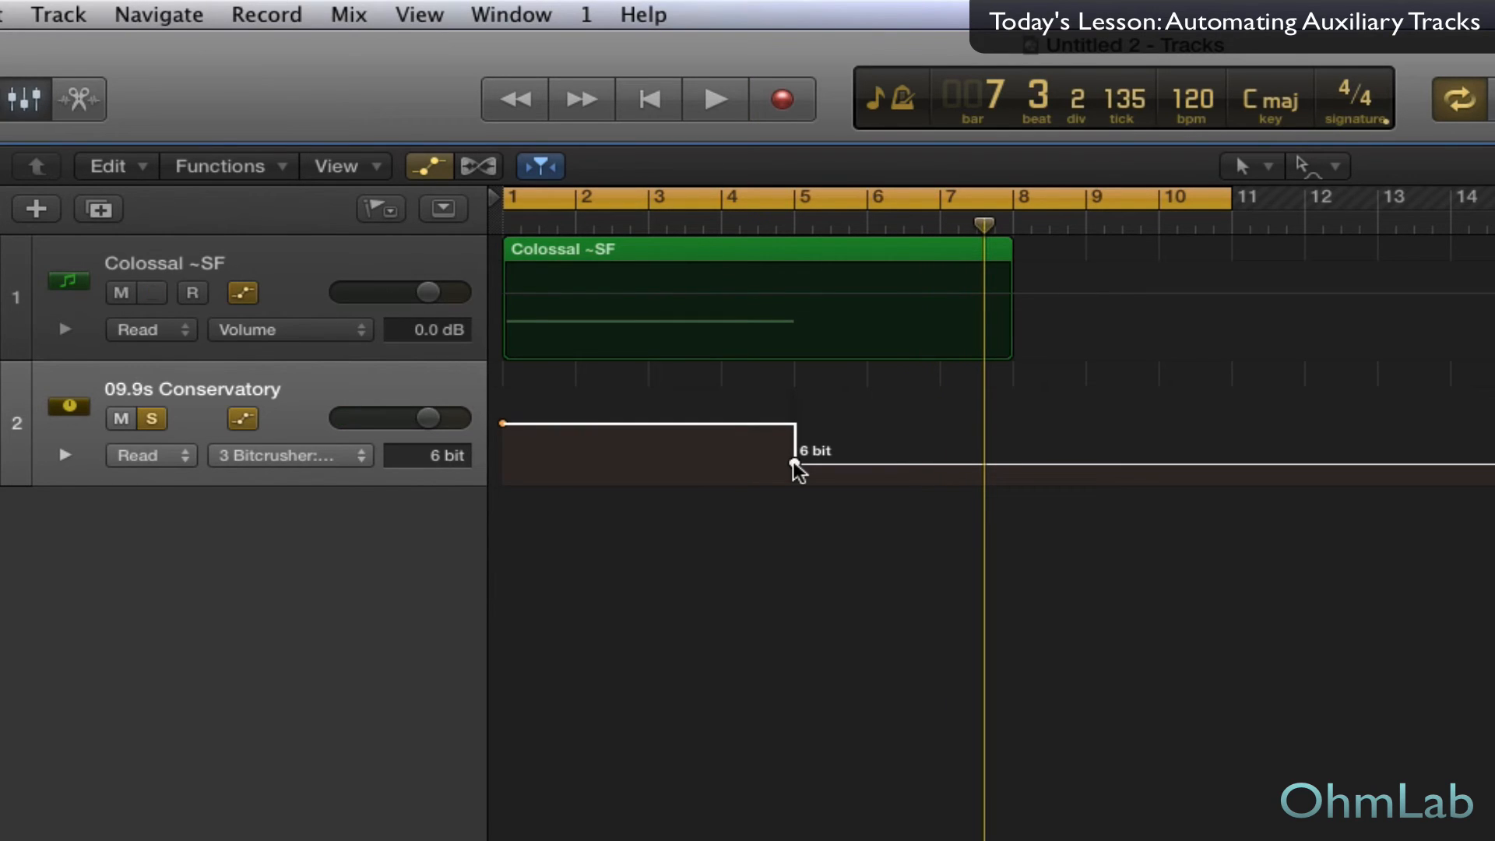
# Switch the lane to Bitcrusher Mix and pull the pre-bar-5 point to 0%, ramping to 100% by bar 7.
pyautogui.click(152, 293)
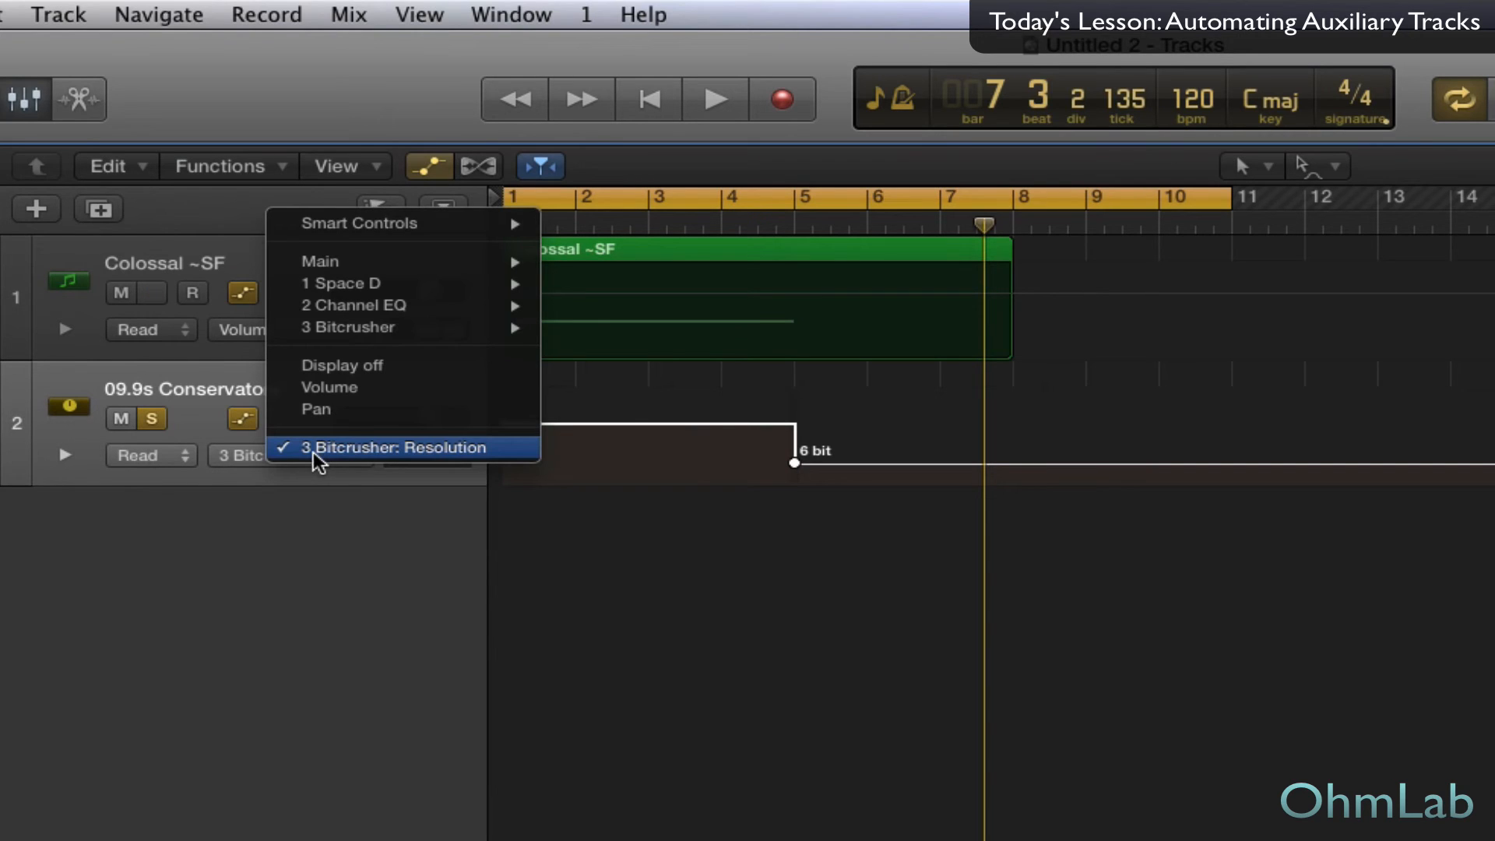
pyautogui.moveTo(363, 327)
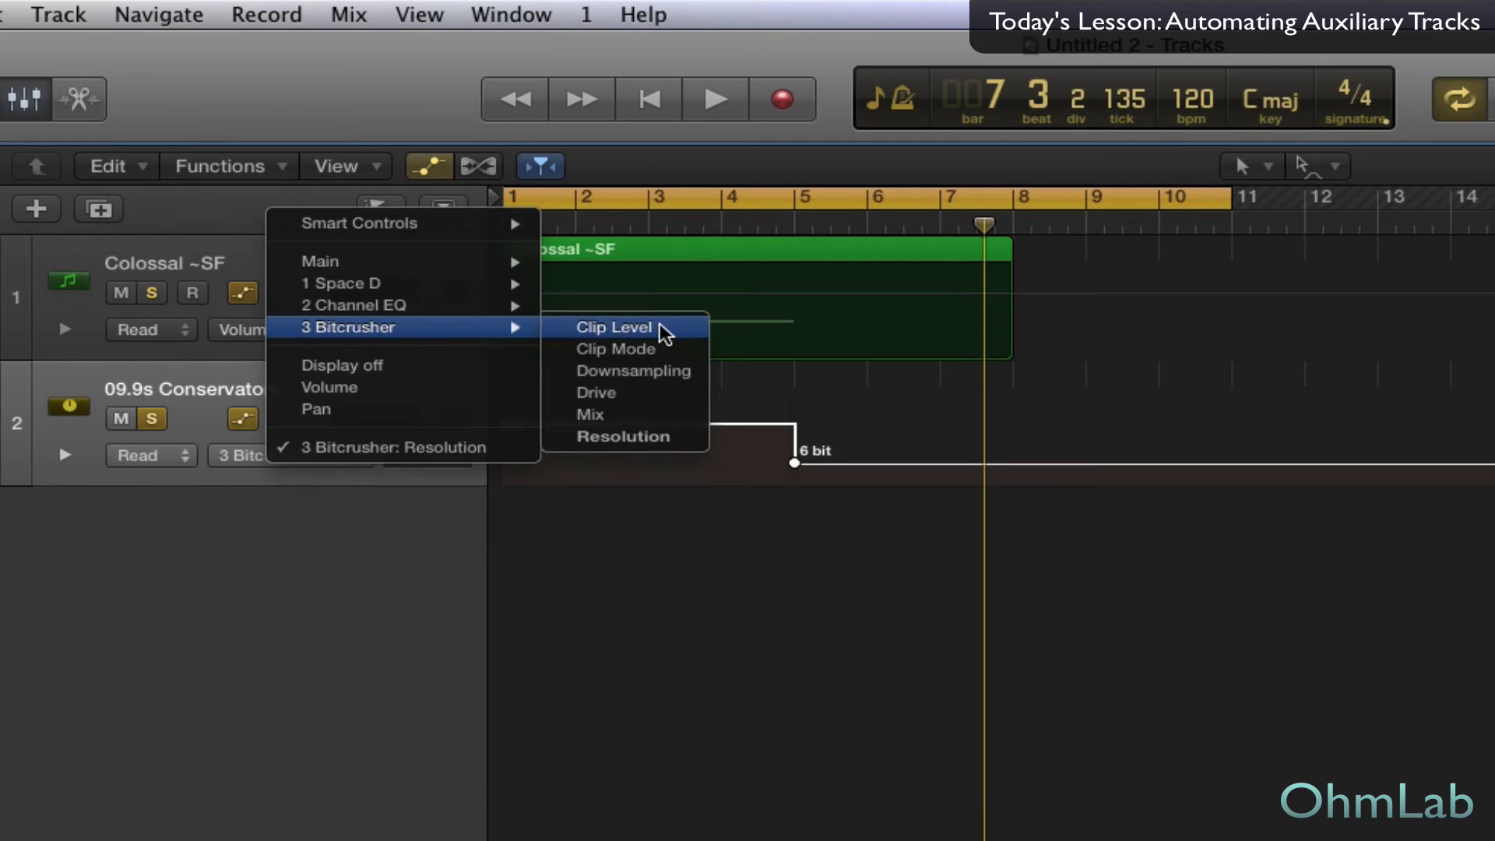
pyautogui.click(589, 415)
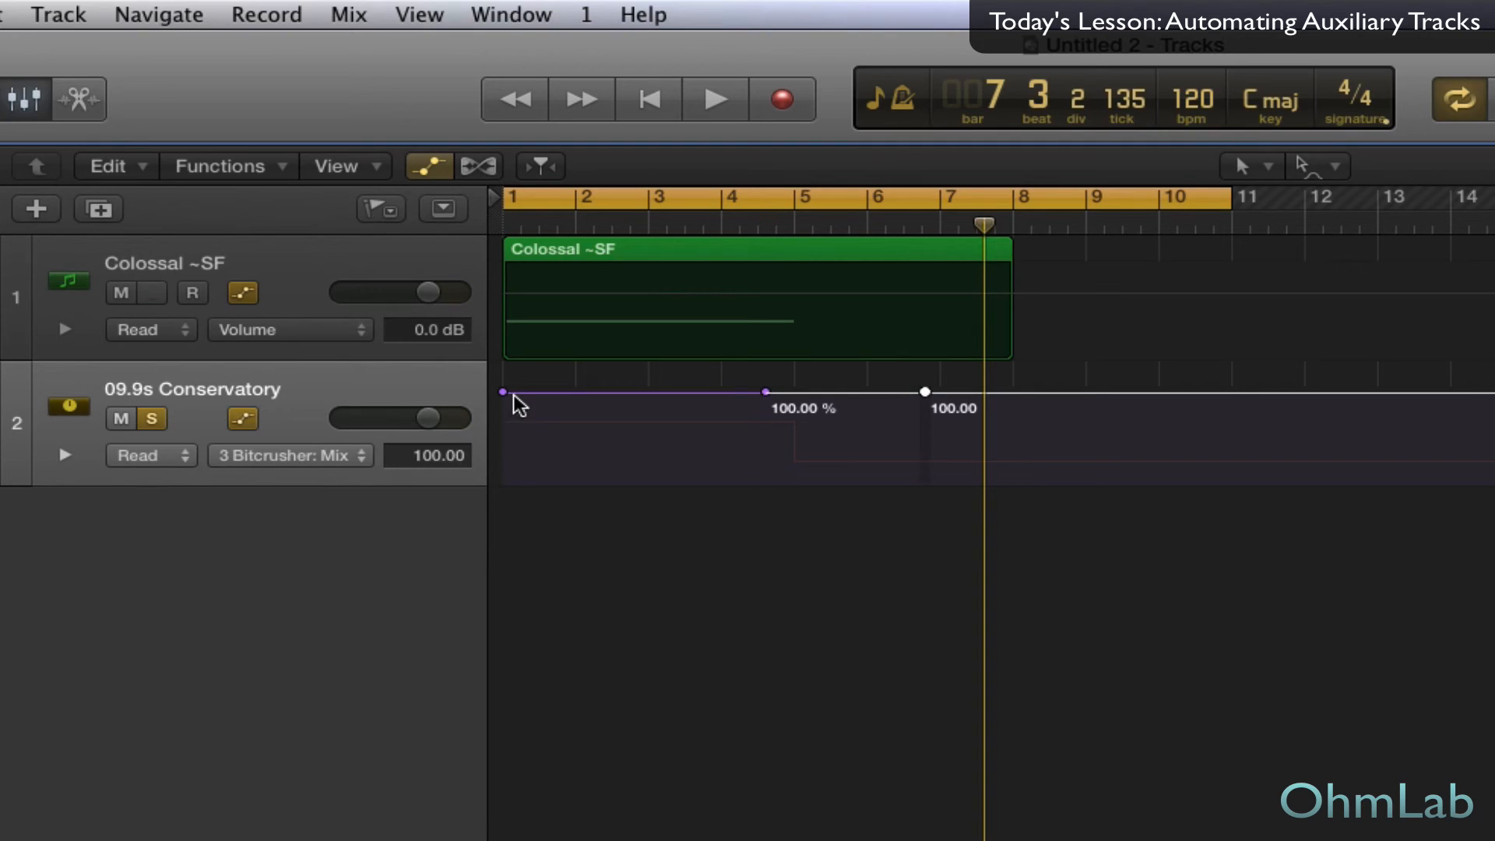
pyautogui.moveTo(646, 411)
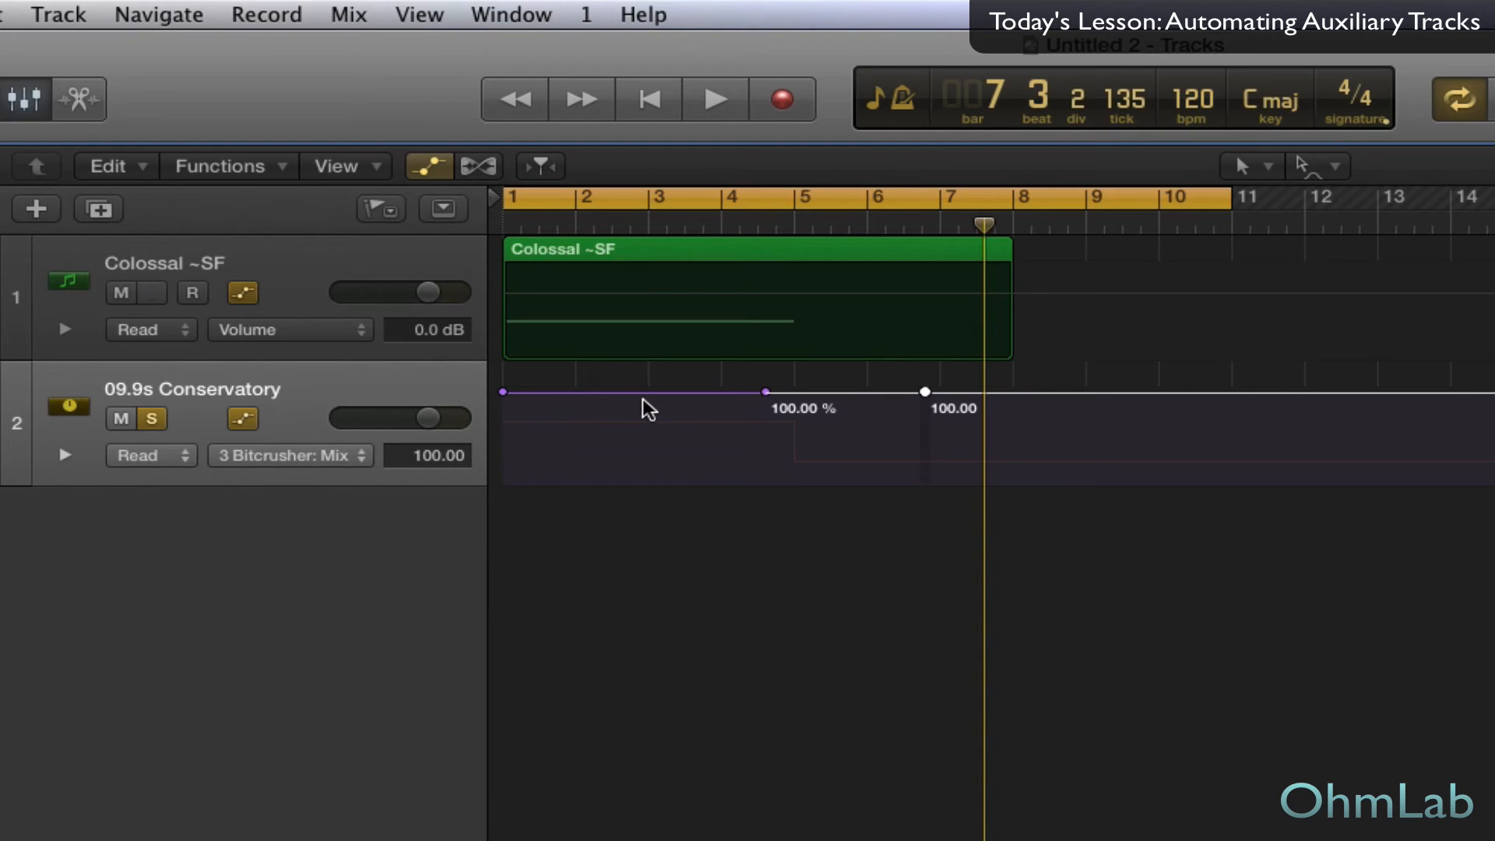
pyautogui.click(153, 293)
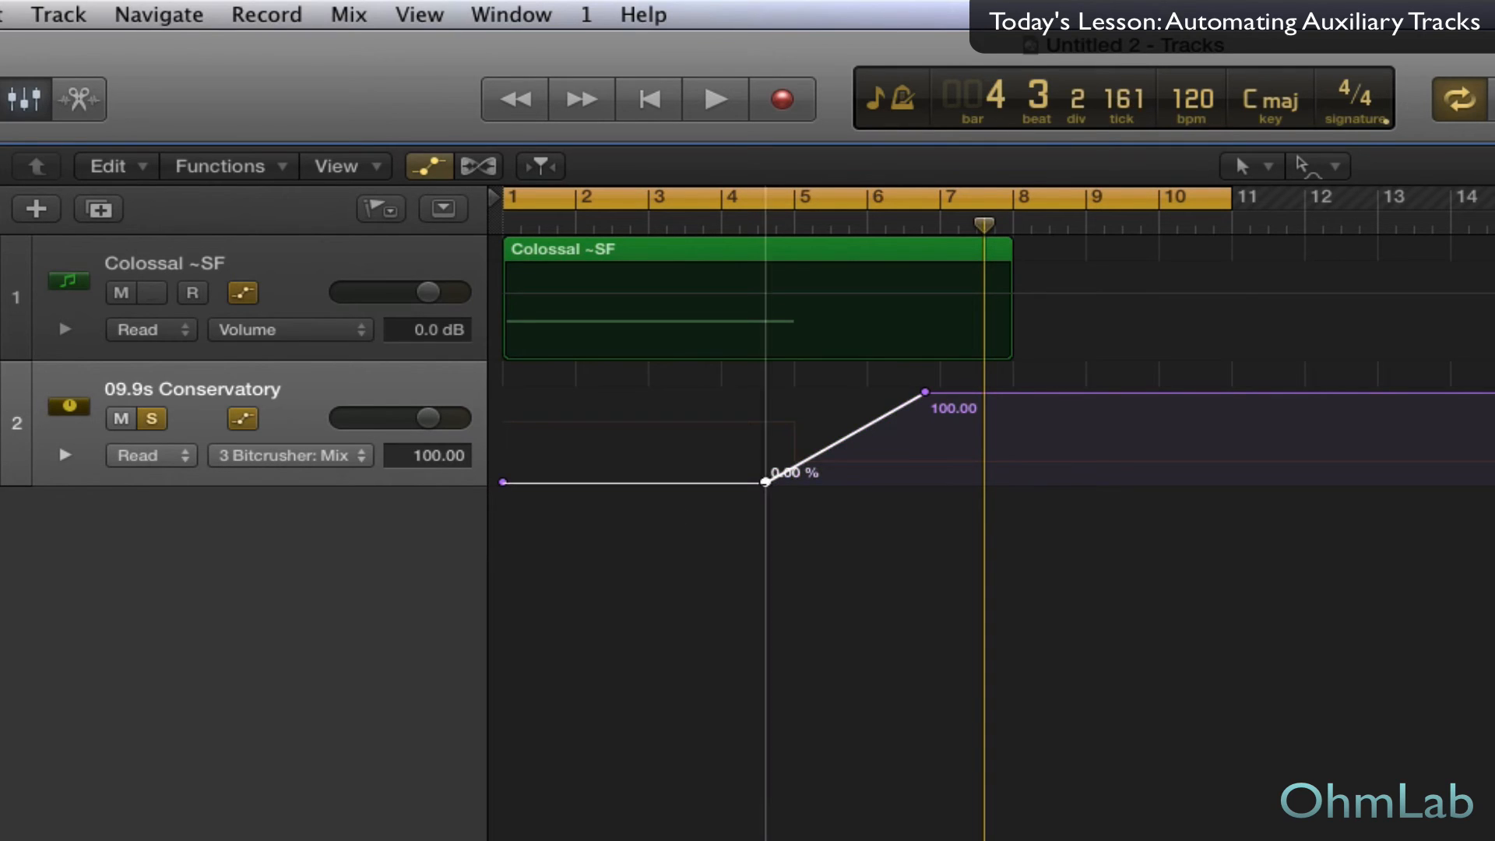
pyautogui.click(152, 293)
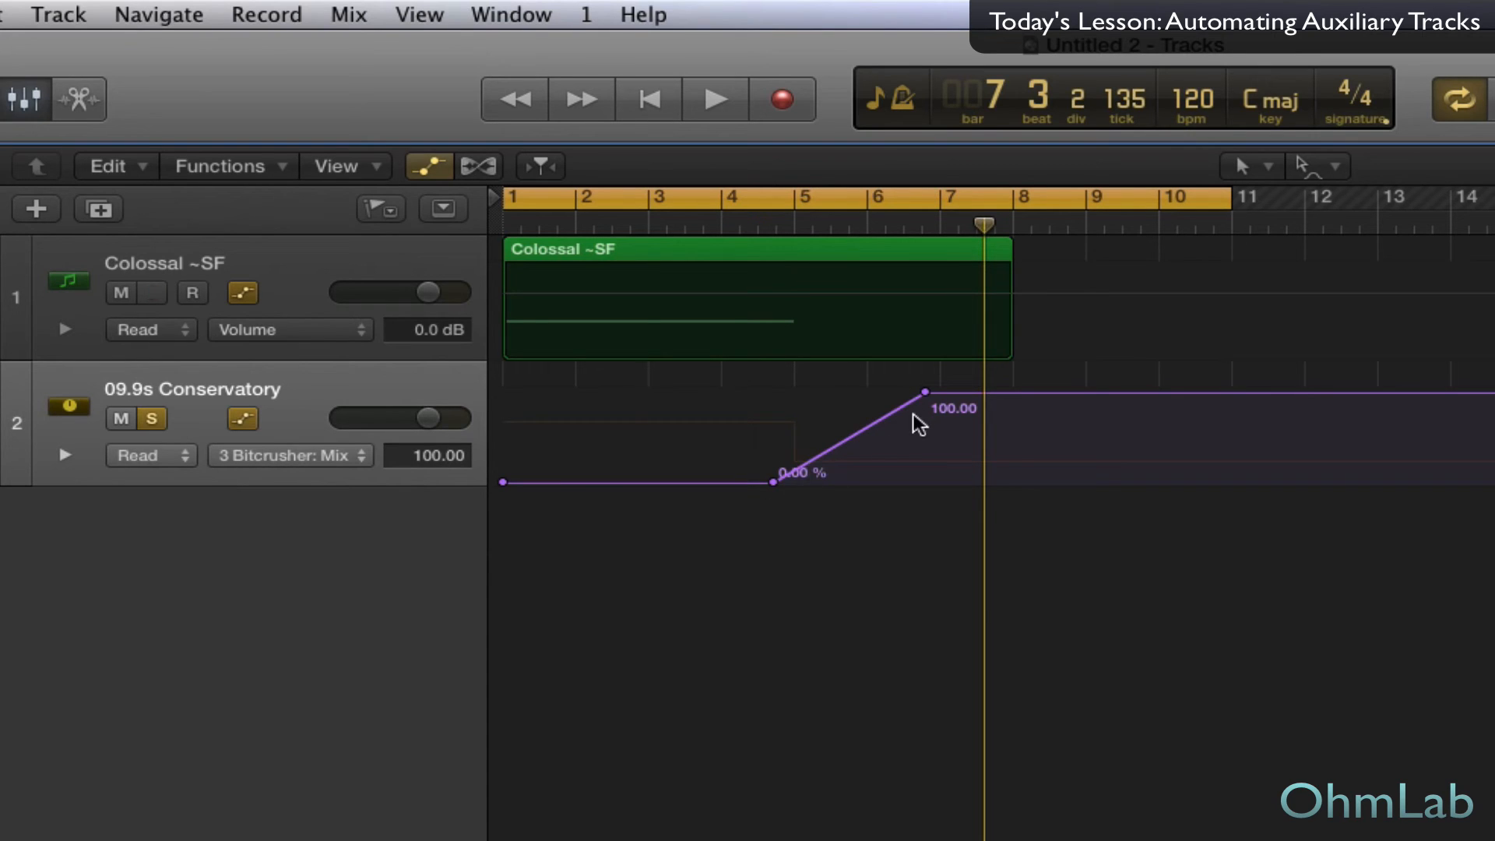
pyautogui.moveTo(999, 310)
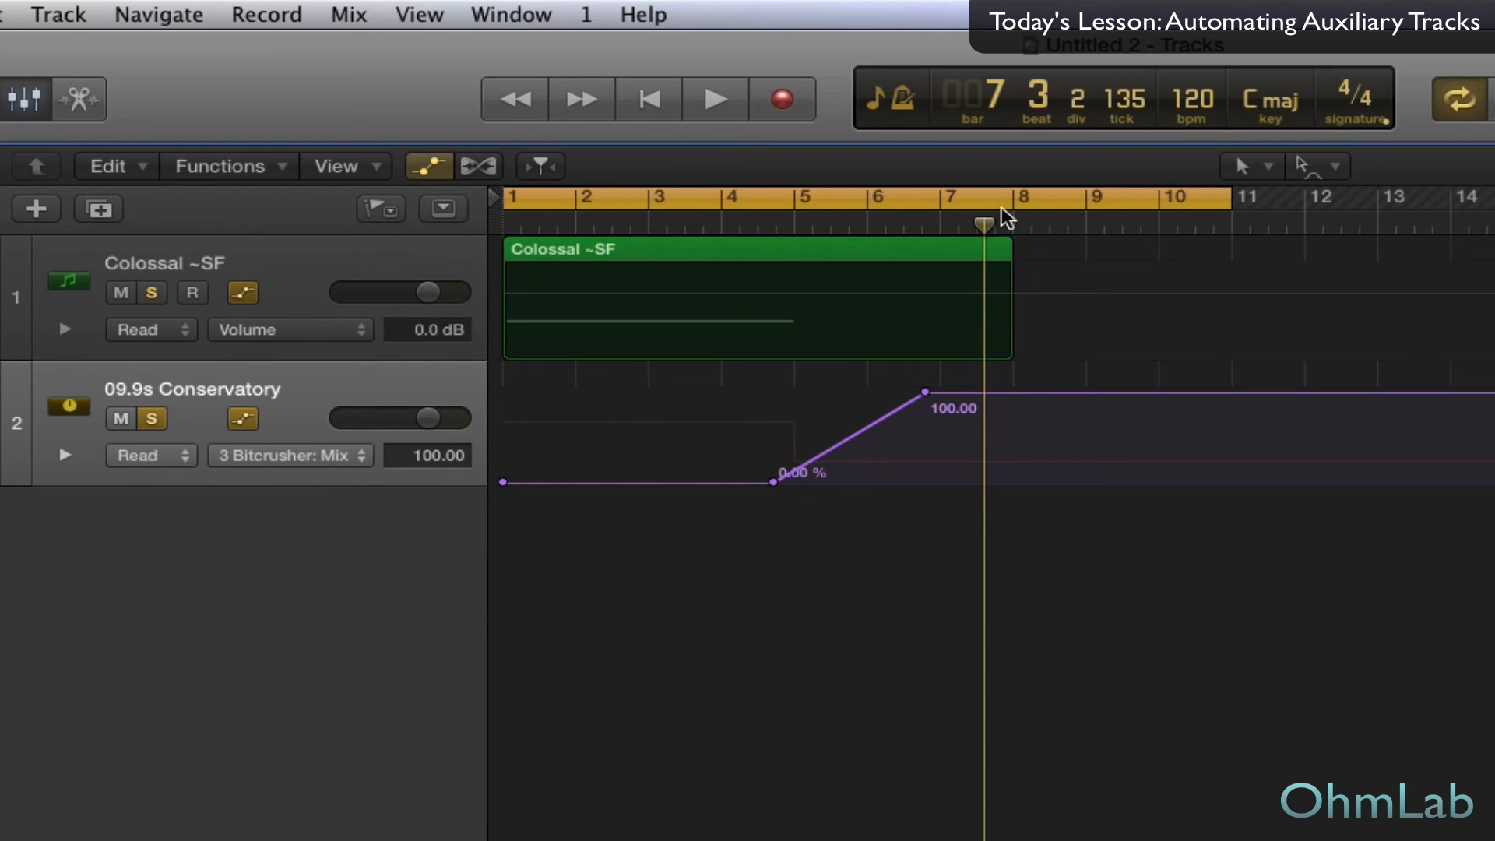
pyautogui.moveTo(1006, 360)
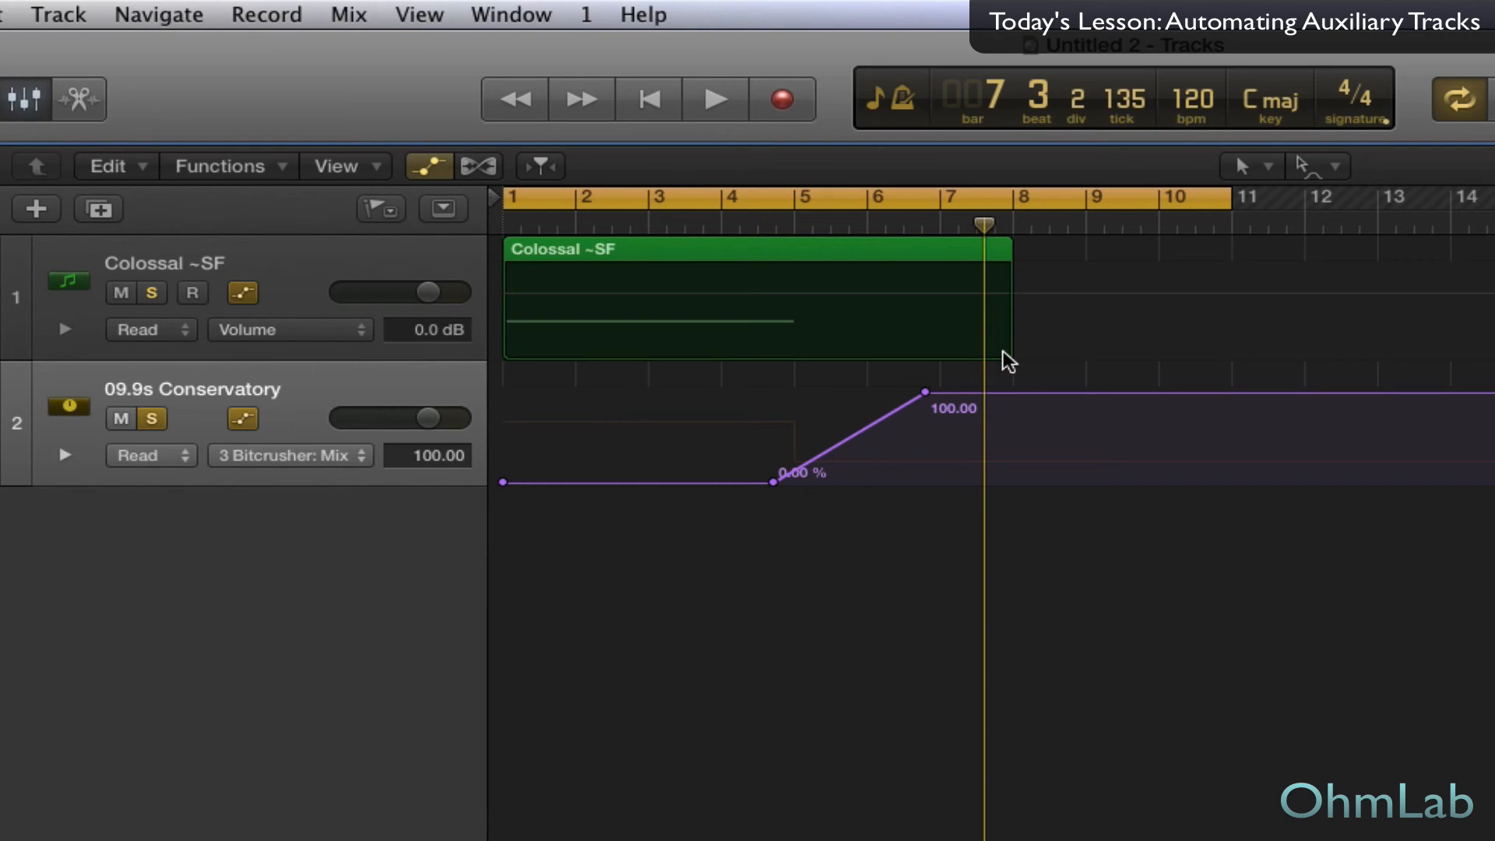
pyautogui.click(152, 292)
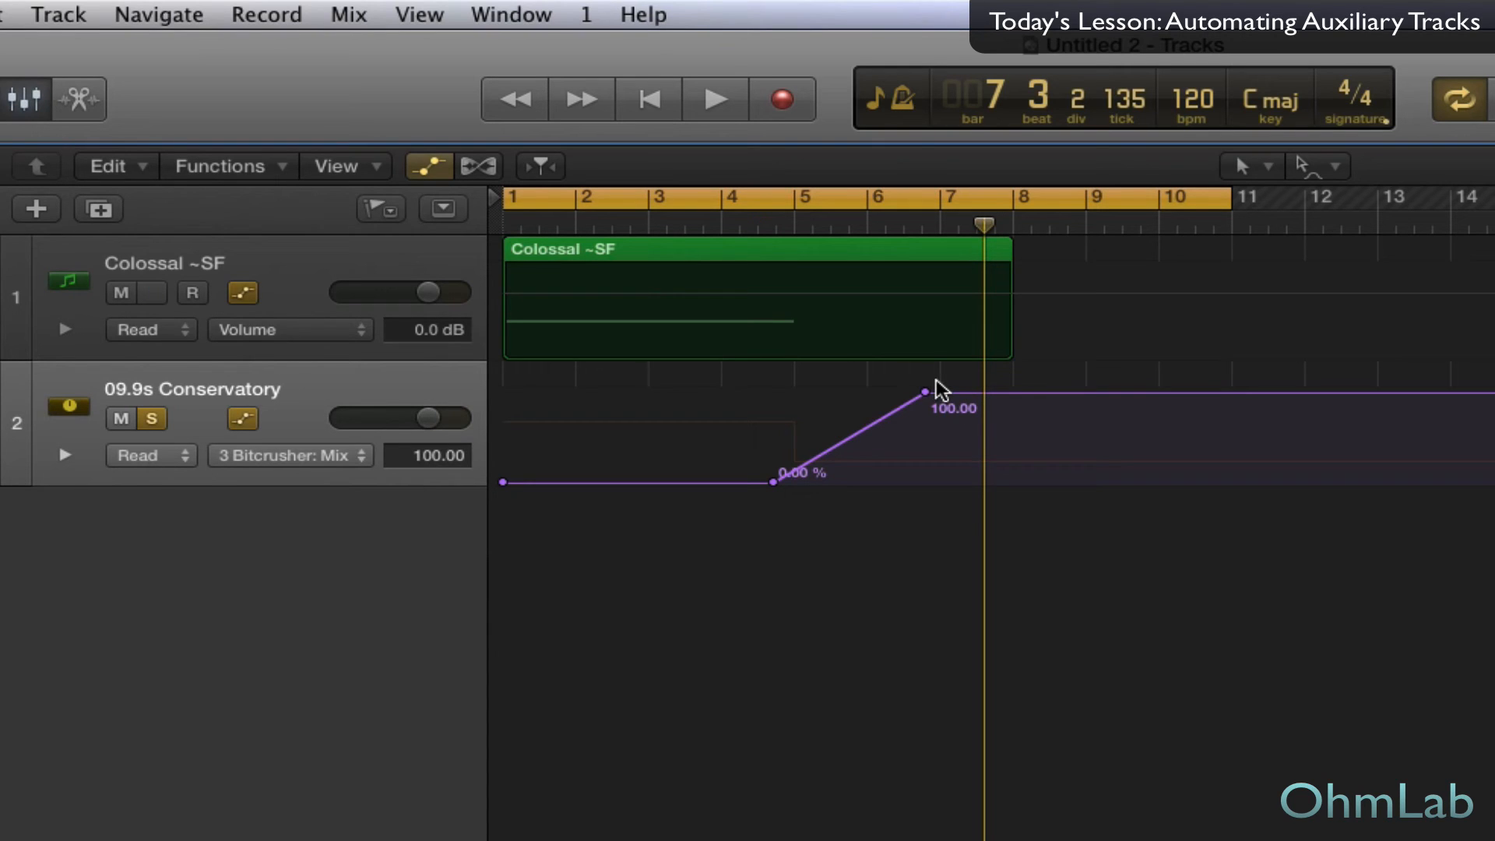
# Curve the Bitcrusher Mix ramp so it climbs quickly after bar 5 and eases into 100 near bar 7, then play it.
pyautogui.click(153, 293)
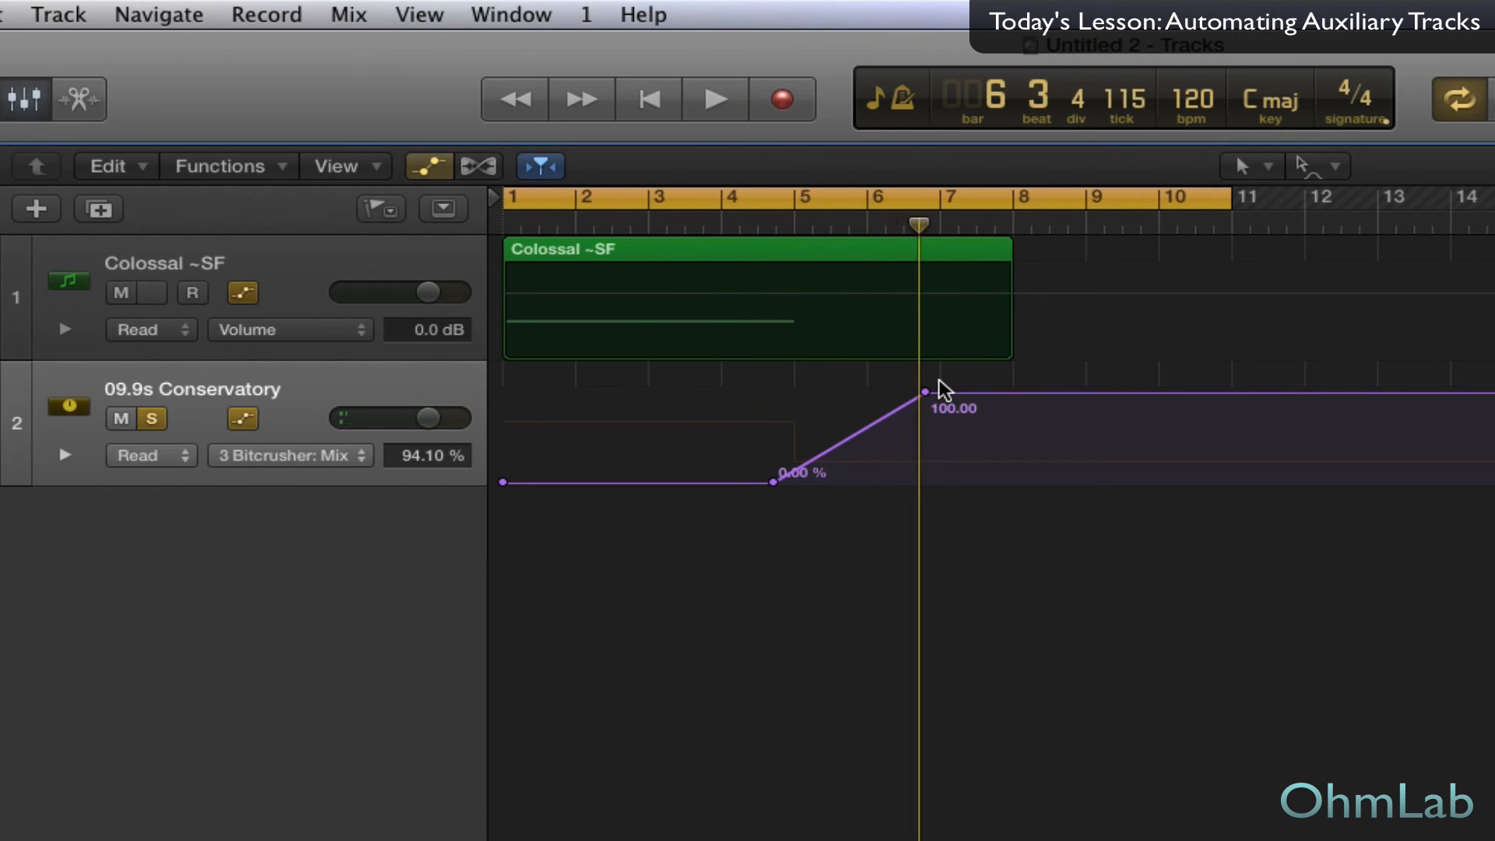
pyautogui.click(153, 293)
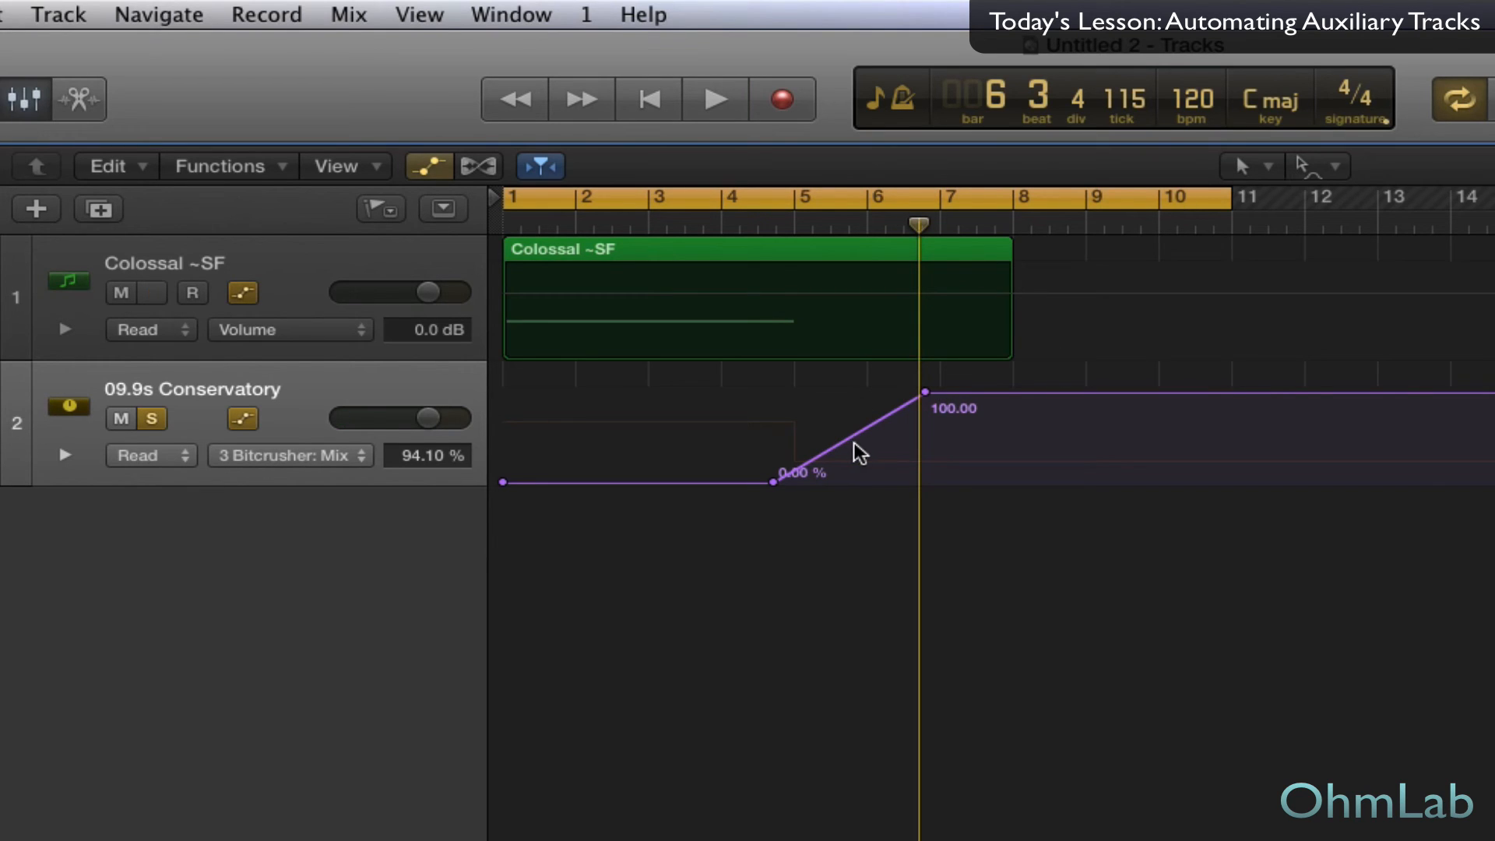
pyautogui.moveTo(858, 451); pyautogui.dragTo(842, 441)
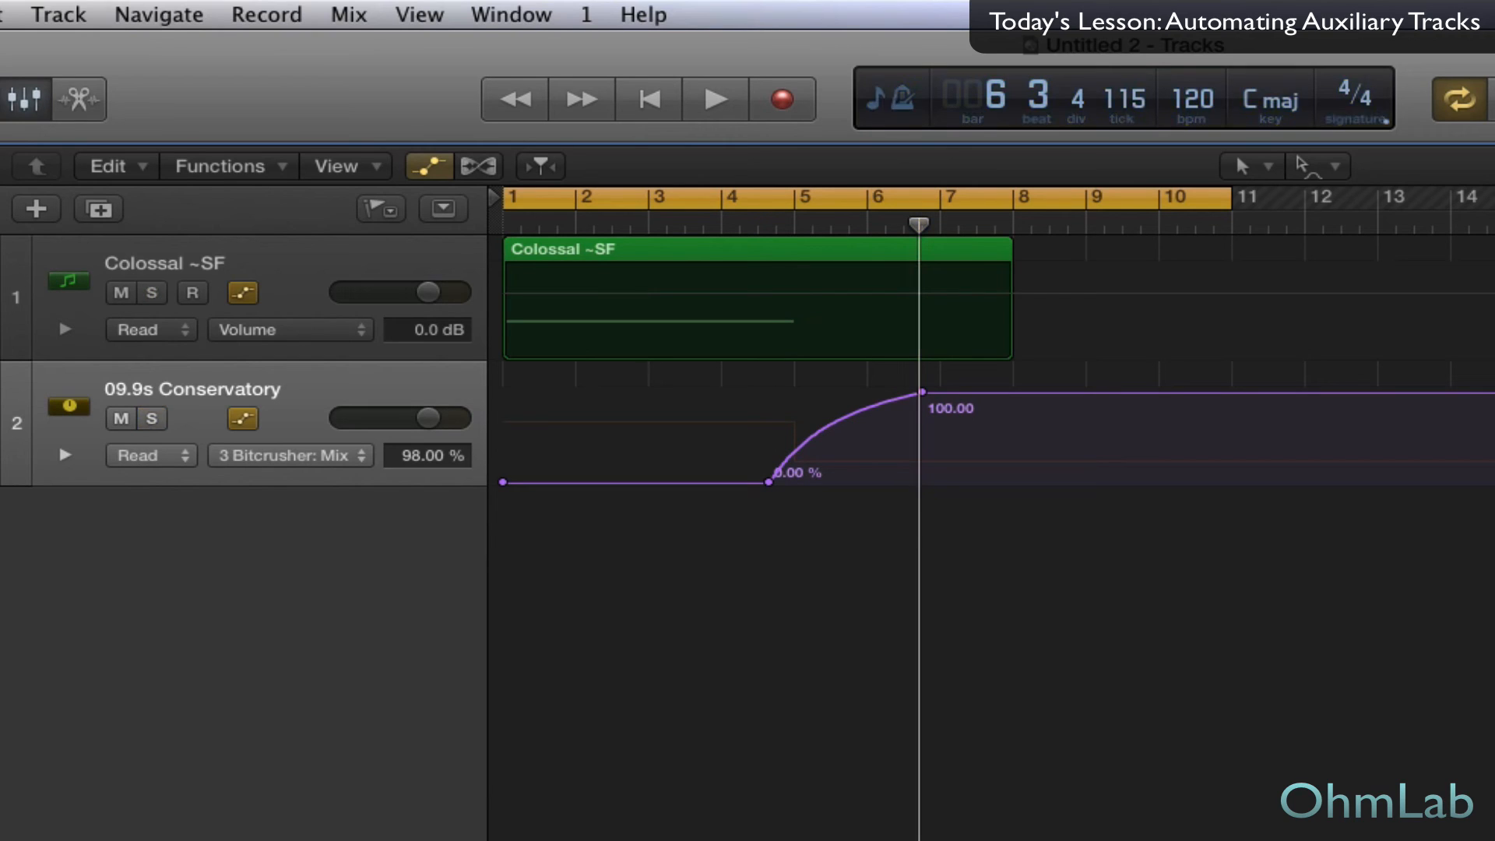
pyautogui.moveTo(787, 615)
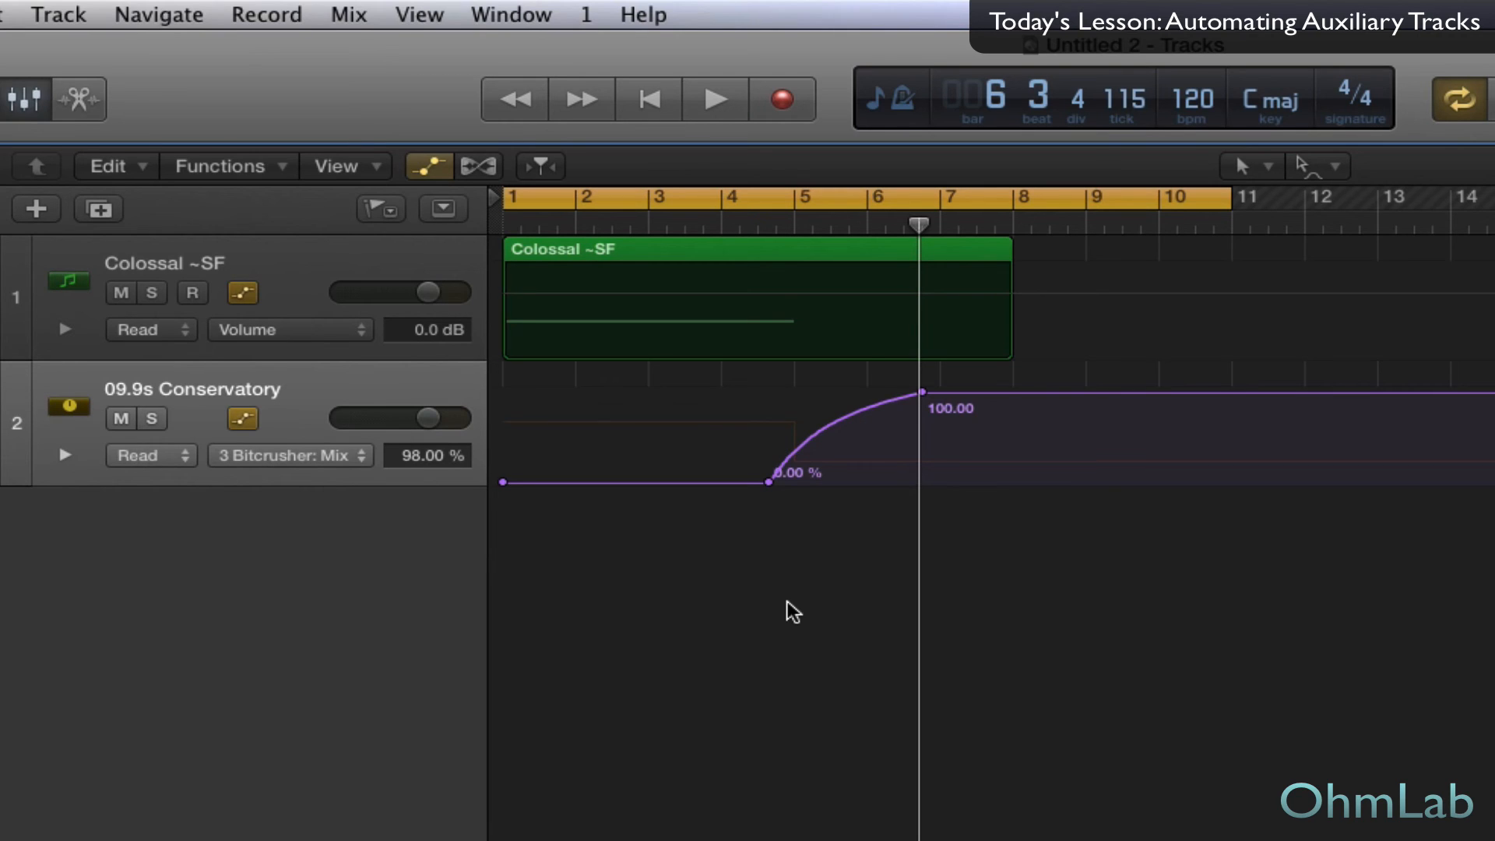
pyautogui.click(716, 103)
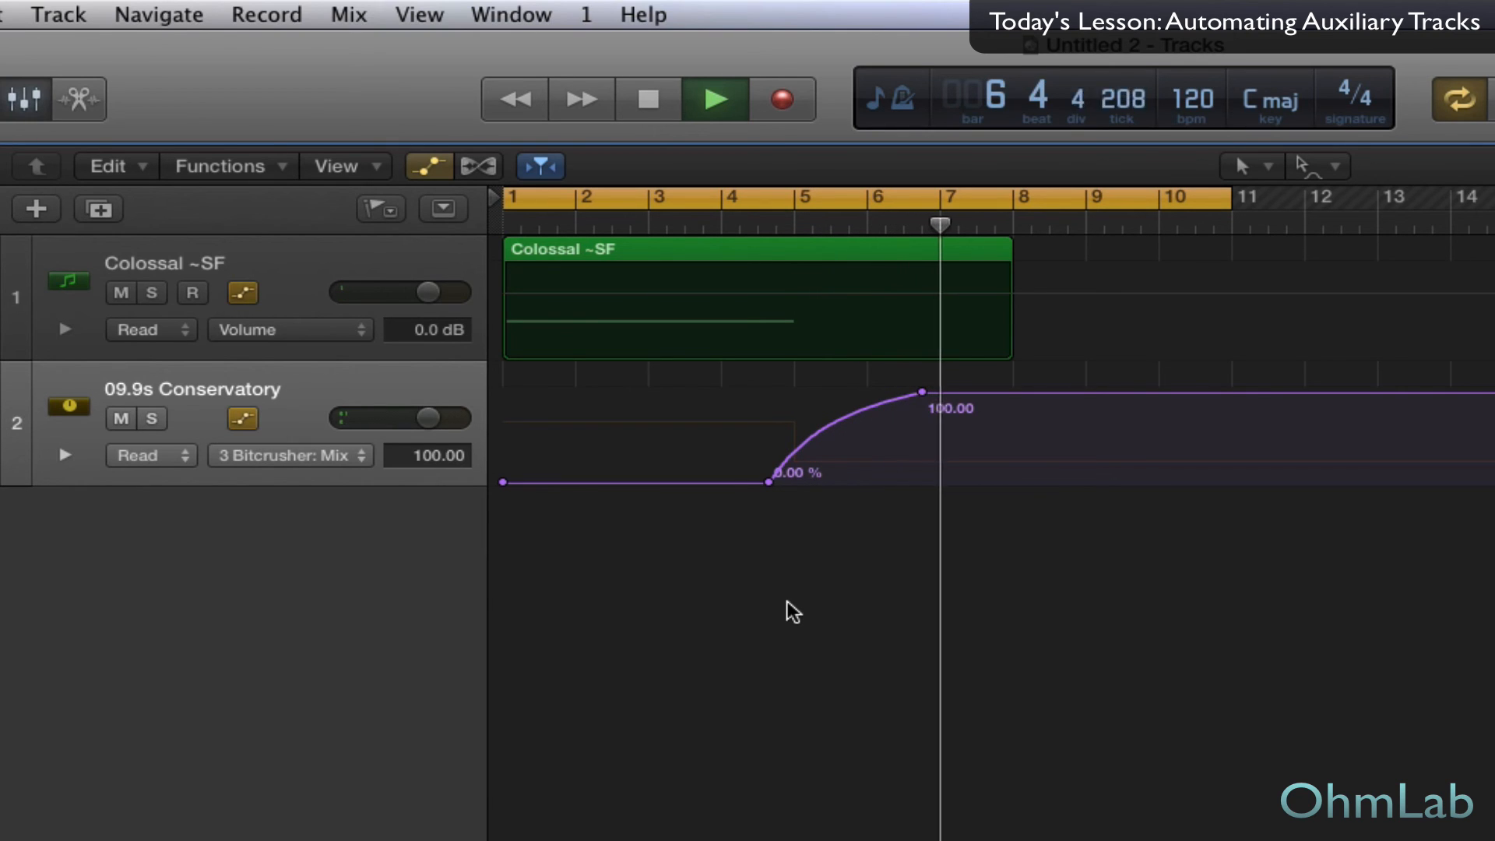
# Move the curve's 100 point slightly later toward bar 7, replay the arrangement from bar 1, then stop.
pyautogui.click(716, 99)
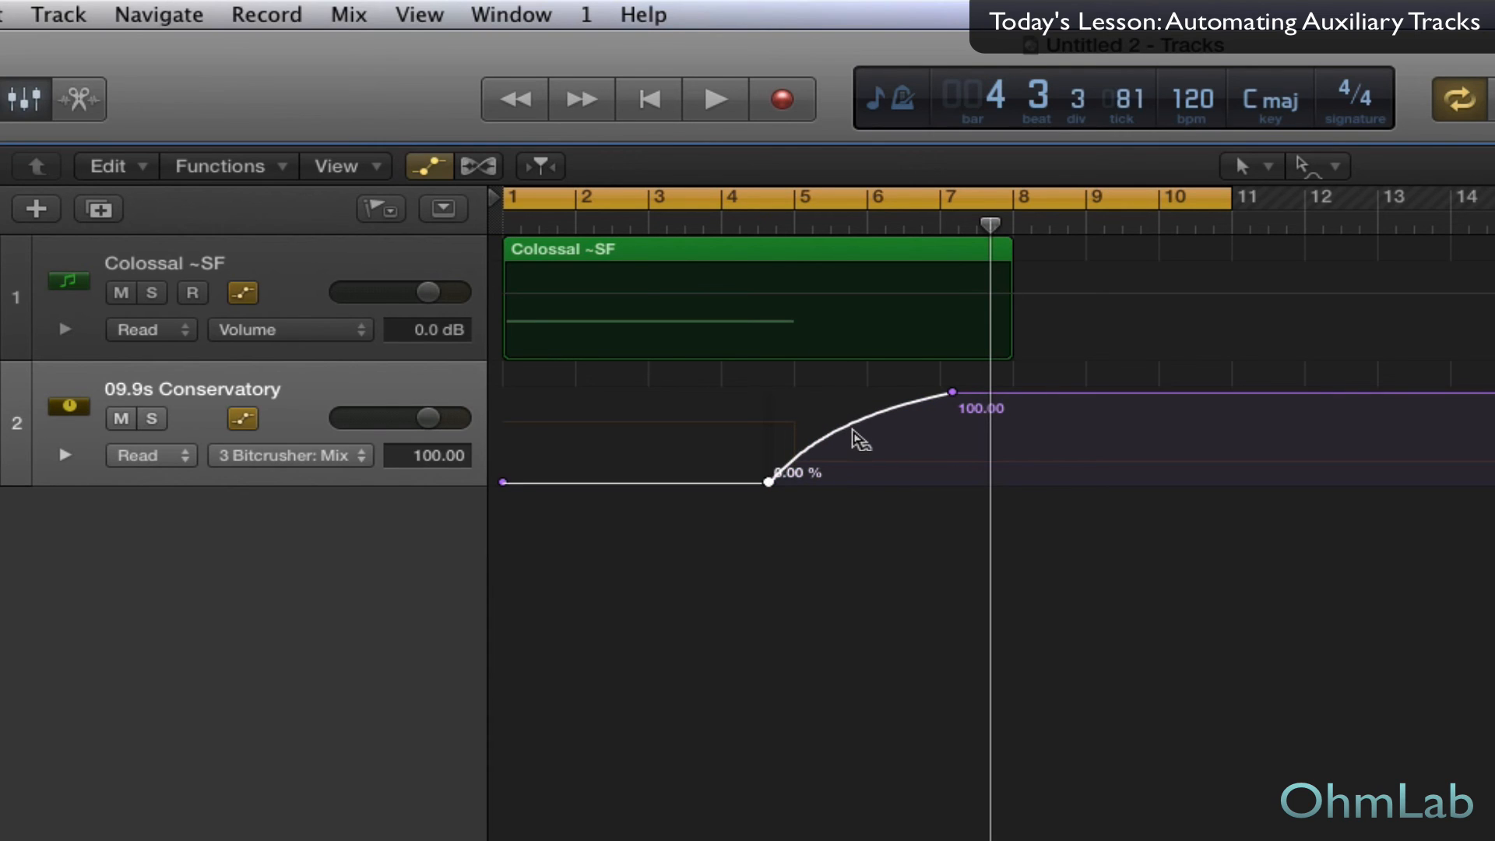
pyautogui.click(713, 99)
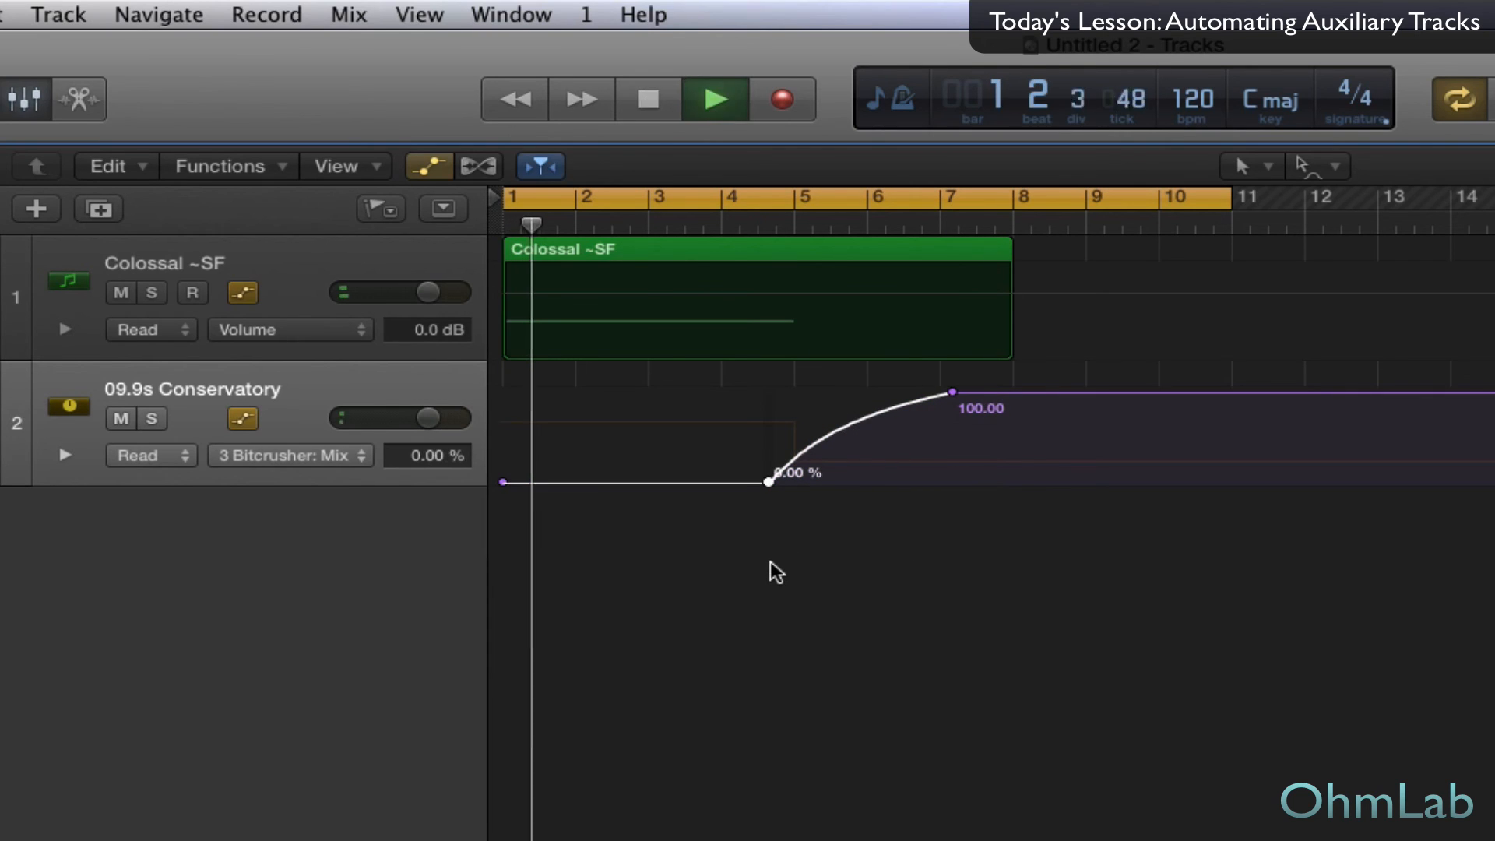
pyautogui.click(714, 100)
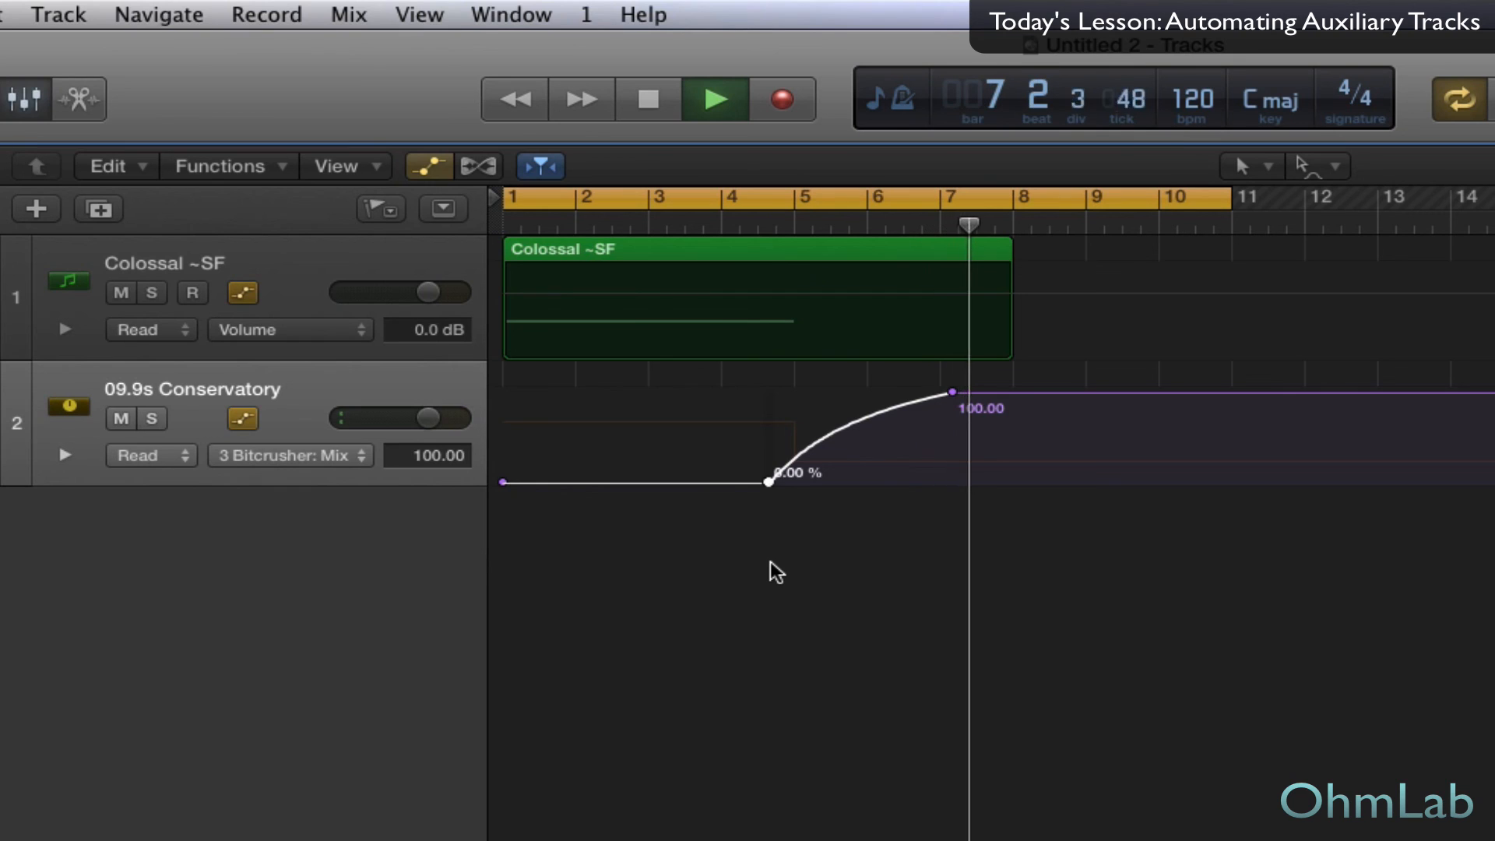
pyautogui.click(716, 100)
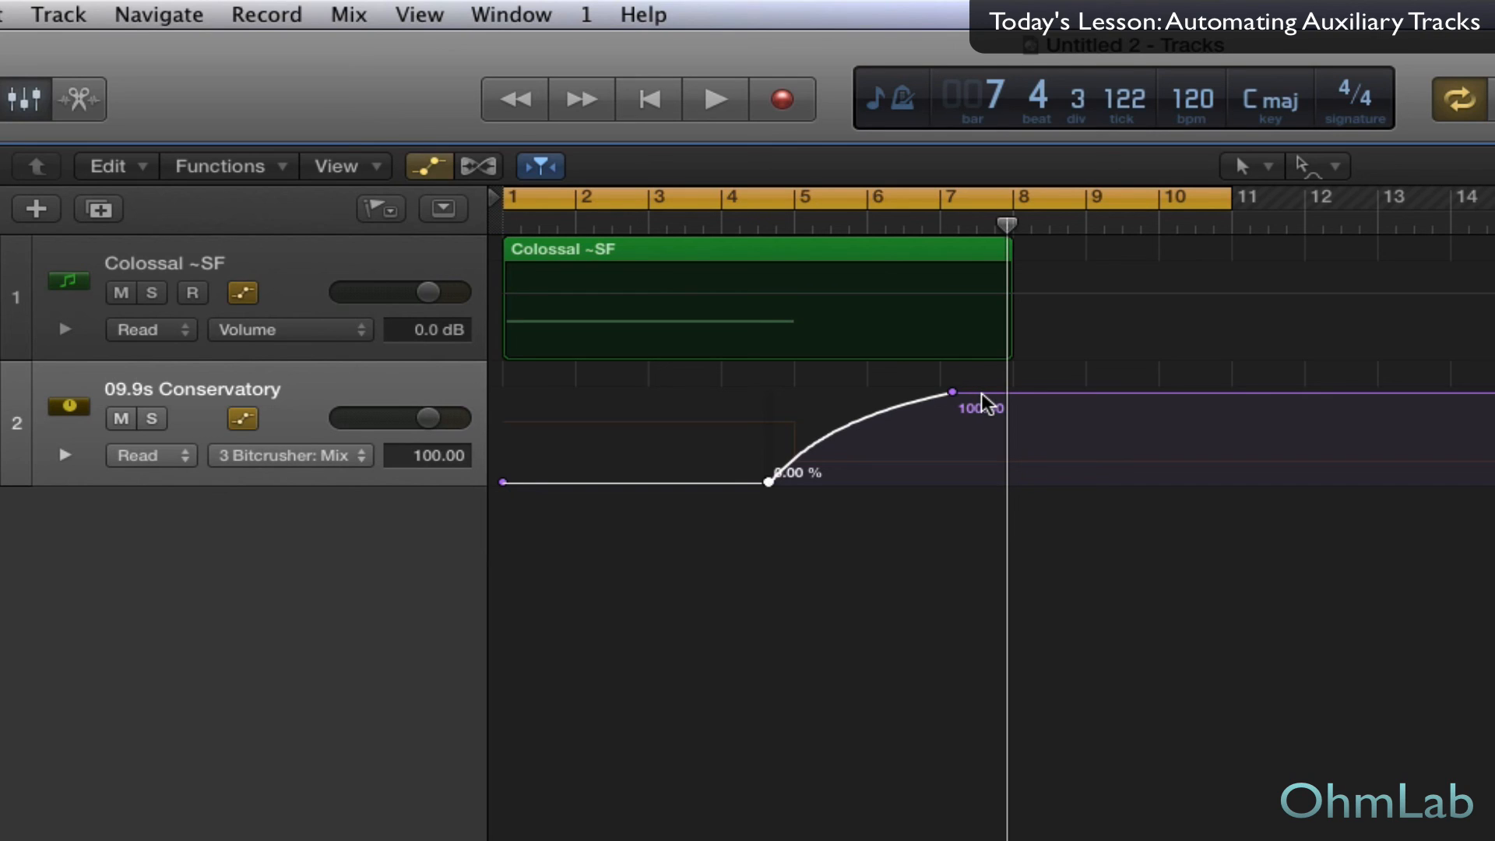
pyautogui.moveTo(953, 412)
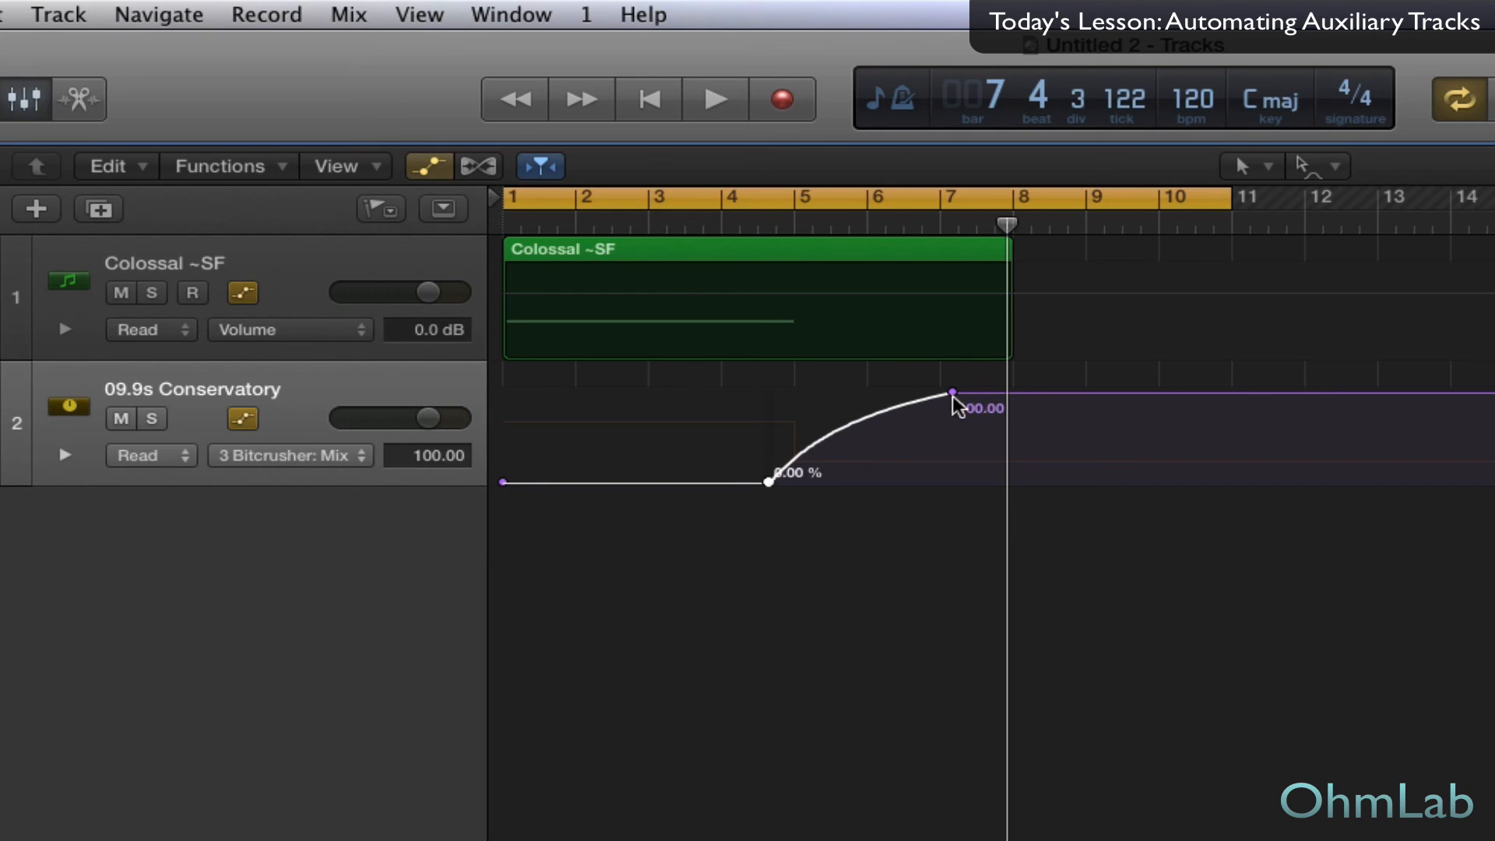
pyautogui.moveTo(944, 427)
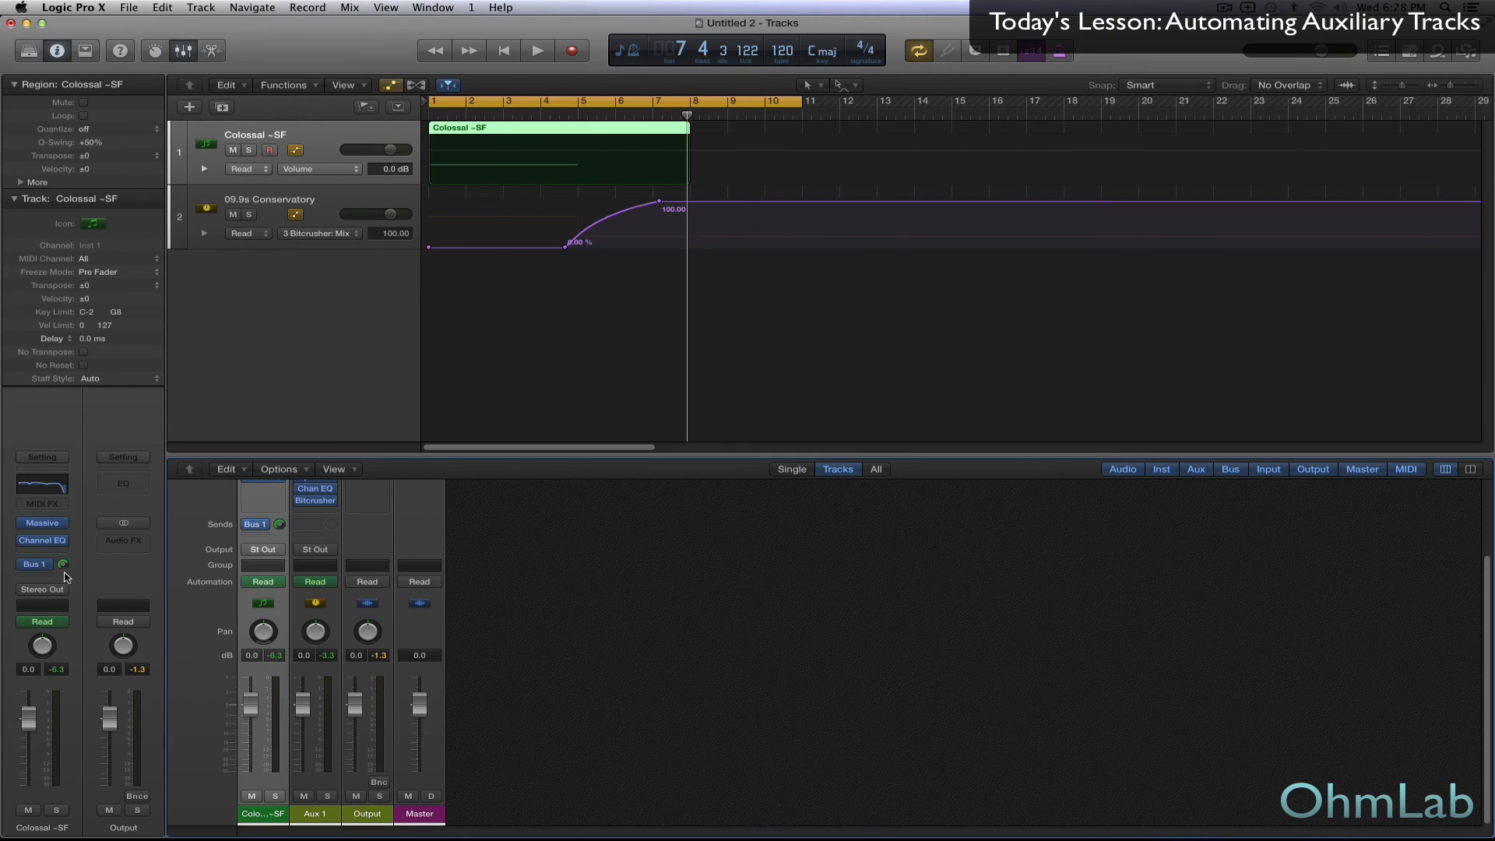
pyautogui.moveTo(112, 663)
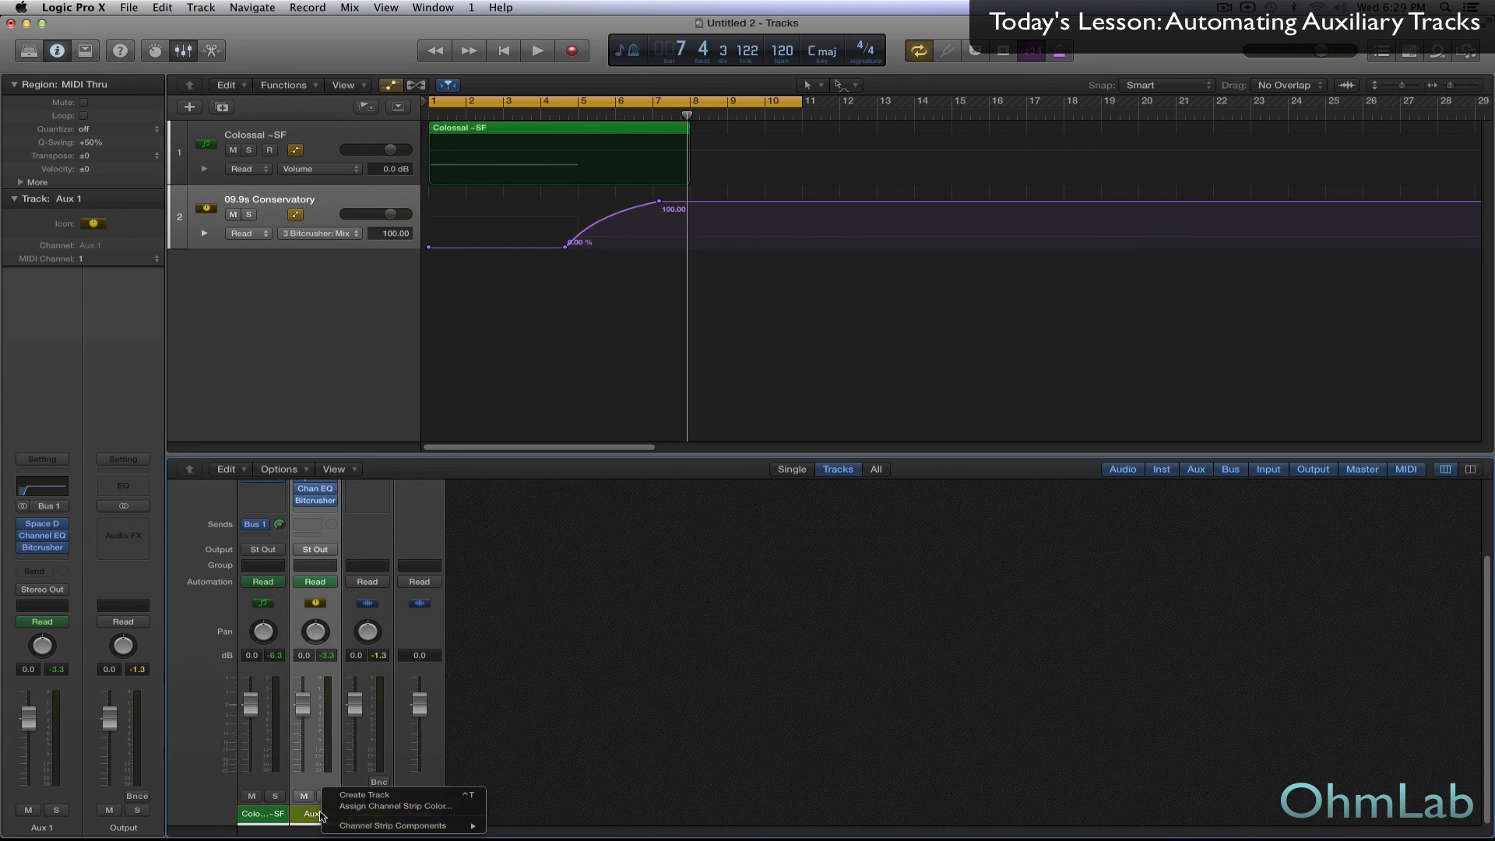
pyautogui.moveTo(368, 794)
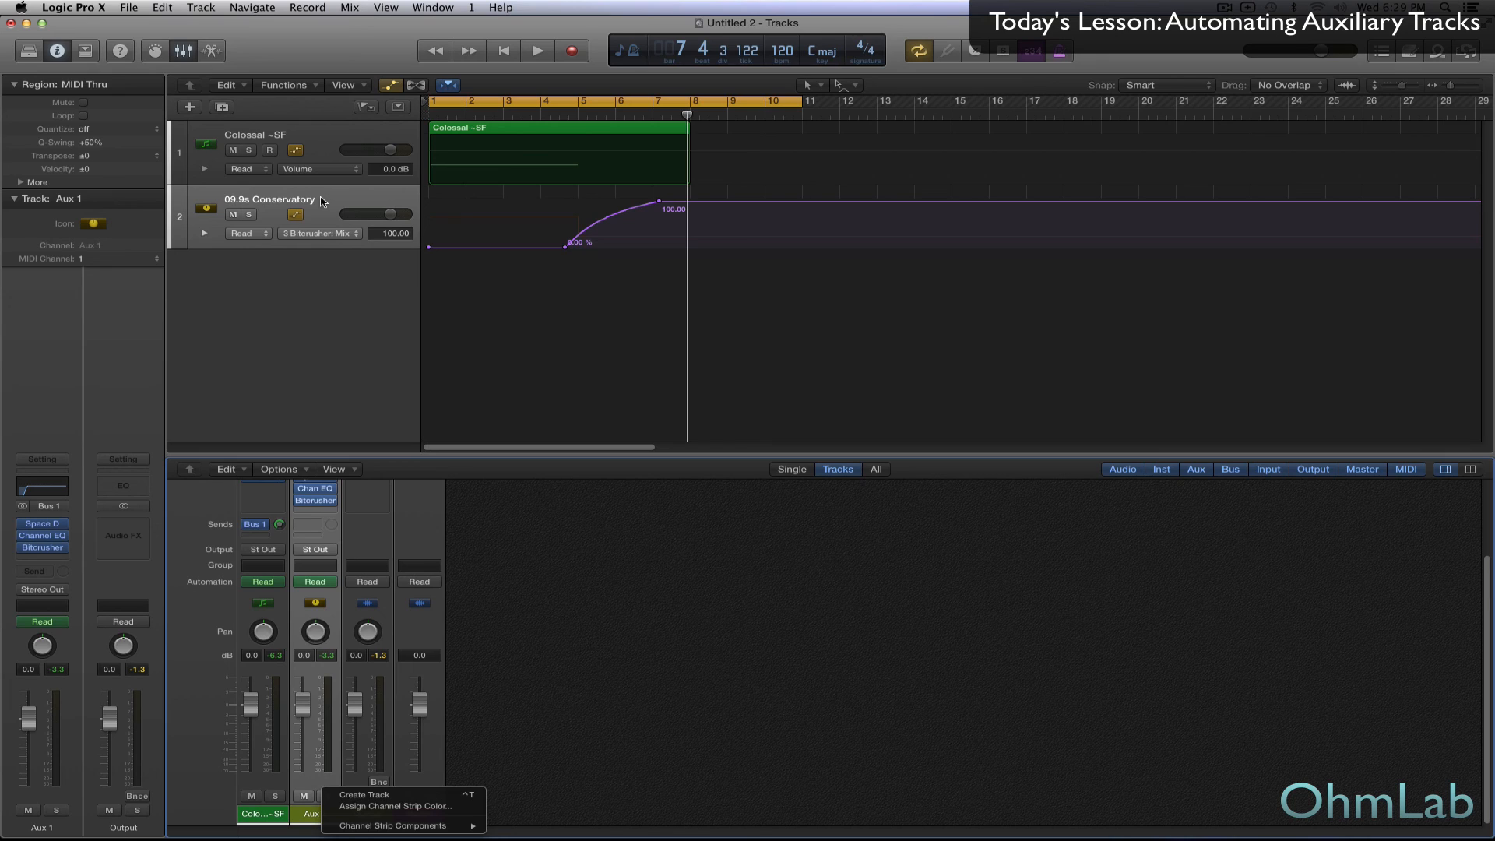
pyautogui.moveTo(392, 807)
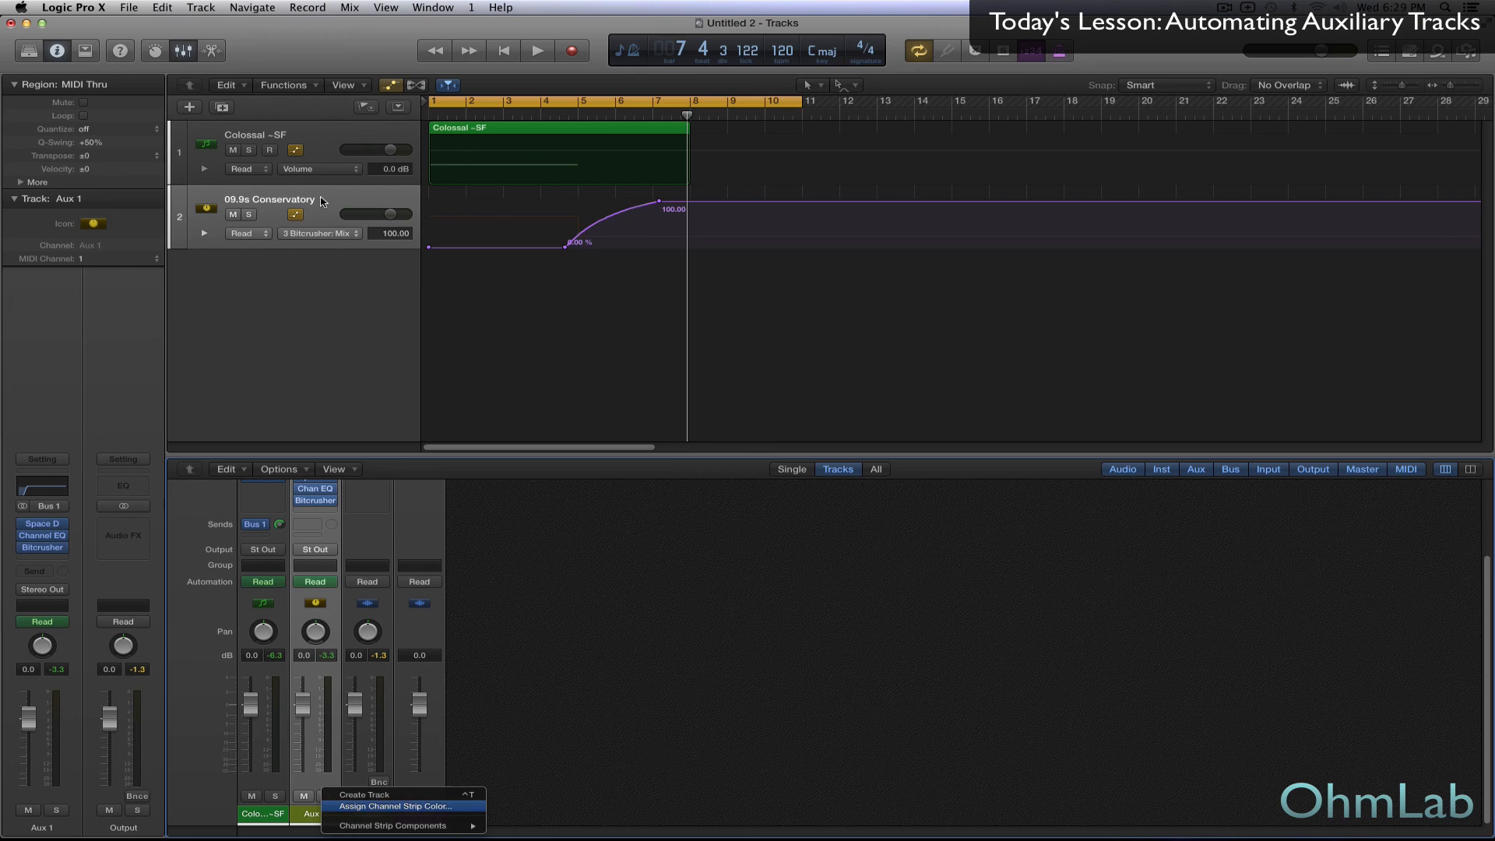